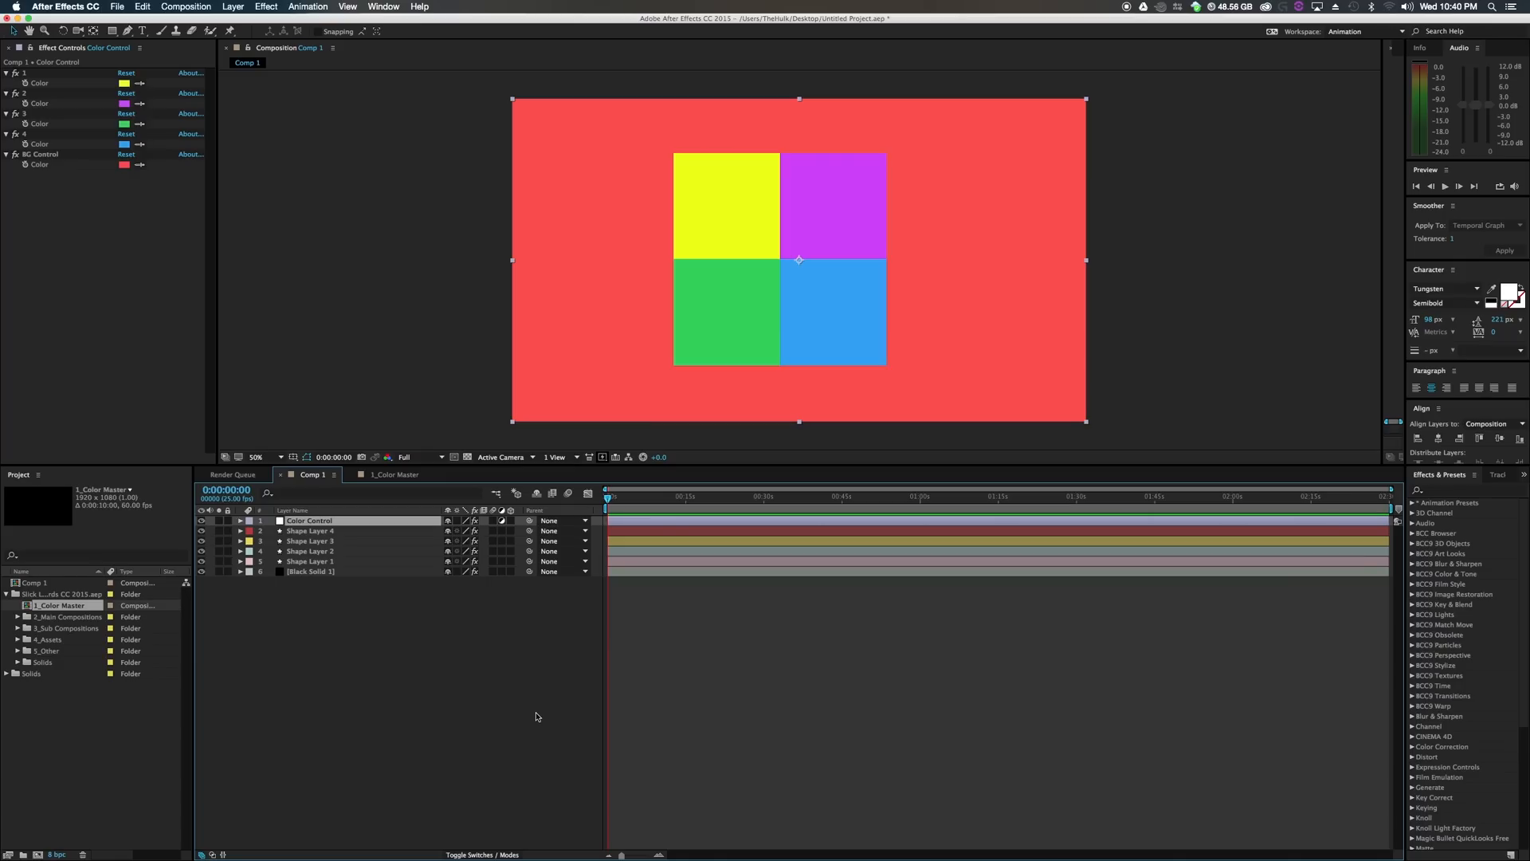
{"action": "mouse_move", "coordinate": [531, 701]}
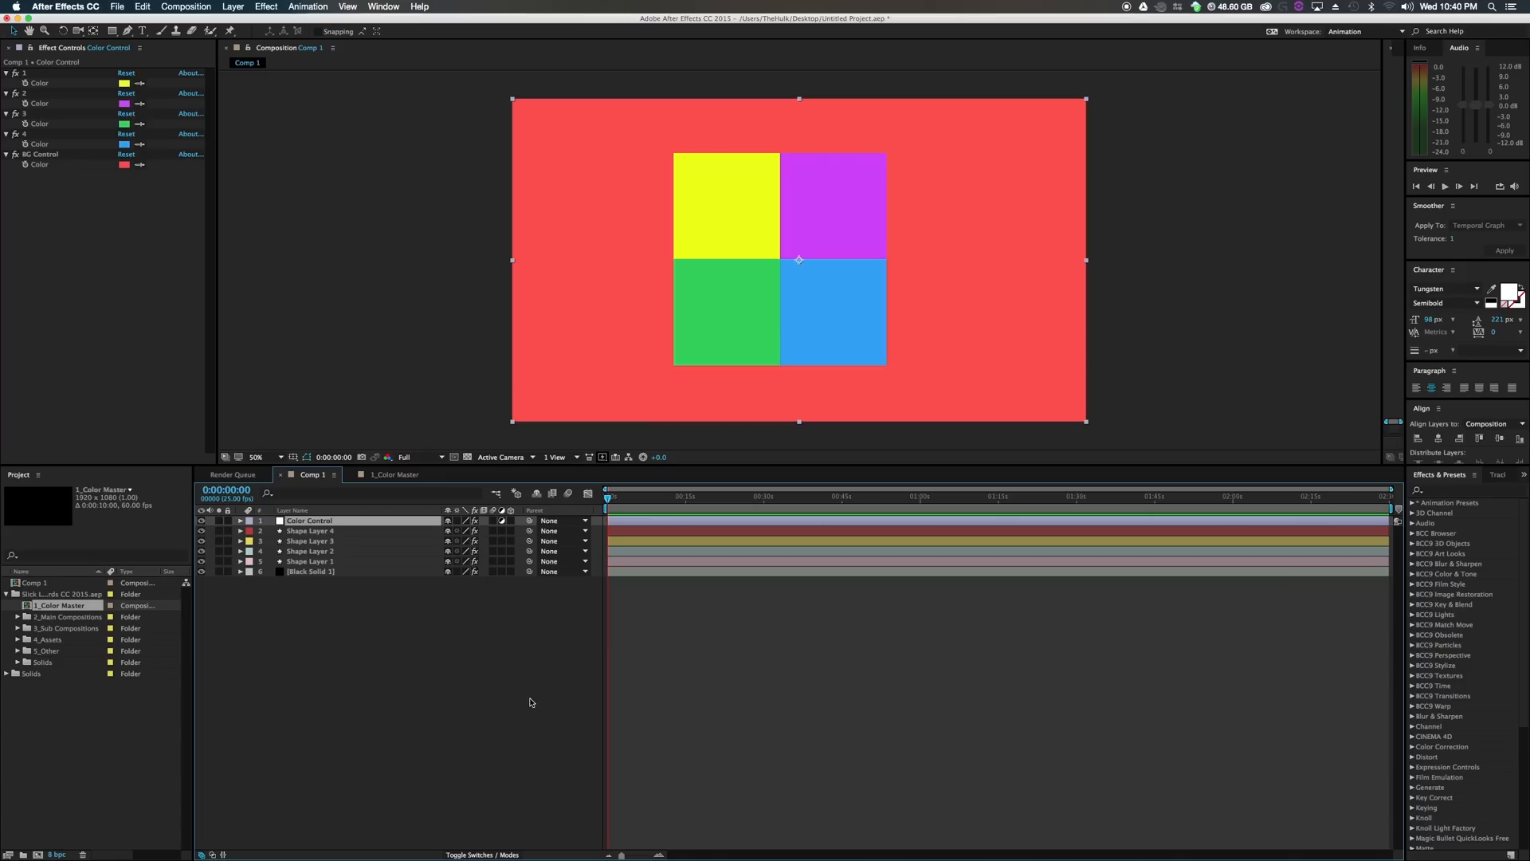
{"action": "mouse_move", "coordinate": [522, 701]}
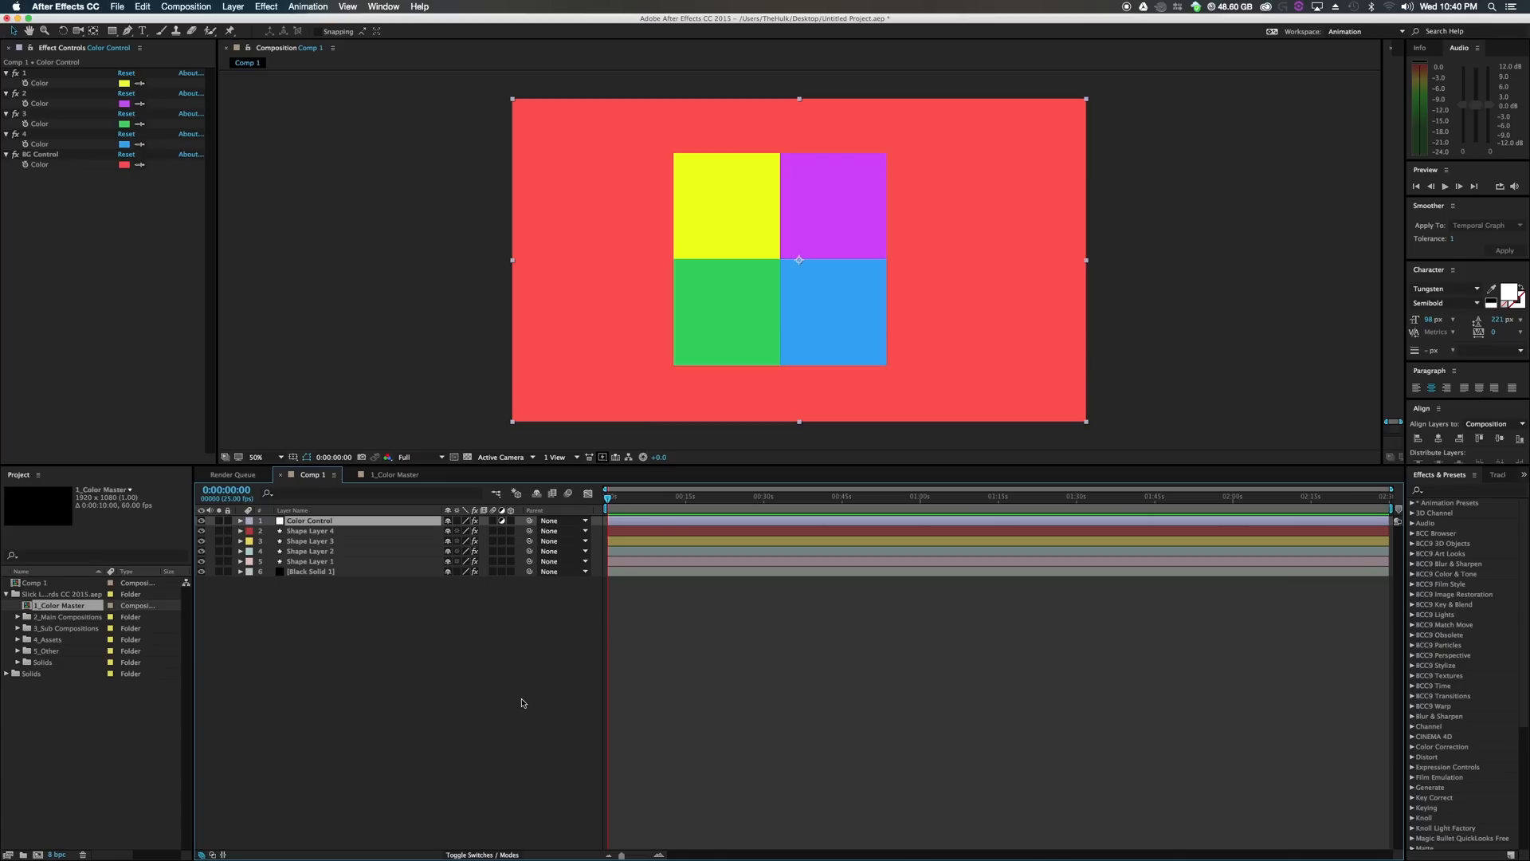
{"action": "mouse_move", "coordinate": [453, 643]}
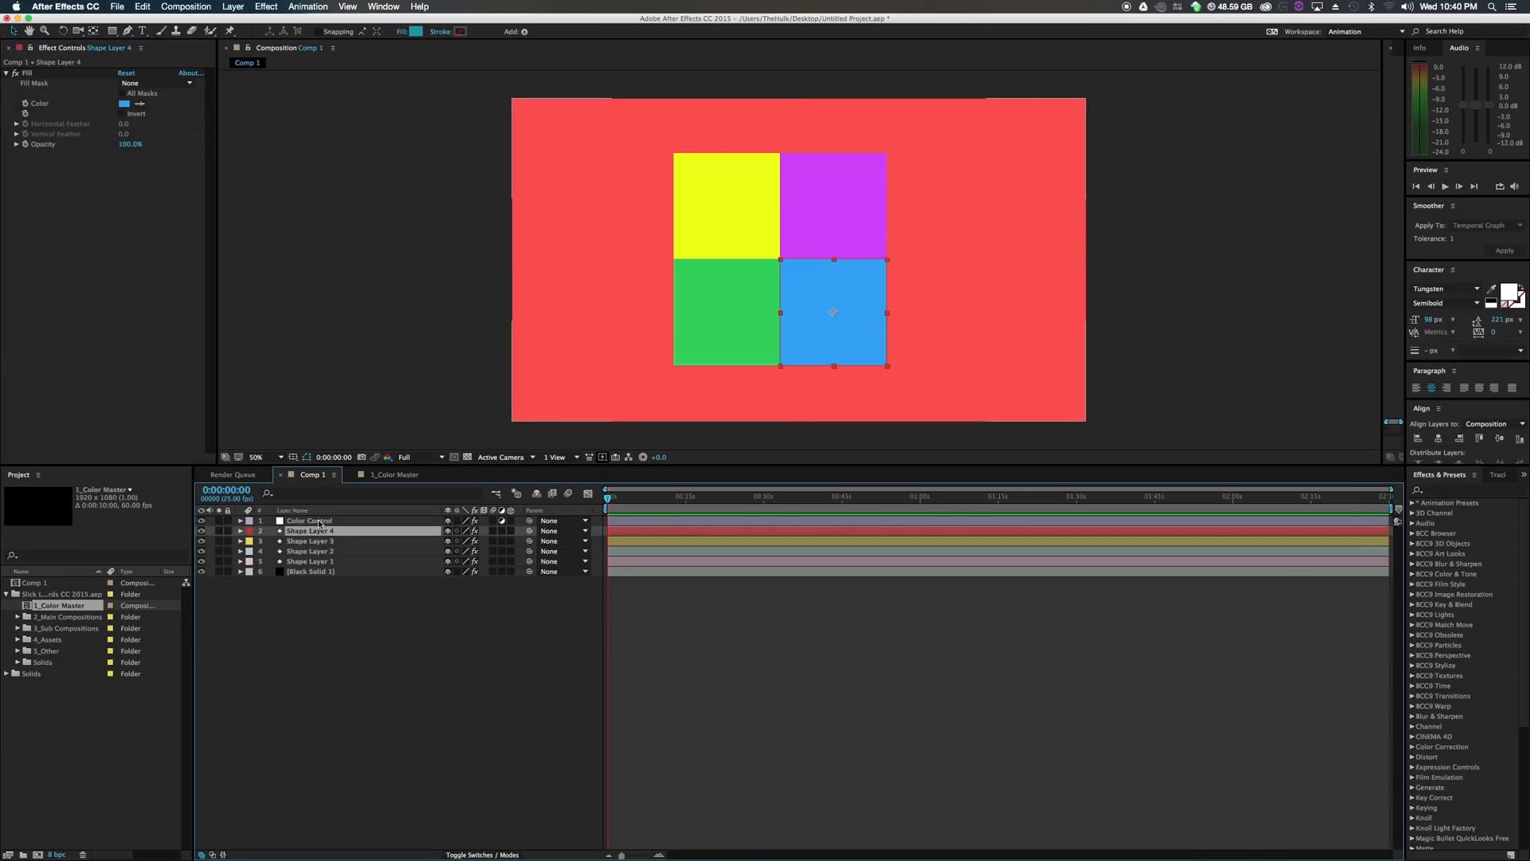
Recolor the Color Control swatches to darker purple, orange, navy and a teal background.
{"action": "left_click", "coordinate": [309, 520]}
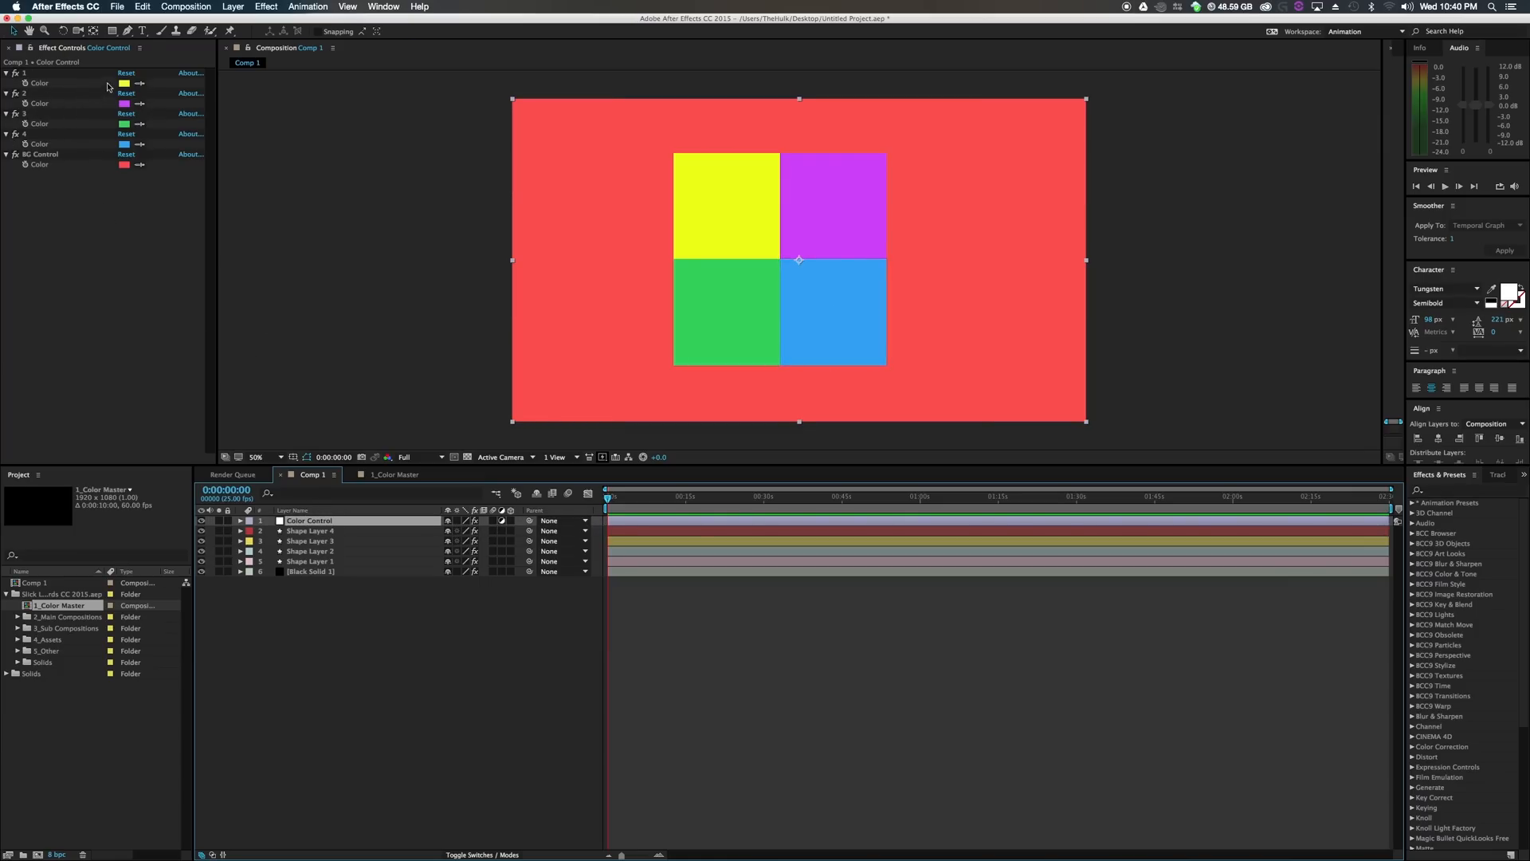
{"action": "left_click", "coordinate": [124, 83]}
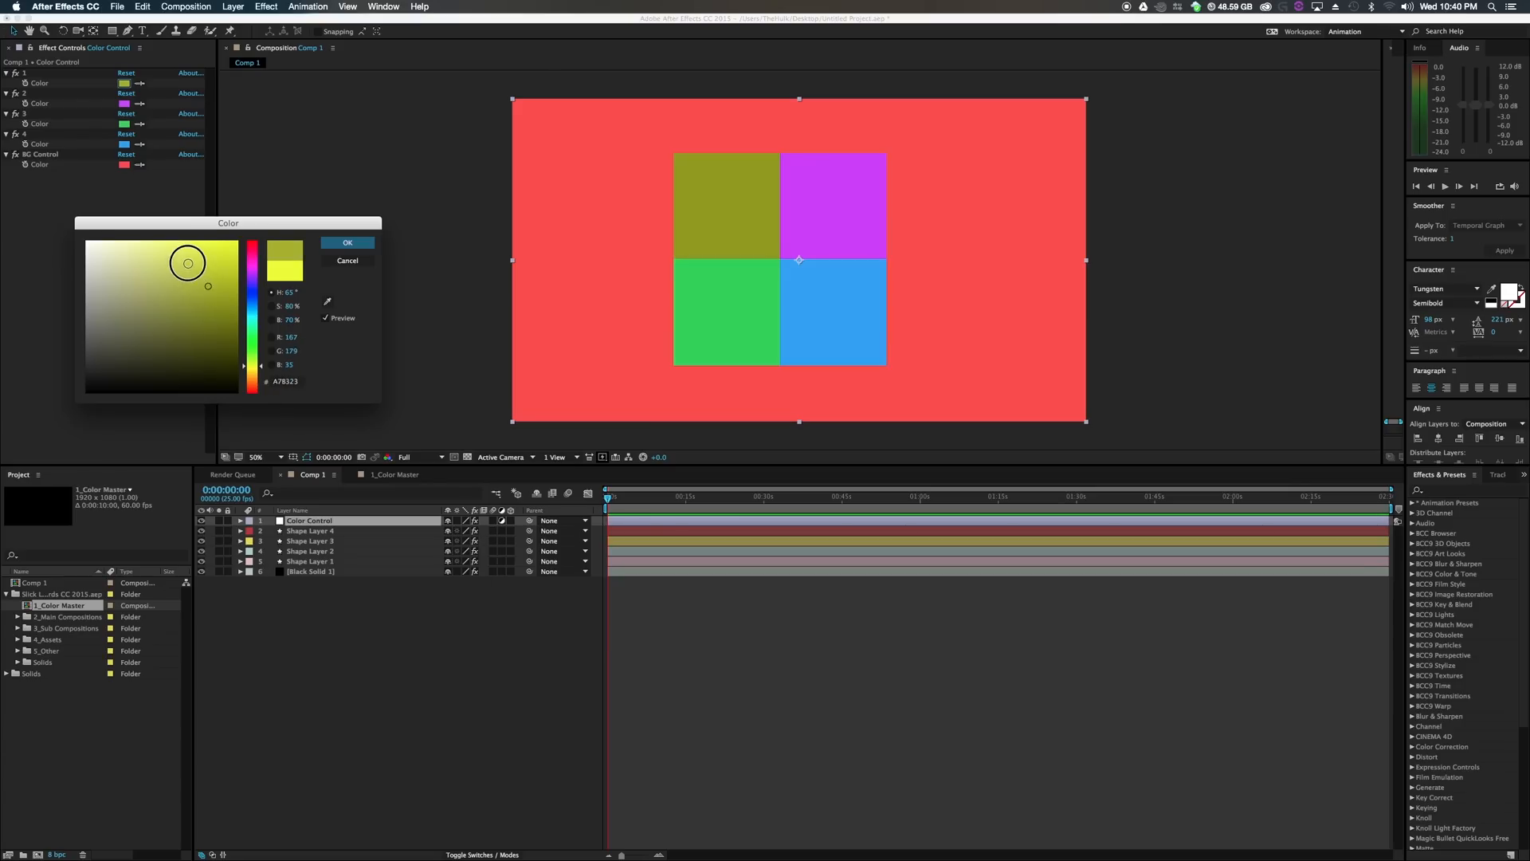
{"action": "left_click", "coordinate": [348, 242]}
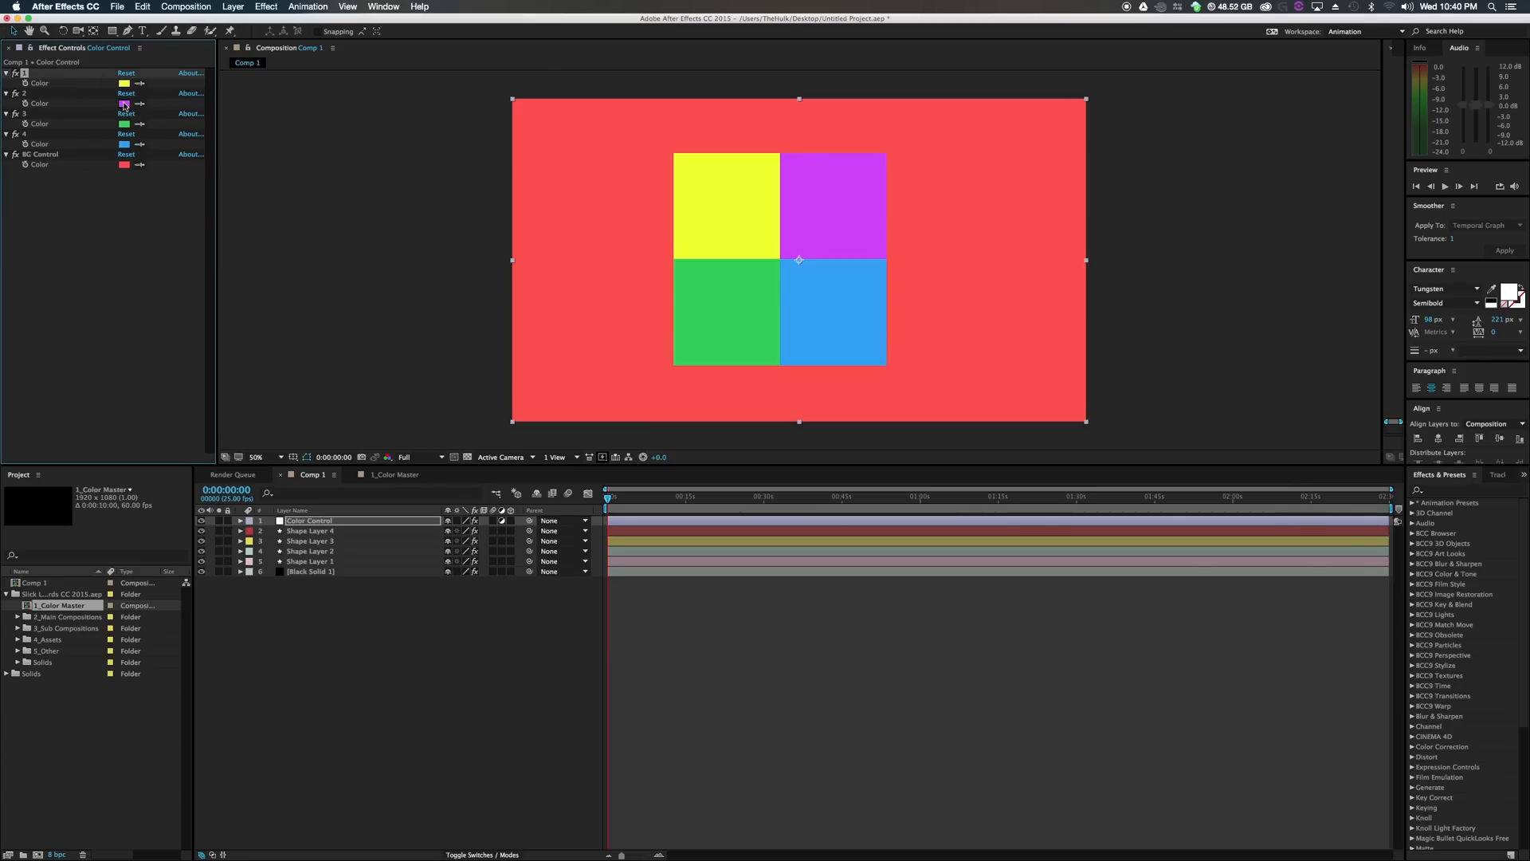
{"action": "left_click", "coordinate": [124, 104]}
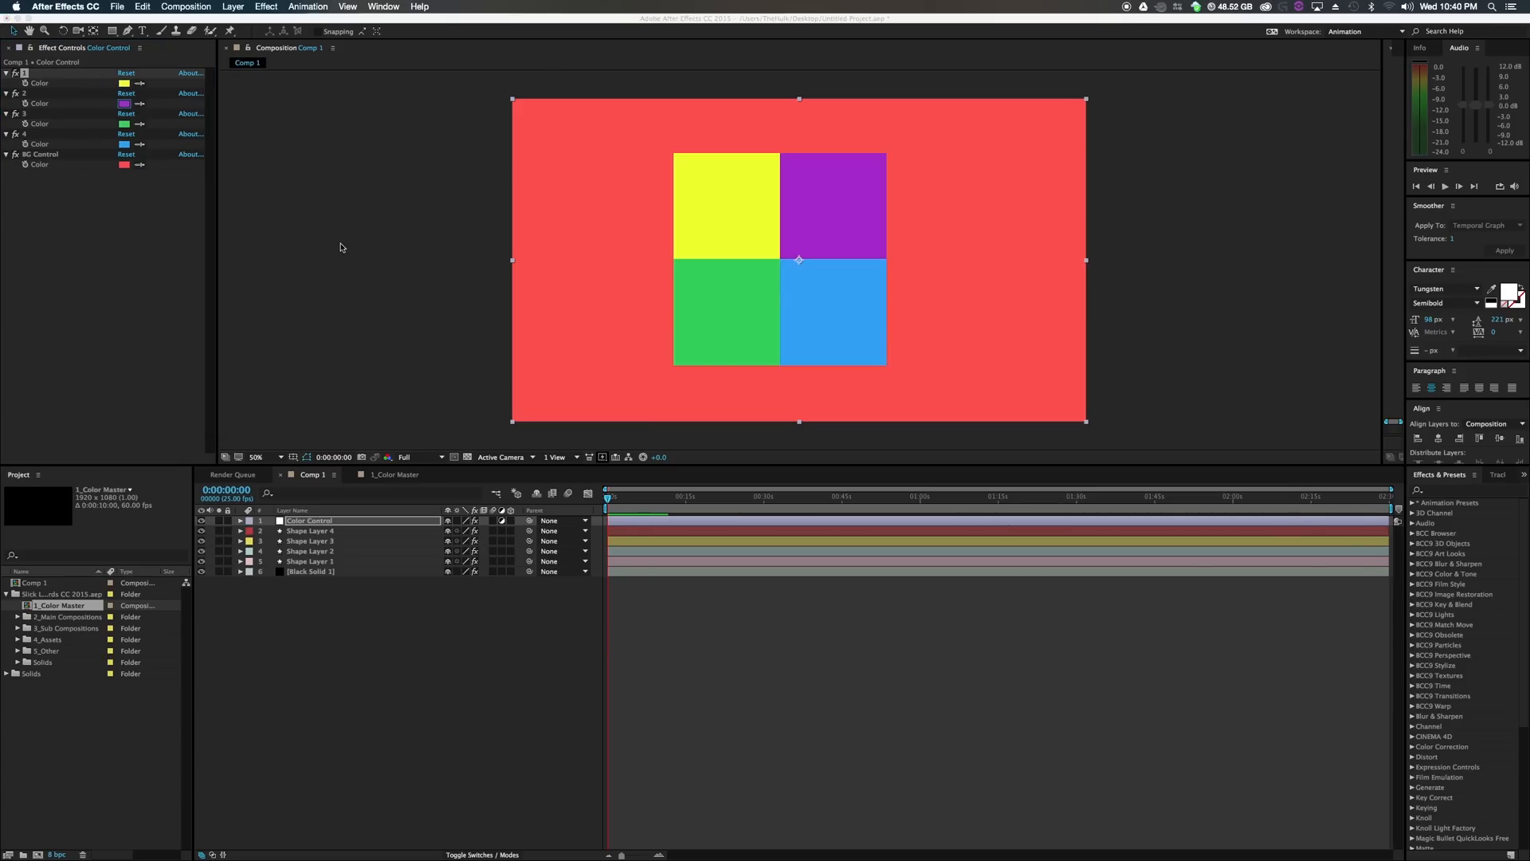
{"action": "left_click", "coordinate": [125, 103]}
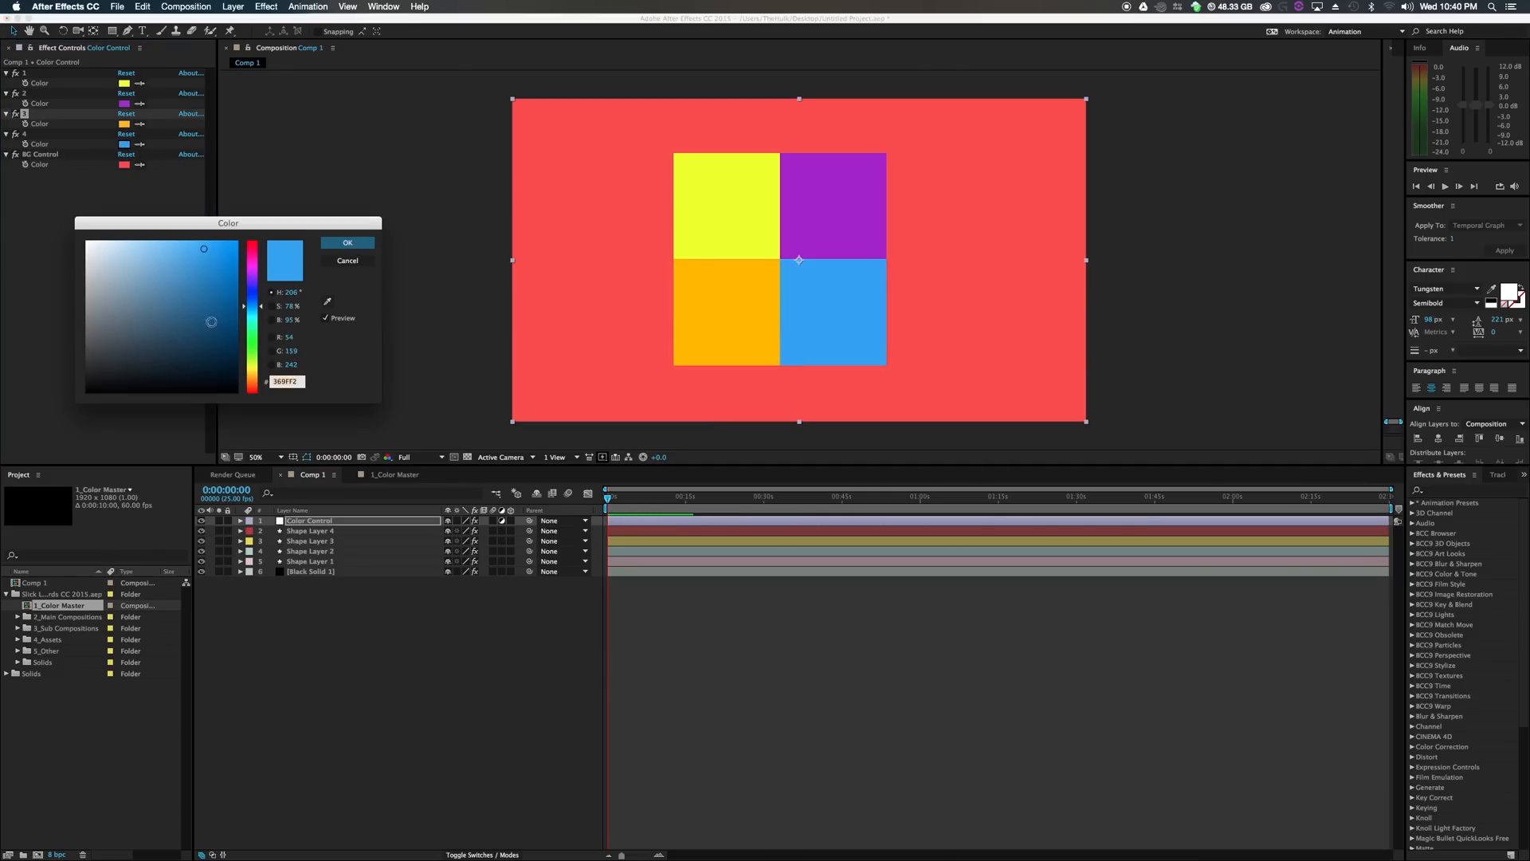
{"action": "left_click", "coordinate": [348, 242]}
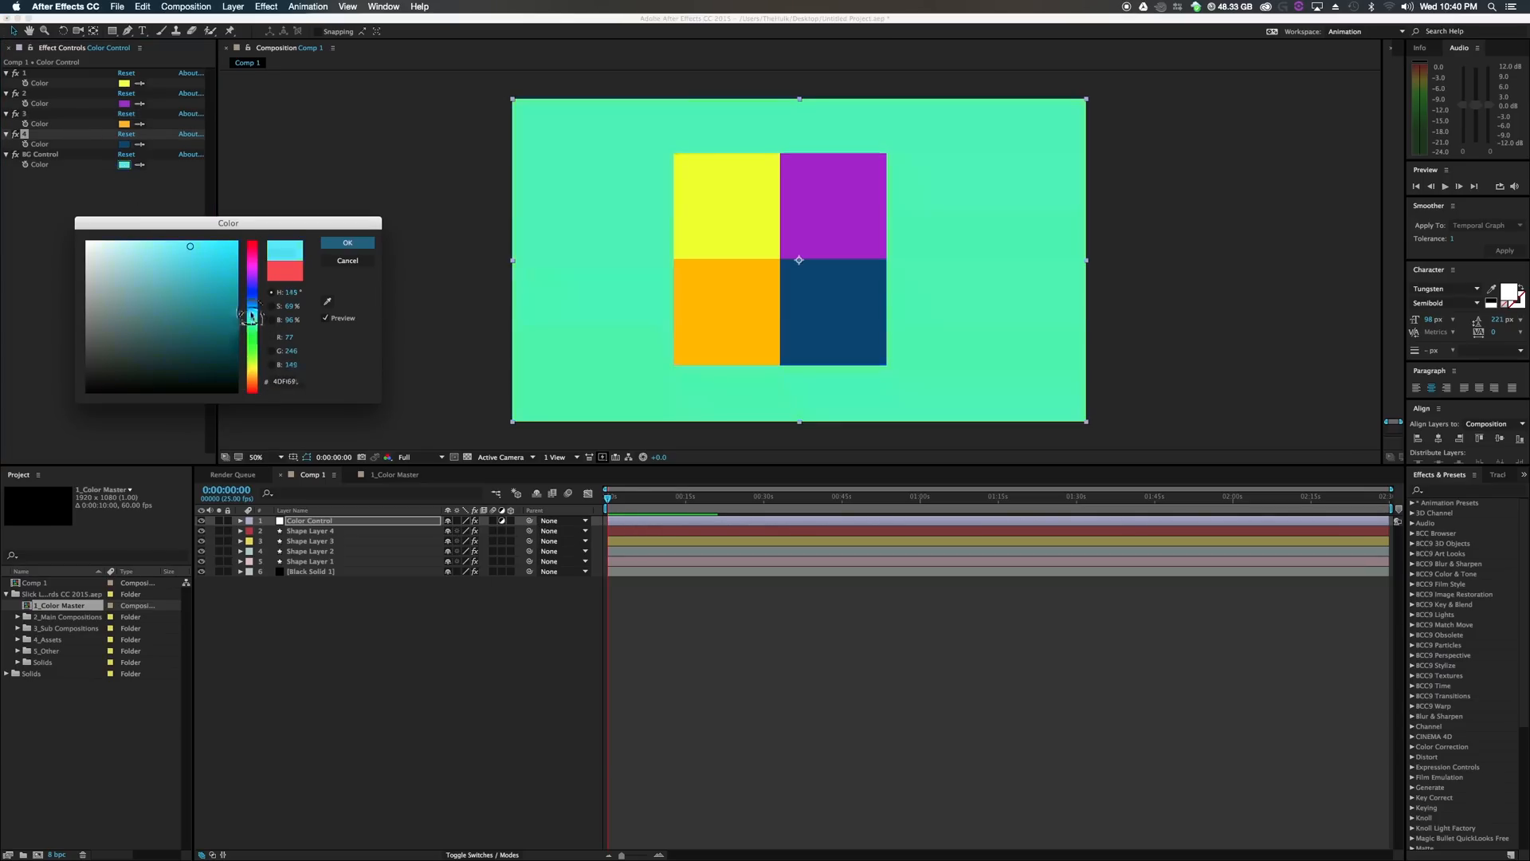
{"action": "left_click", "coordinate": [347, 242]}
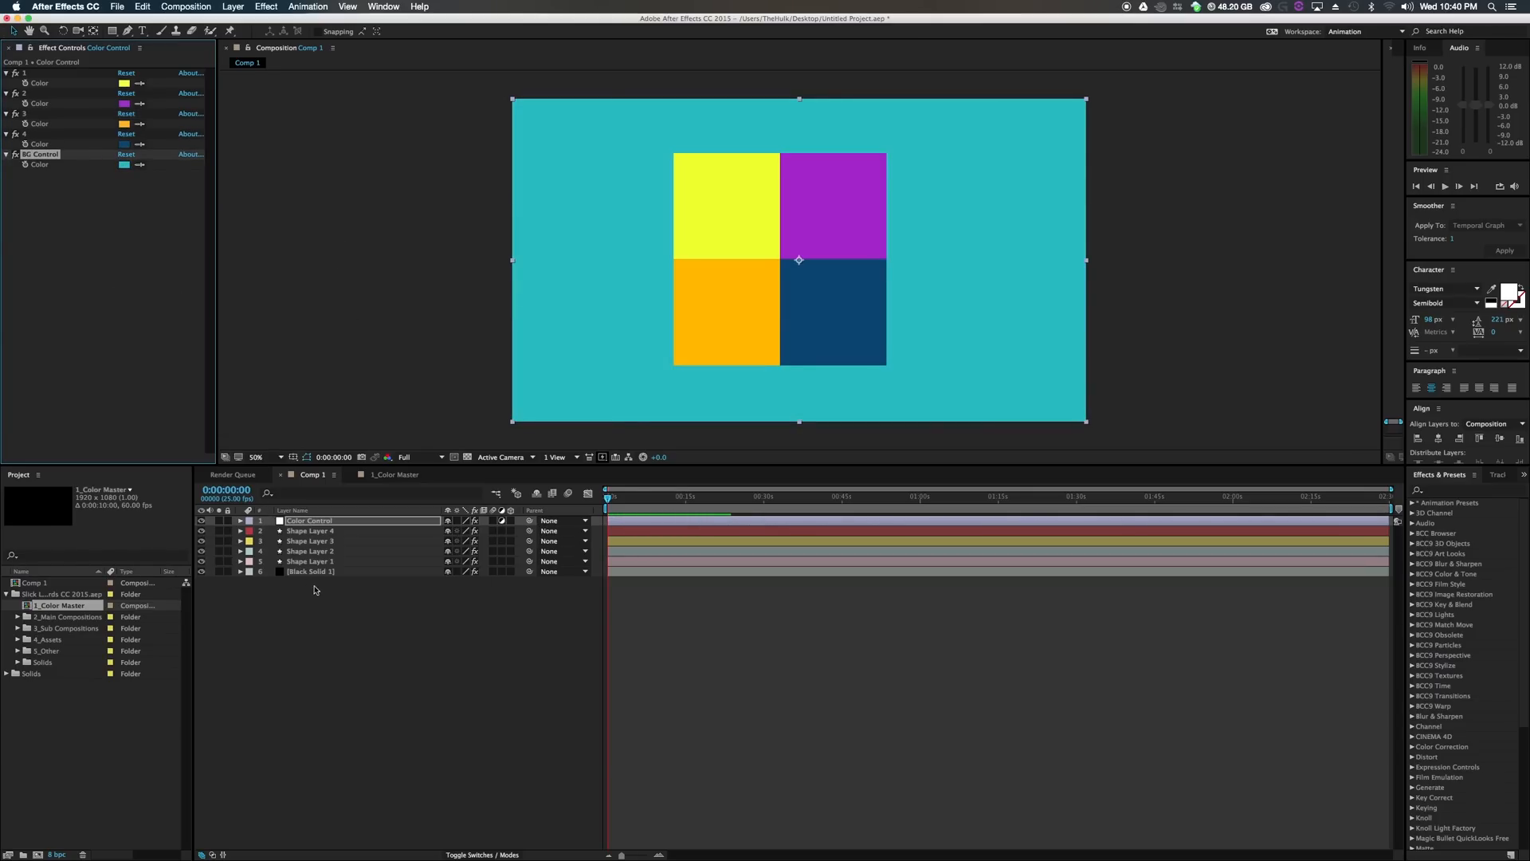
Open 1_Color Master, inspect the Logo Reveal 1 and Lower Third 1 layers, and open a lower-third pre-comp.
{"action": "double_click", "coordinate": [65, 604]}
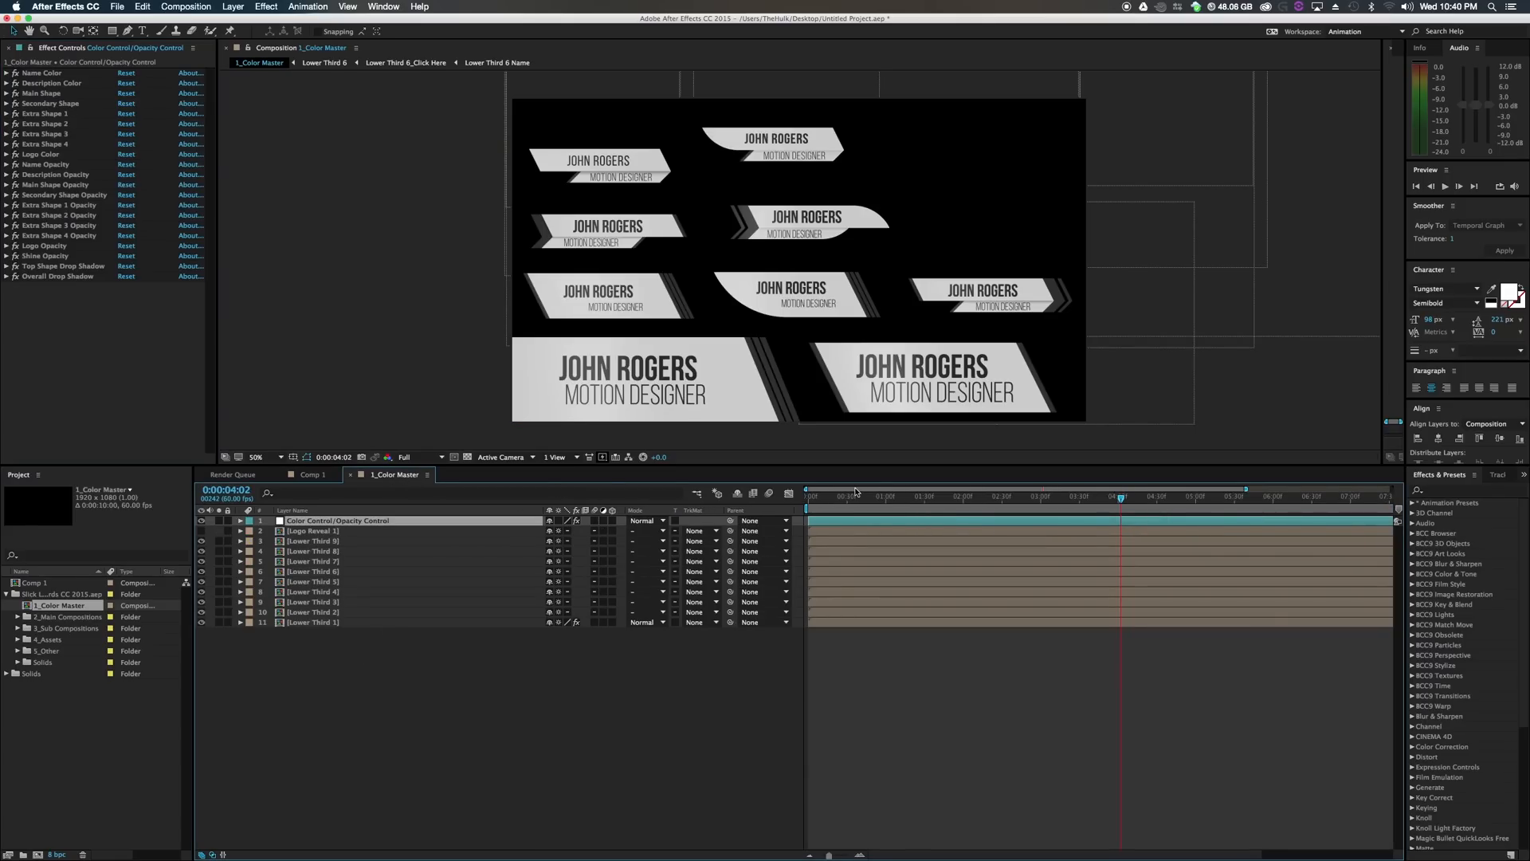
{"action": "mouse_move", "coordinate": [630, 234]}
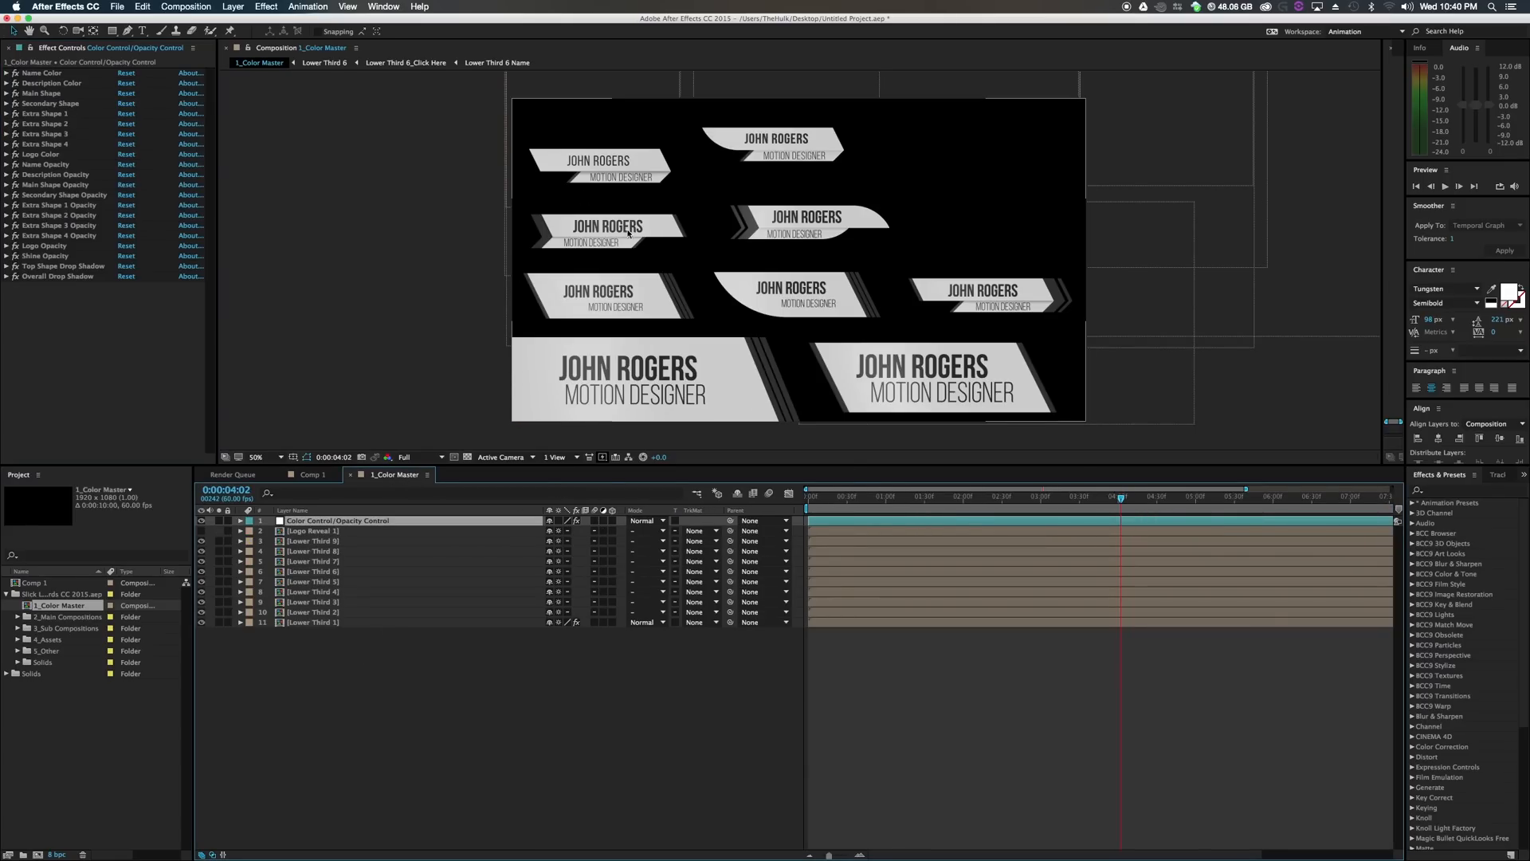
{"action": "left_click", "coordinate": [322, 530]}
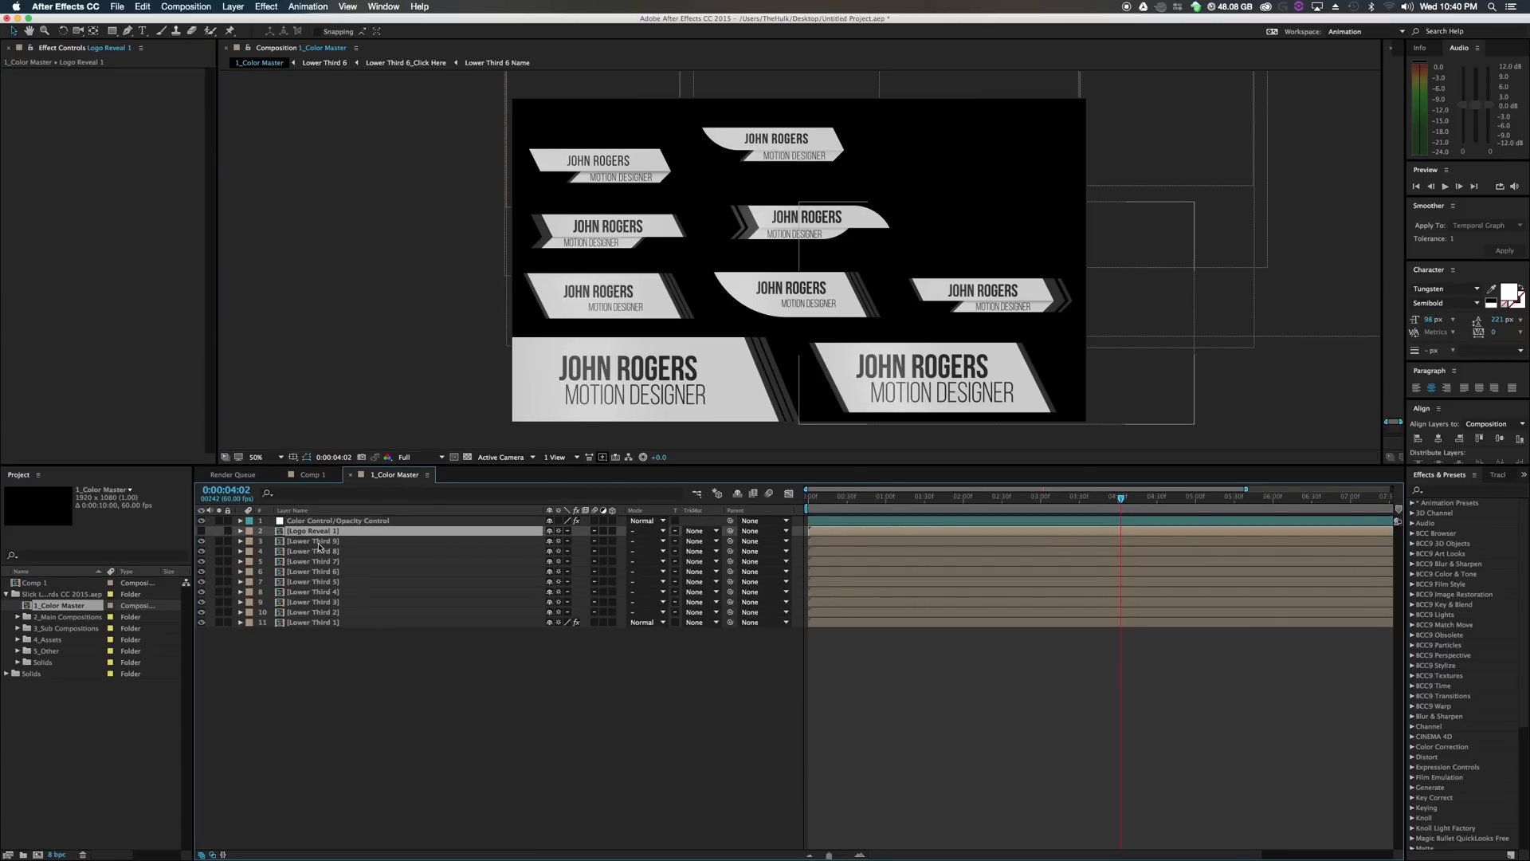
{"action": "left_click", "coordinate": [312, 622]}
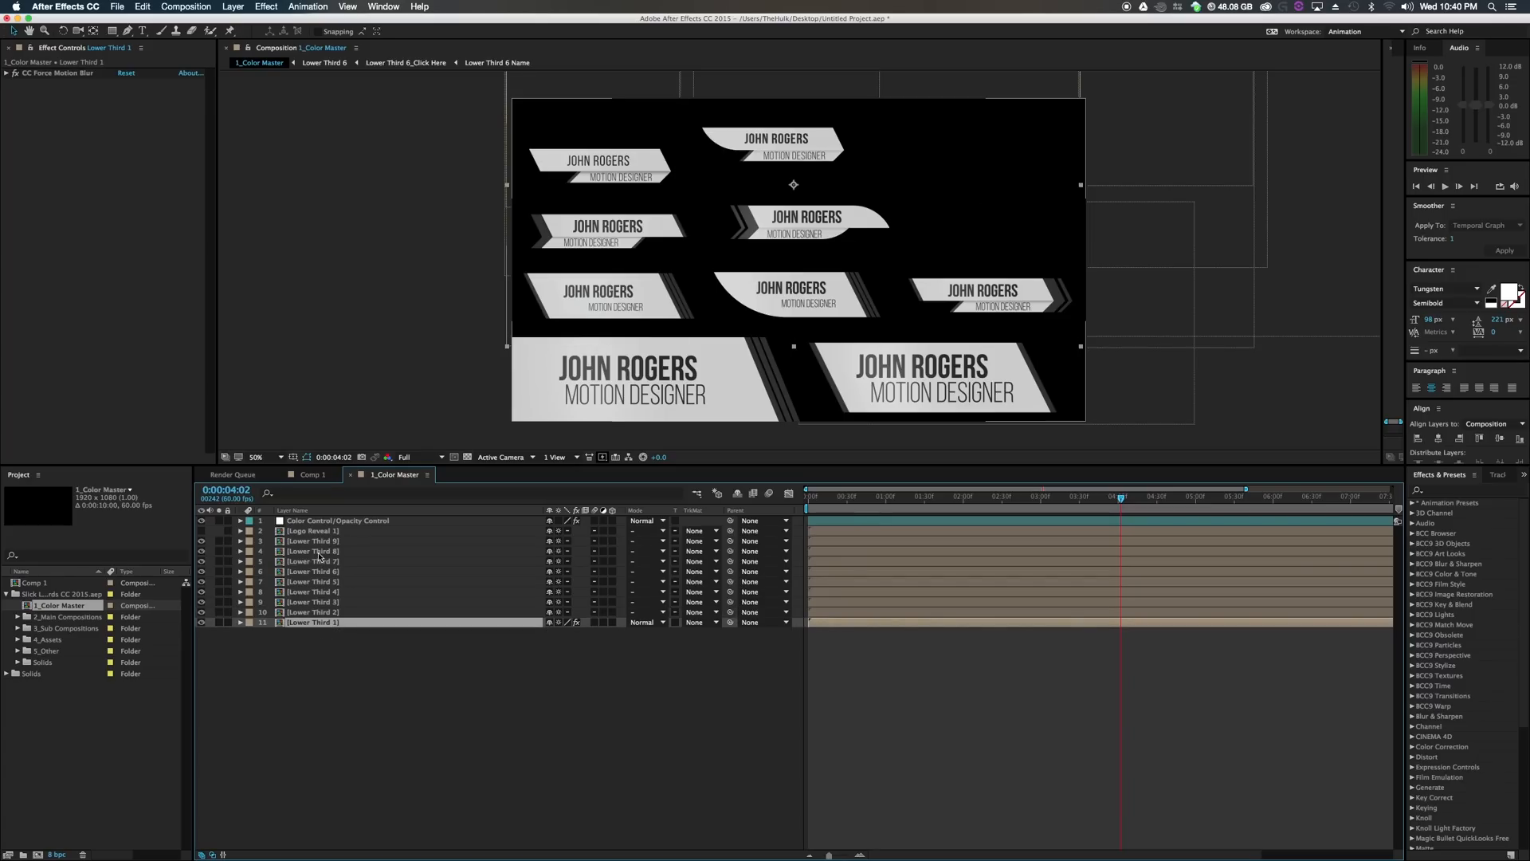
{"action": "double_click", "coordinate": [312, 541]}
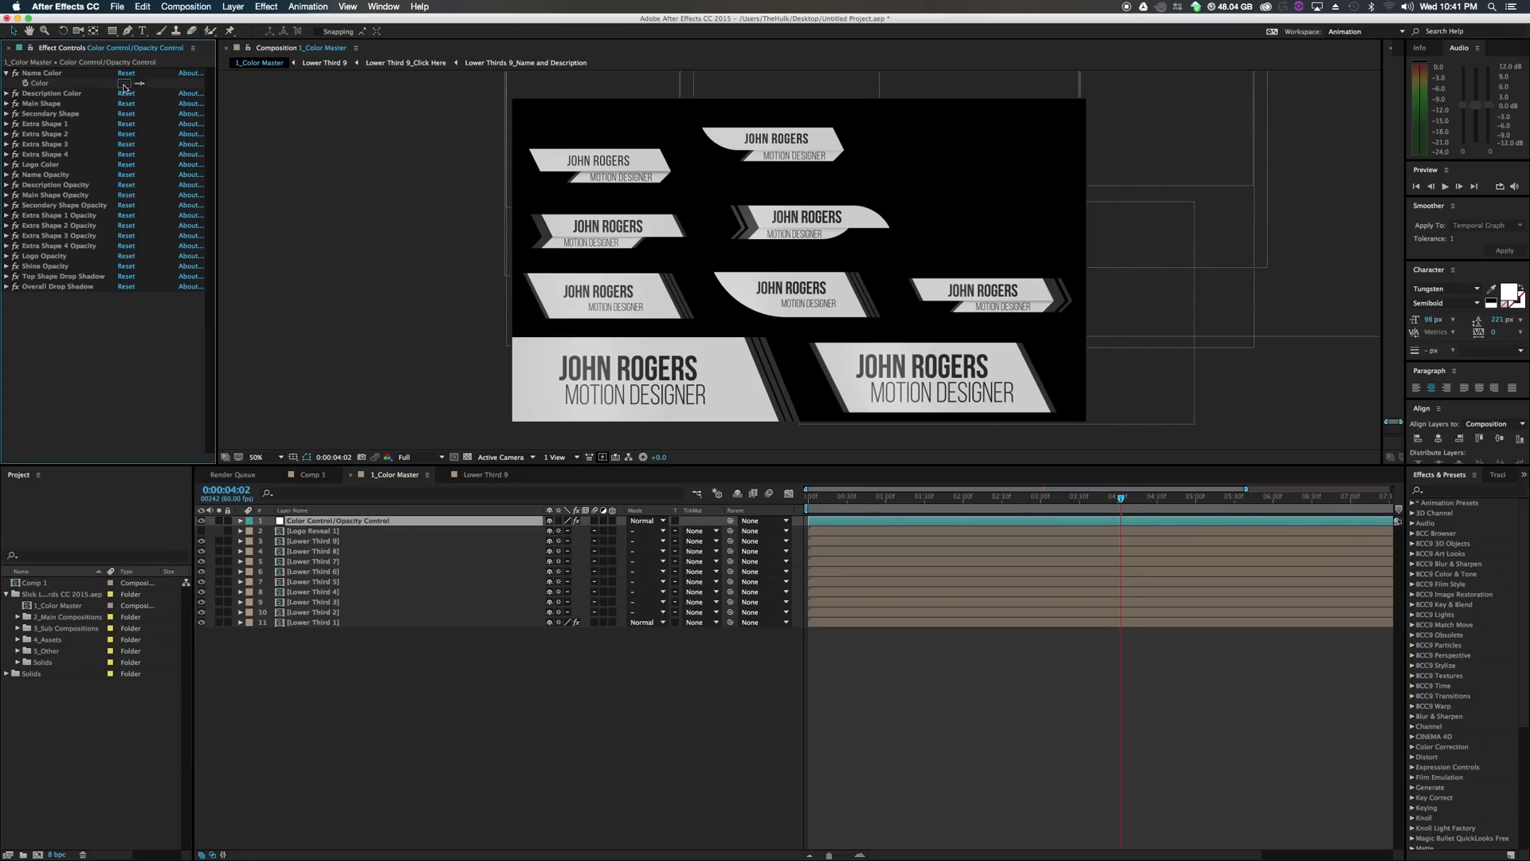
Set the Name Color to red and the Main Shape color to blue.
{"action": "left_click", "coordinate": [124, 83]}
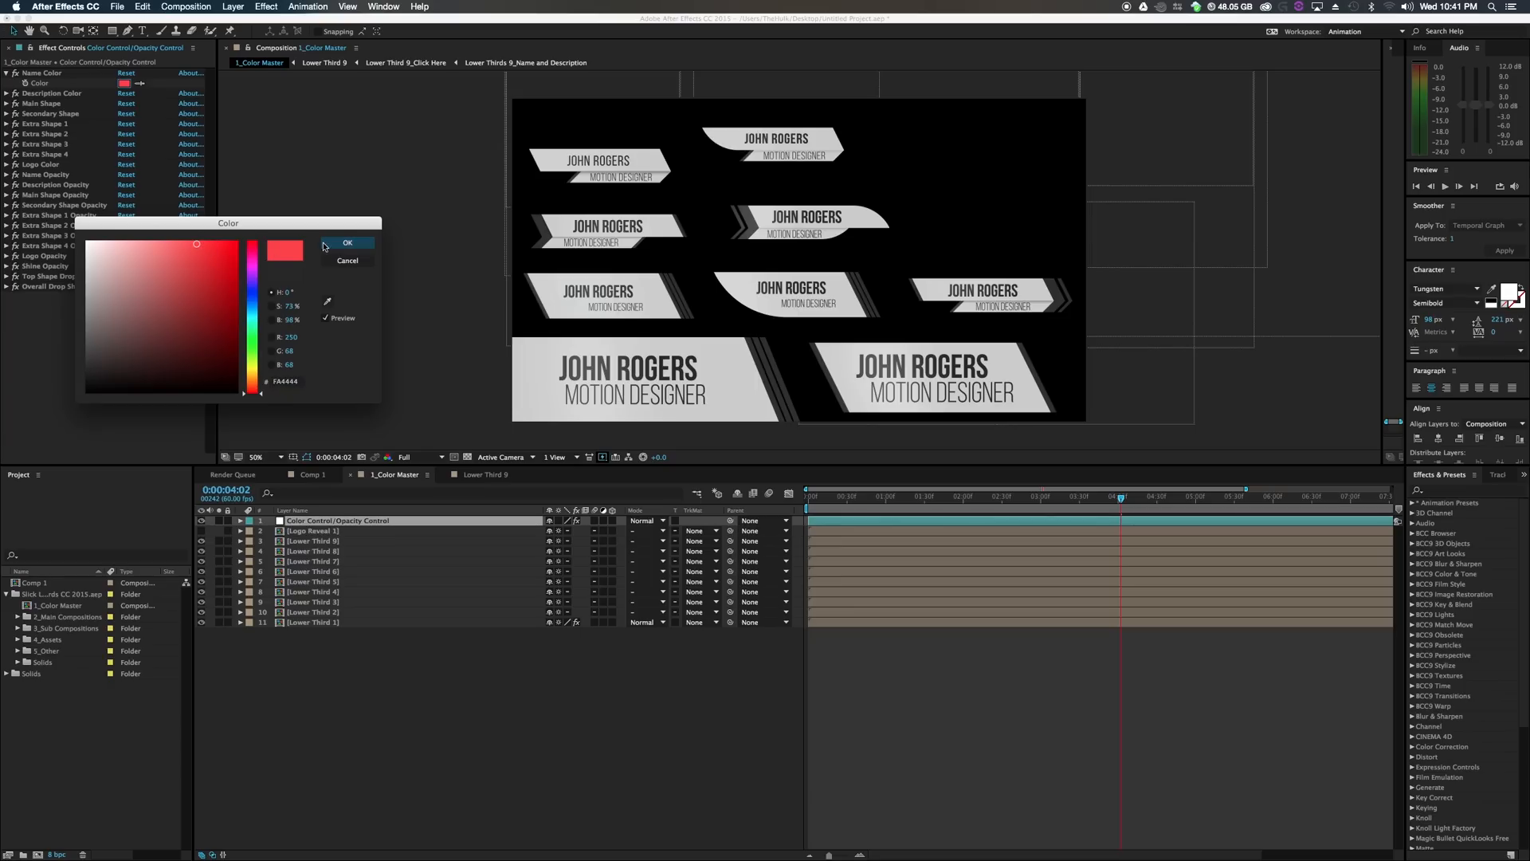
{"action": "left_click", "coordinate": [348, 242]}
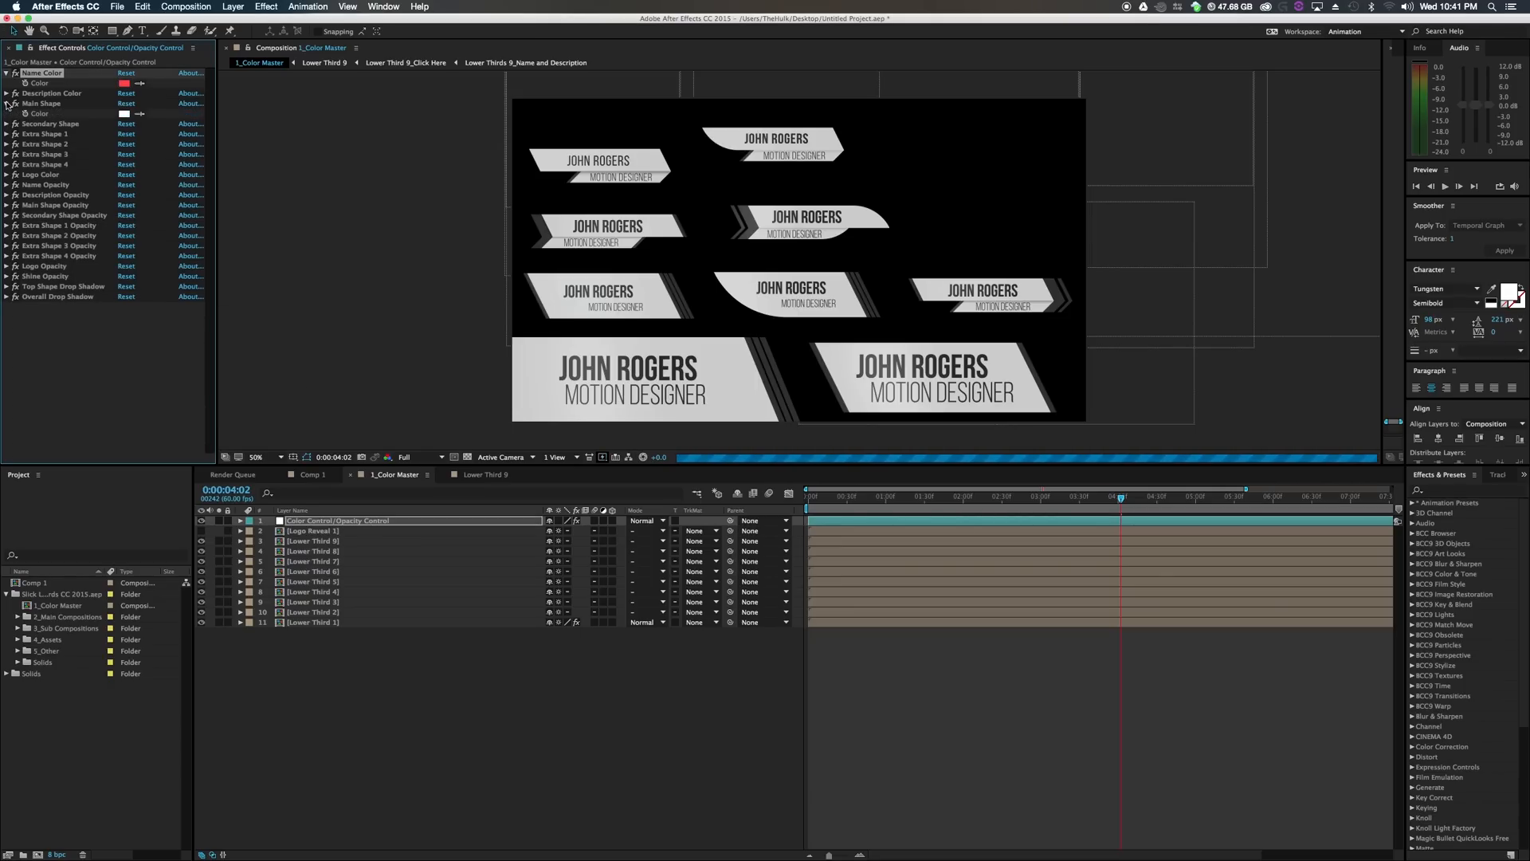
{"action": "left_click", "coordinate": [127, 82]}
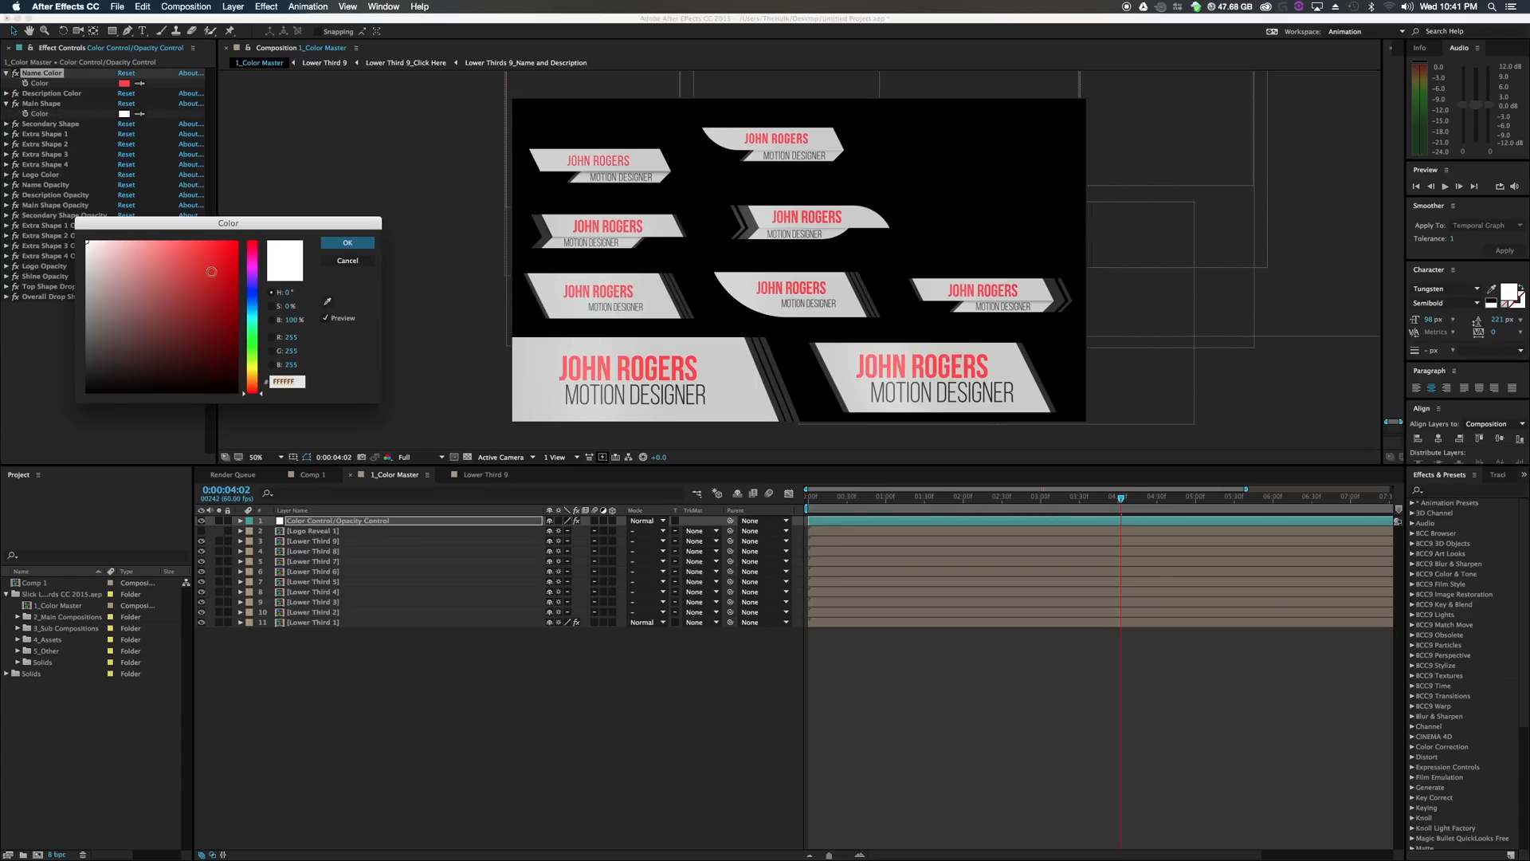
{"action": "left_click_drag", "start_coordinate": [252, 257], "coordinate": [252, 321]}
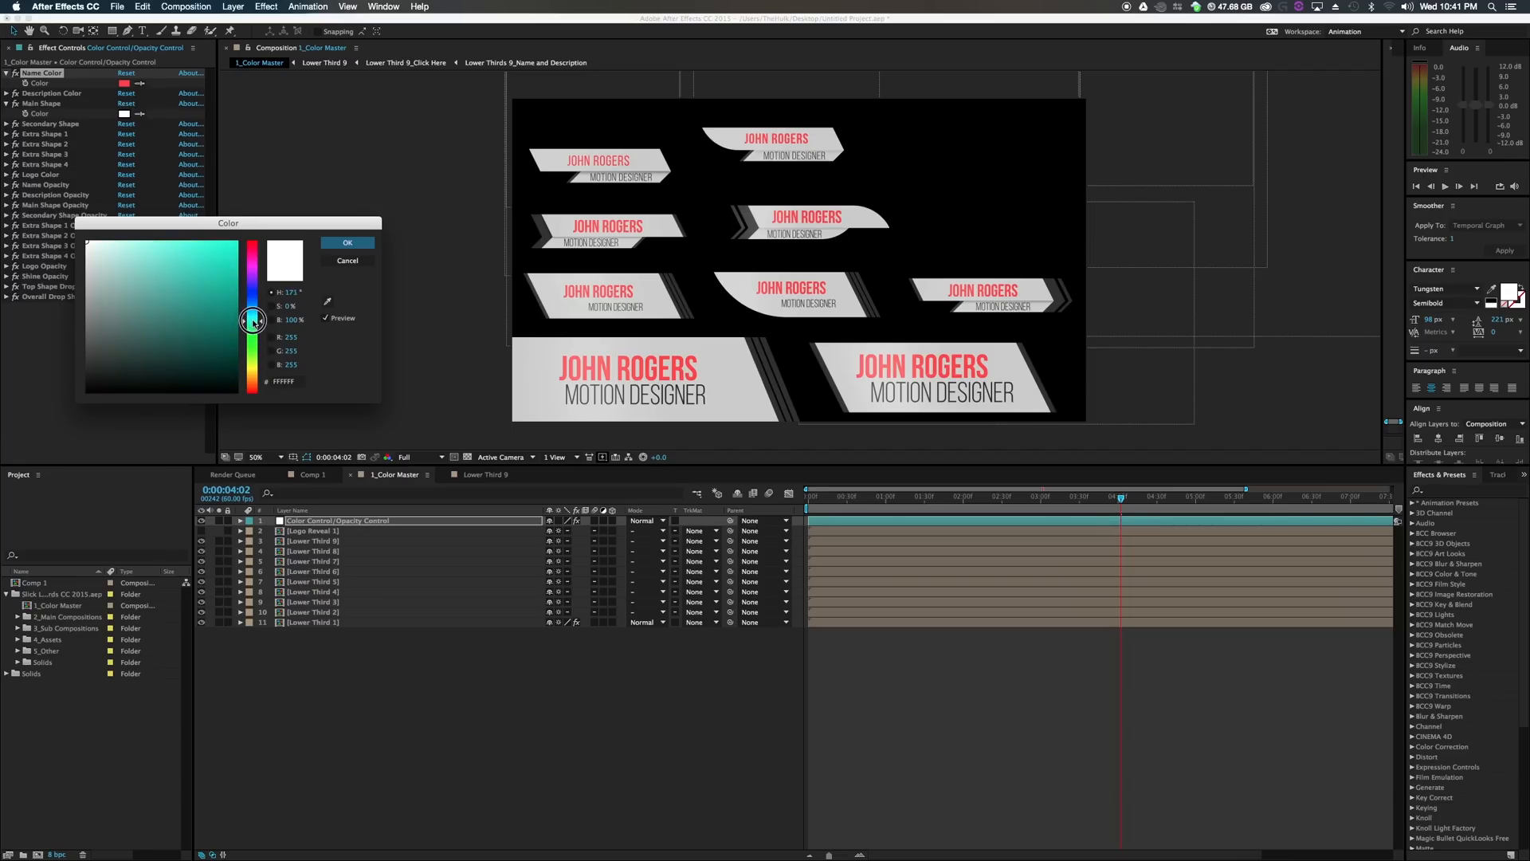
{"action": "left_click", "coordinate": [348, 242]}
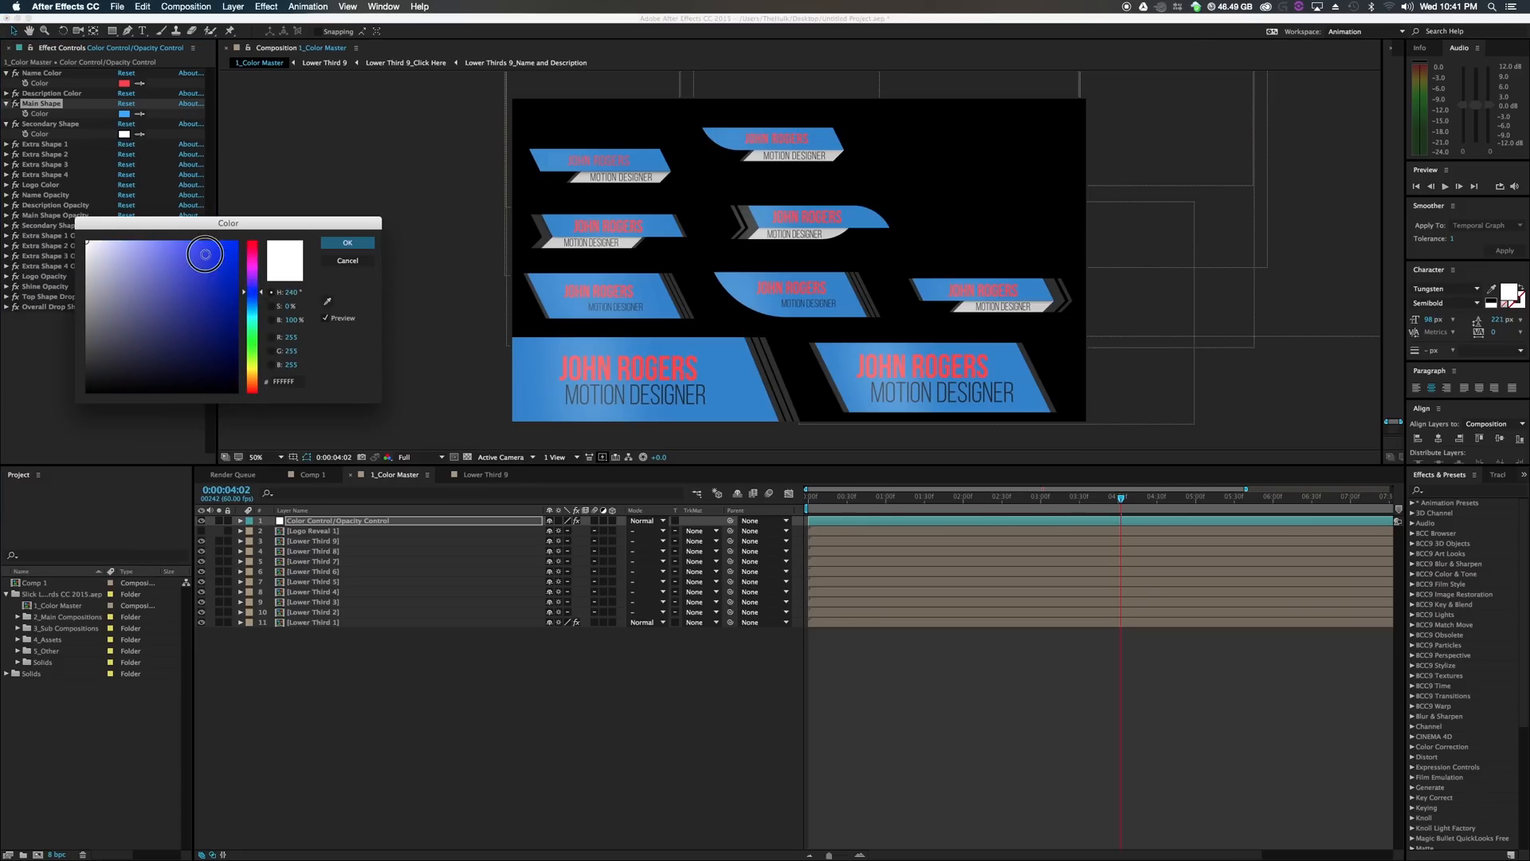
{"action": "left_click", "coordinate": [347, 242]}
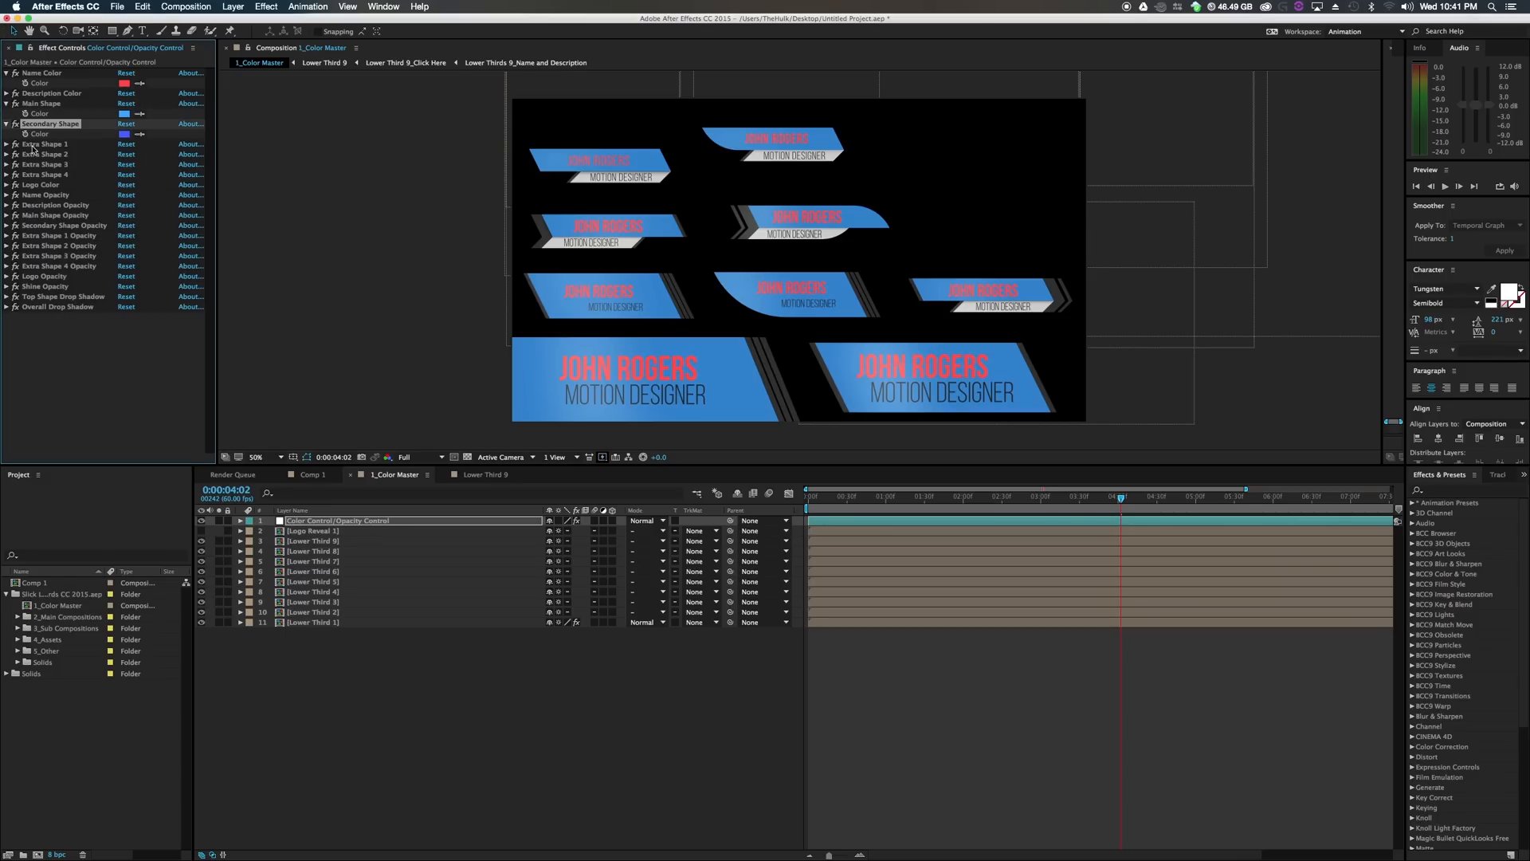
Reveal the extra shape color controls and set the name text back to white.
{"action": "left_click", "coordinate": [8, 143]}
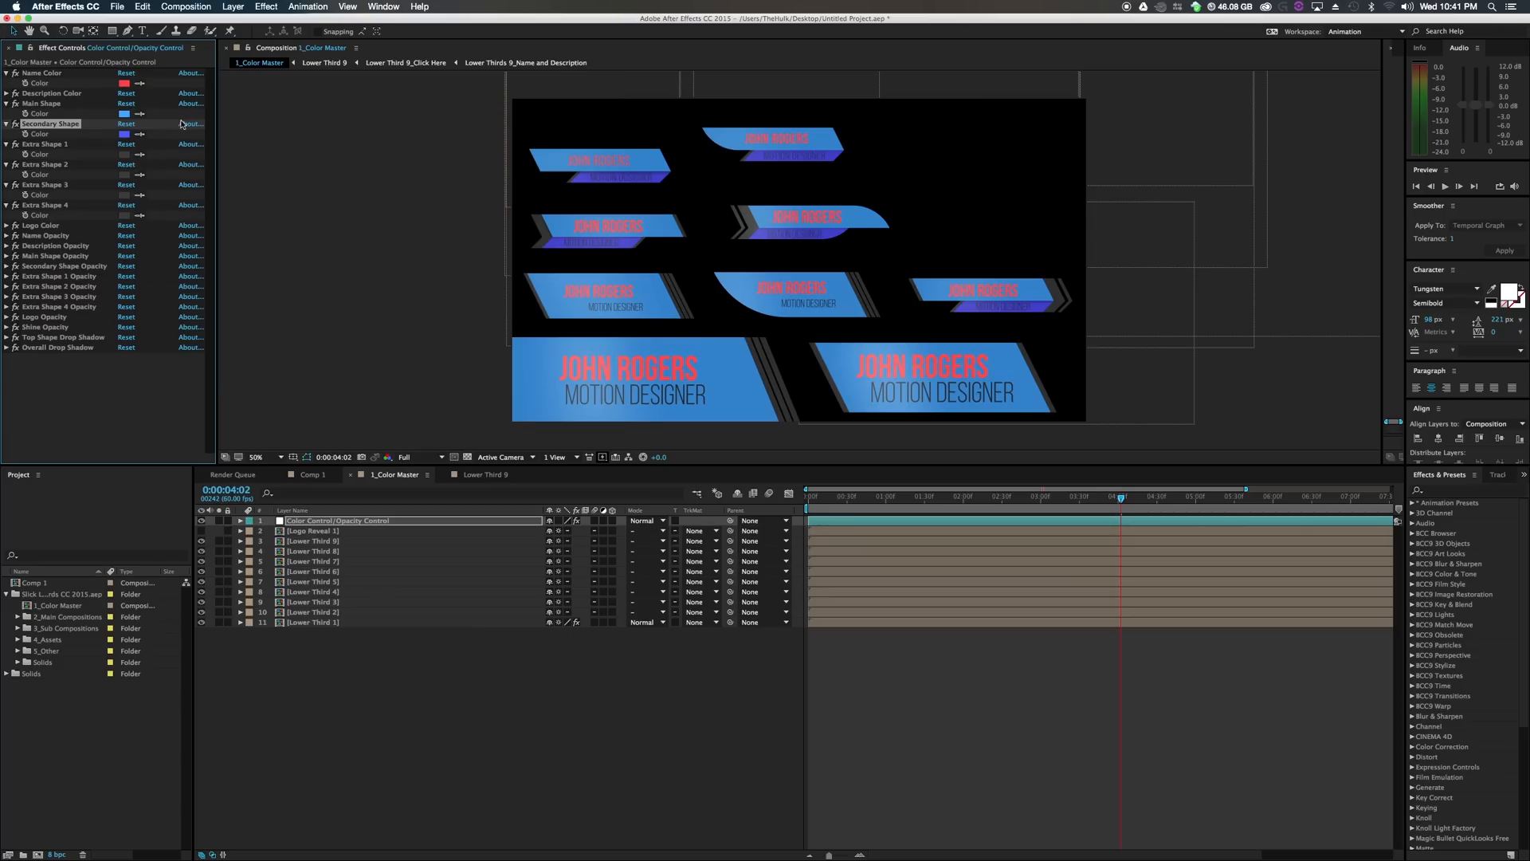
{"action": "left_click", "coordinate": [113, 83]}
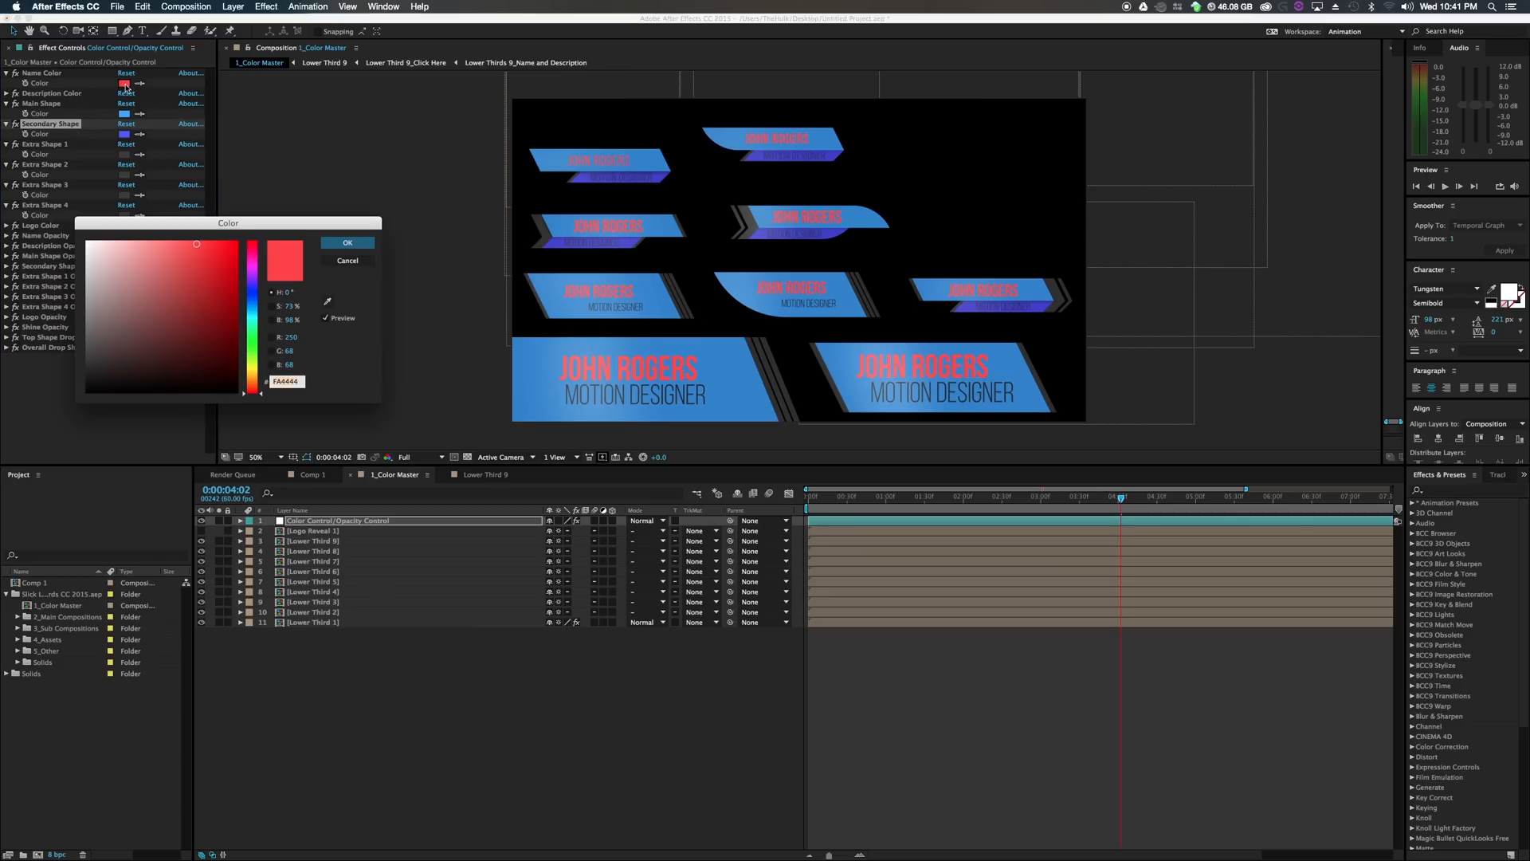
{"action": "left_click", "coordinate": [347, 242]}
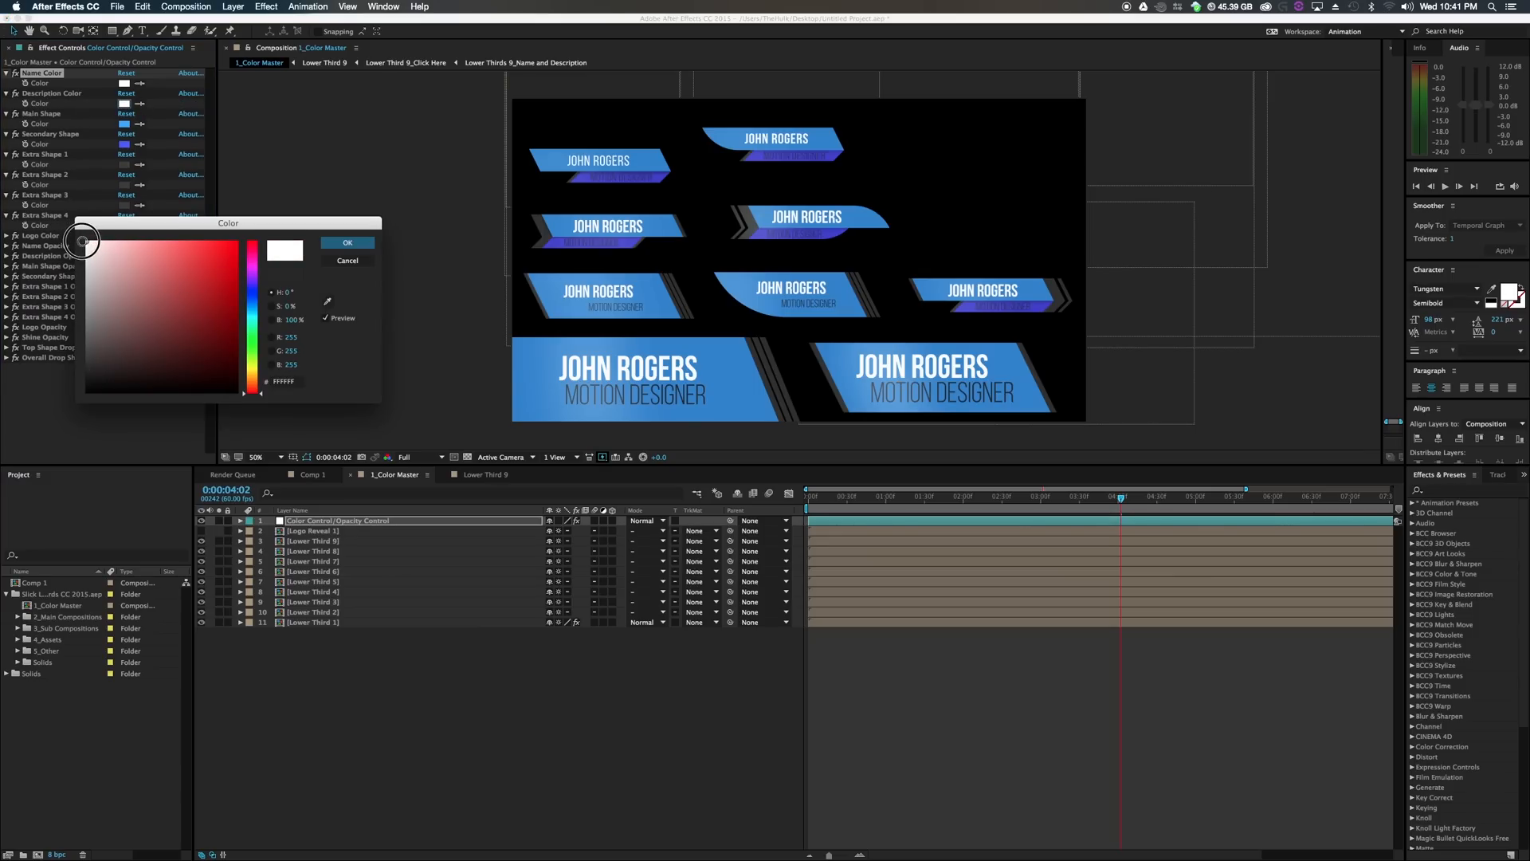
Create a new 1920×1080, 25 fps composition named 'Color Control'.
{"action": "left_click", "coordinate": [348, 242]}
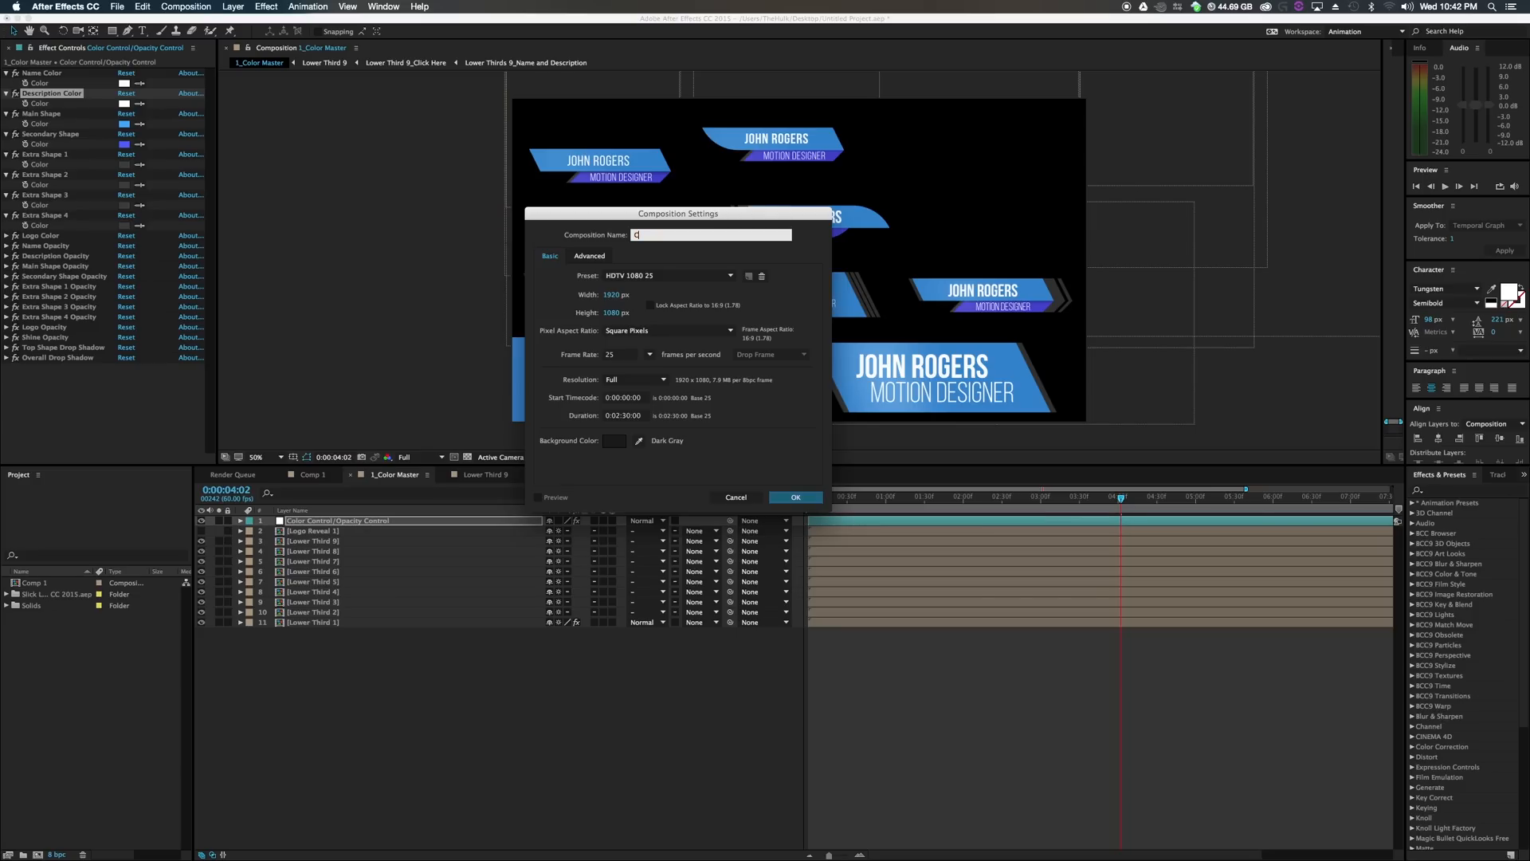
{"action": "type", "text": "Color Control"}
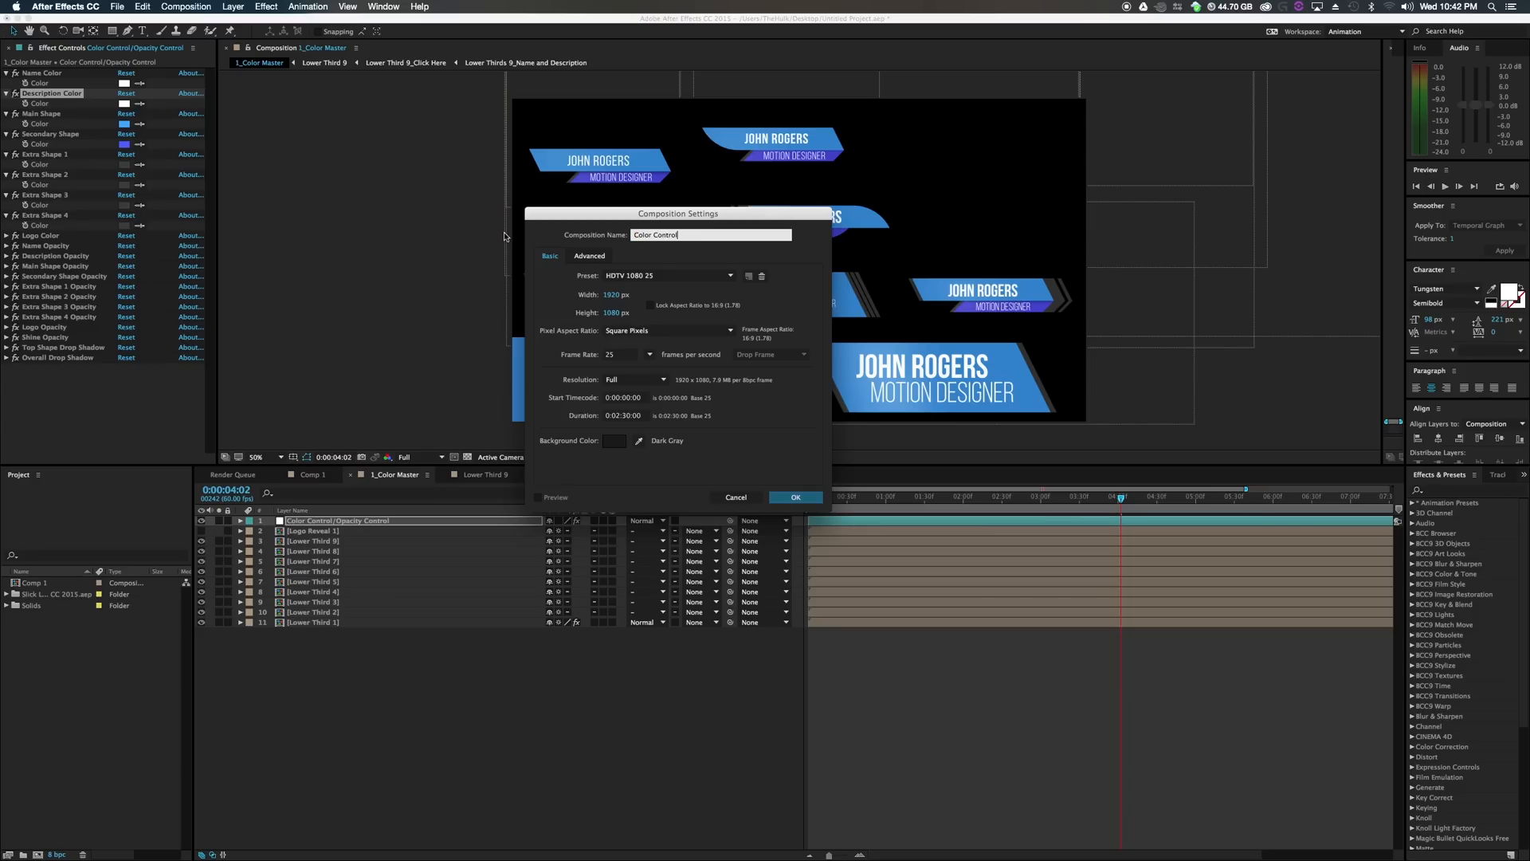
{"action": "left_click", "coordinate": [795, 497]}
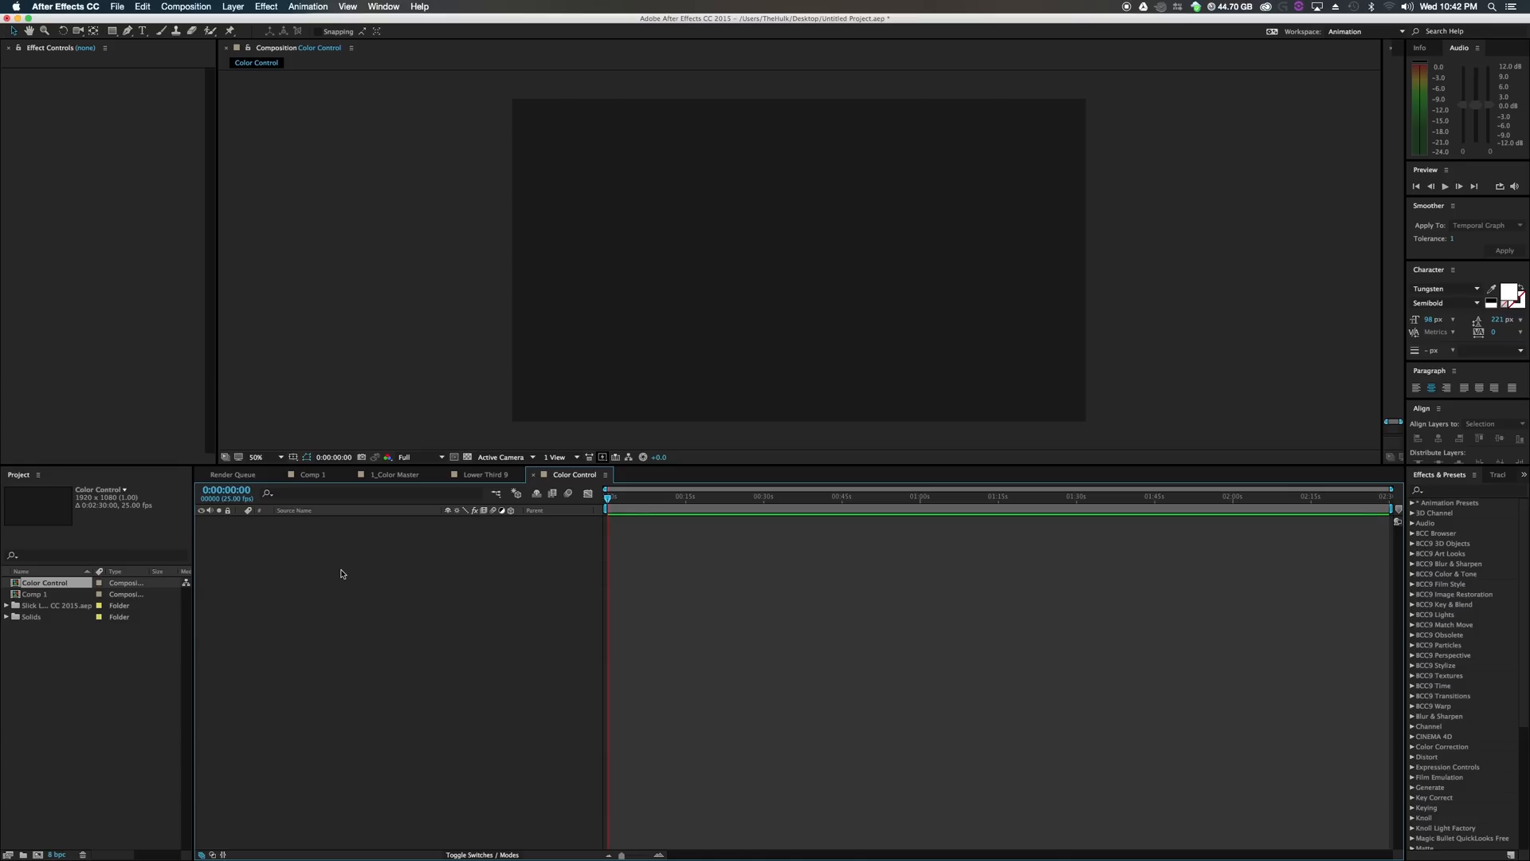
{"action": "mouse_move", "coordinate": [339, 569]}
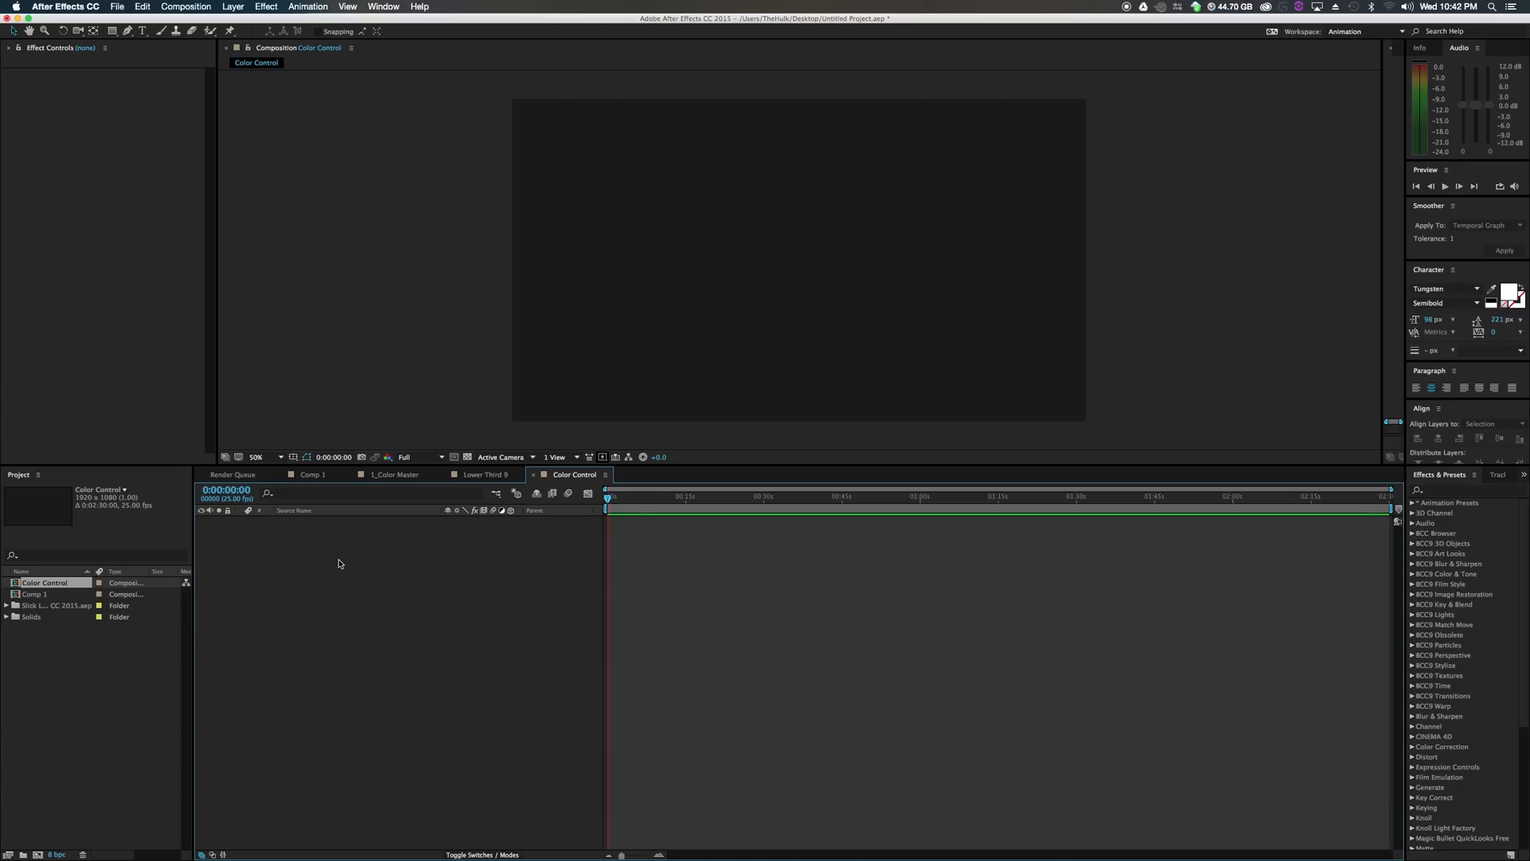
Add an adjustment layer, rename it 'Color Control' and select it.
{"action": "right_click", "coordinate": [339, 544]}
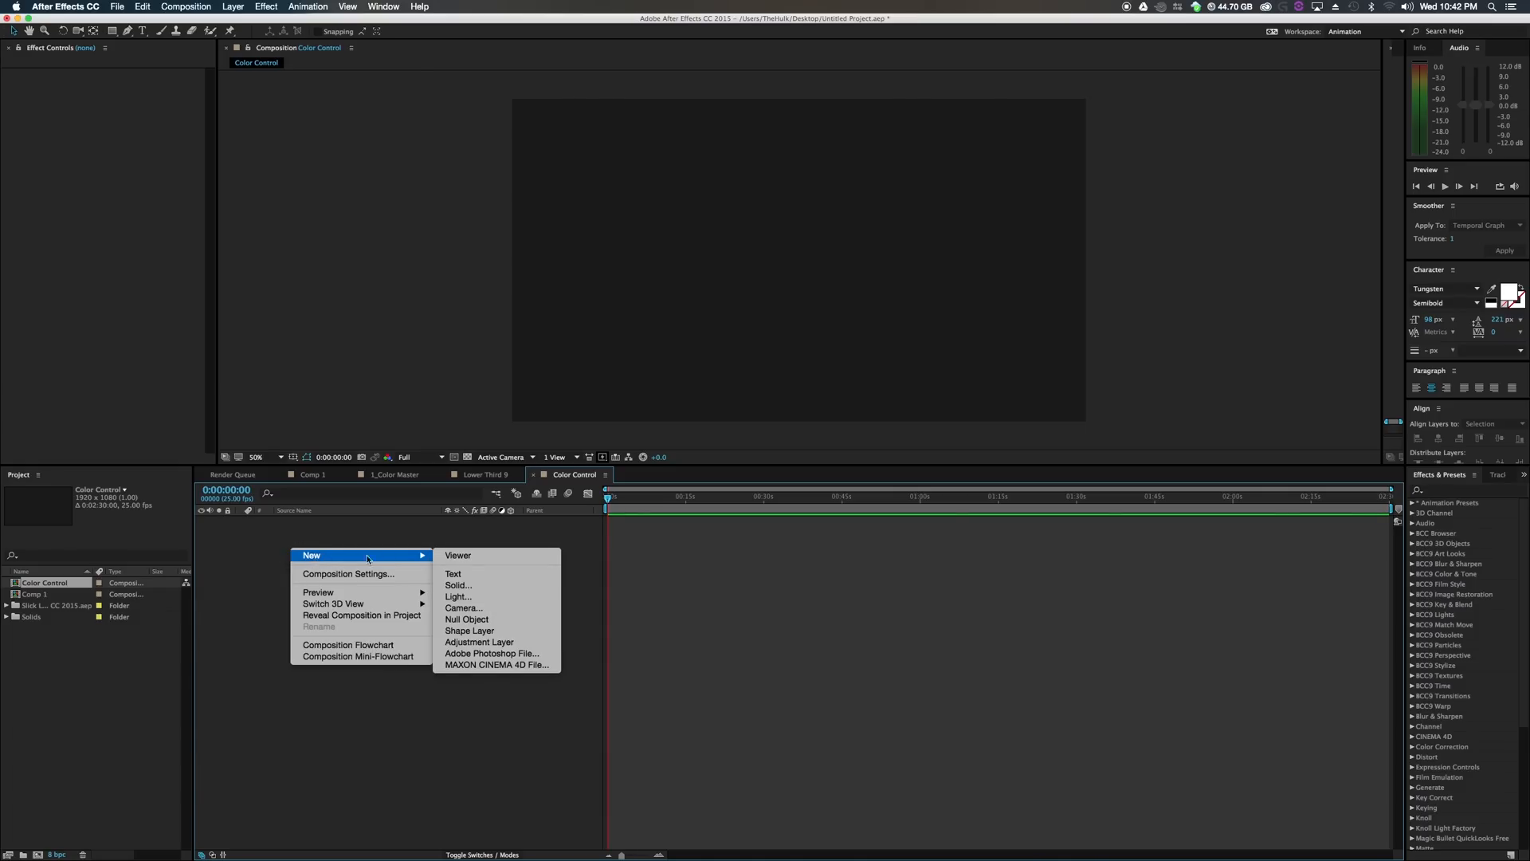
{"action": "left_click", "coordinate": [479, 643]}
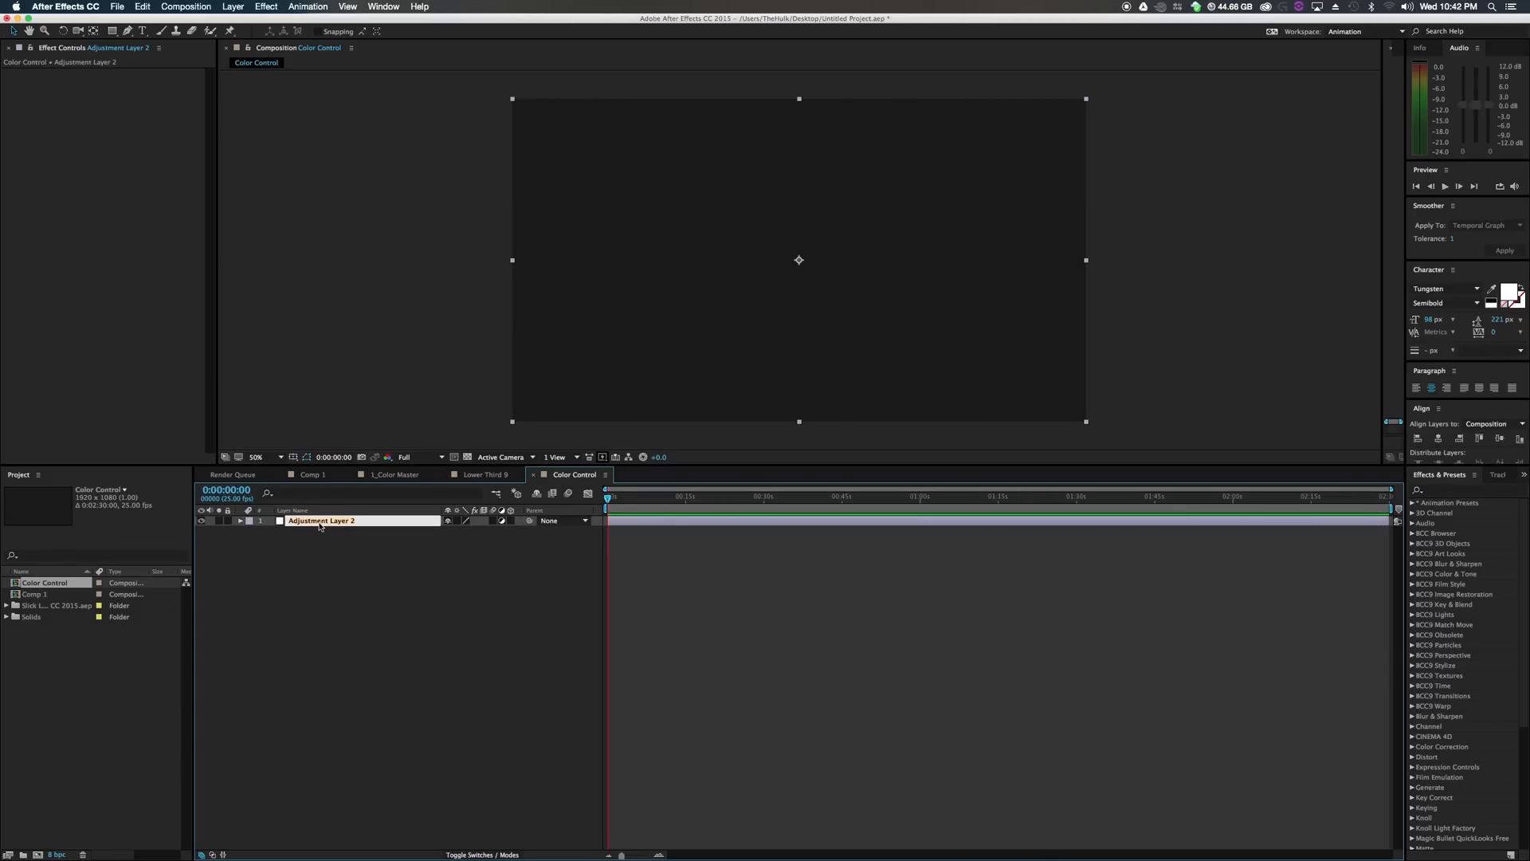
{"action": "double_click", "coordinate": [322, 521]}
{"action": "type", "text": "Color Control"}
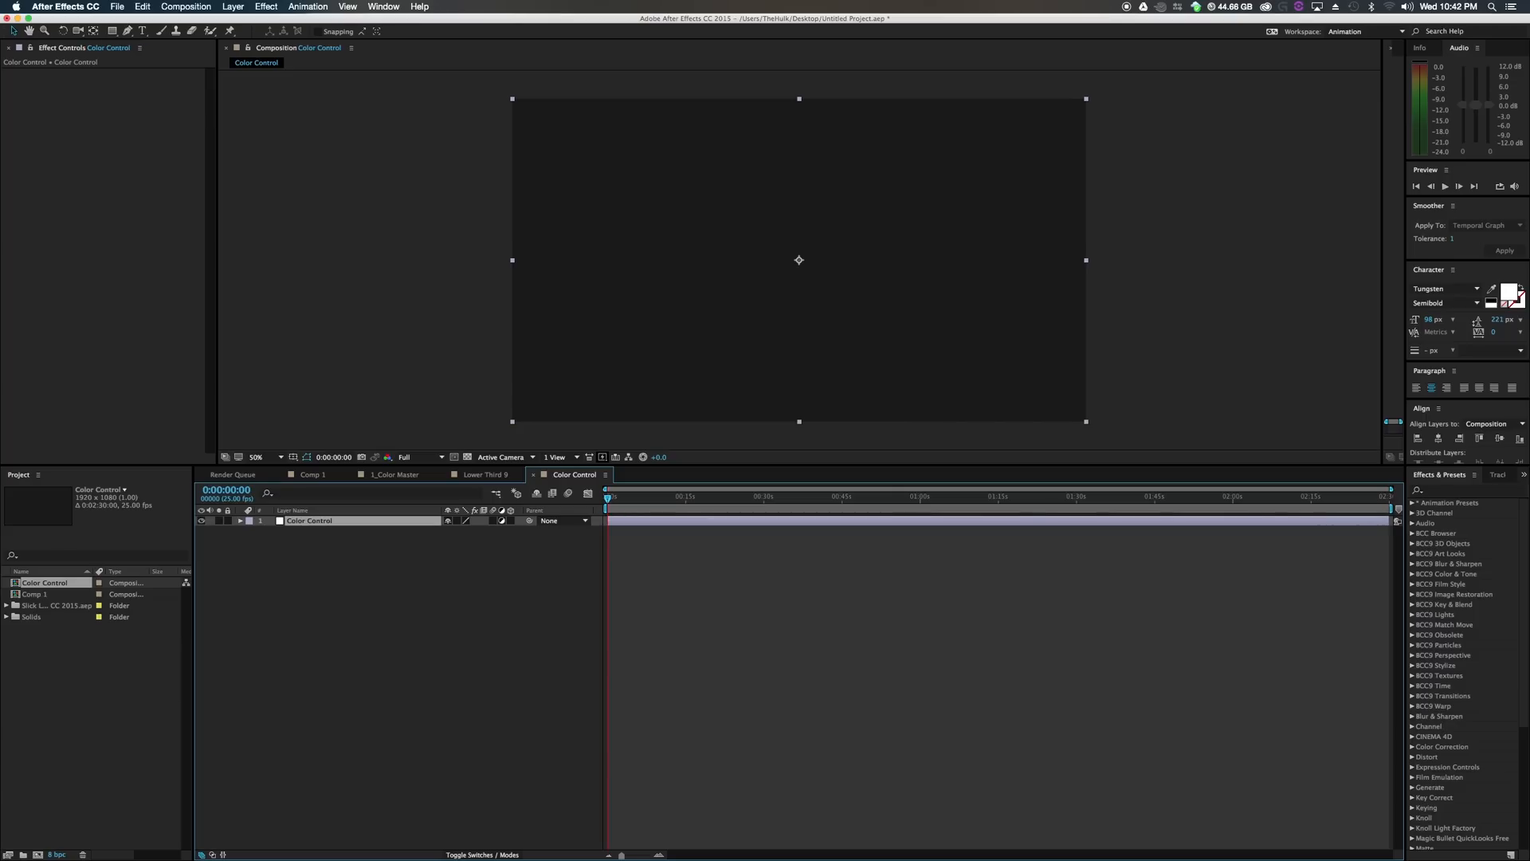
{"action": "left_click", "coordinate": [308, 531]}
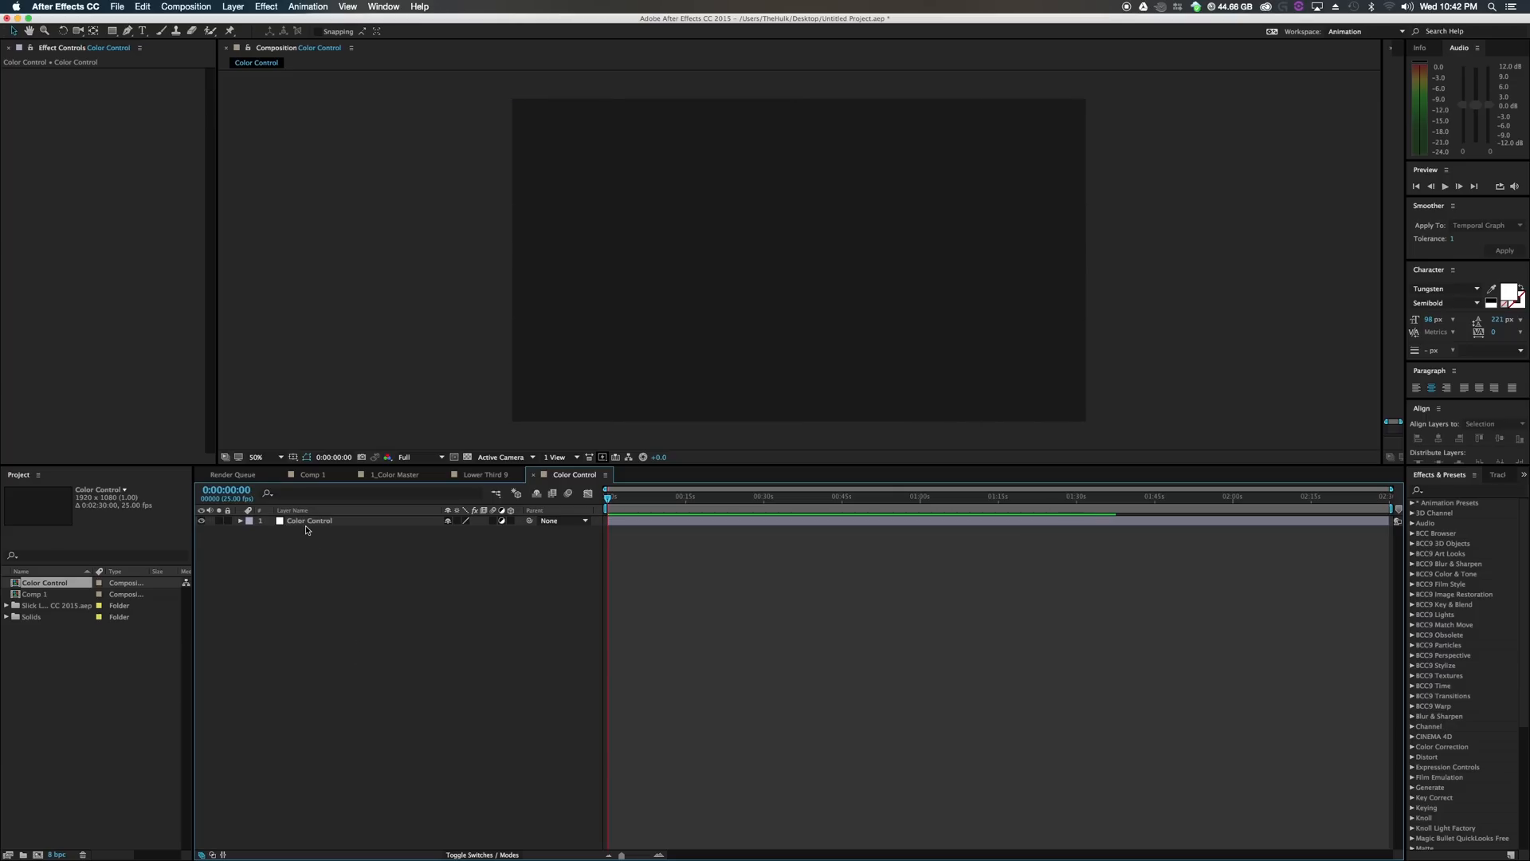
{"action": "left_click", "coordinate": [308, 520]}
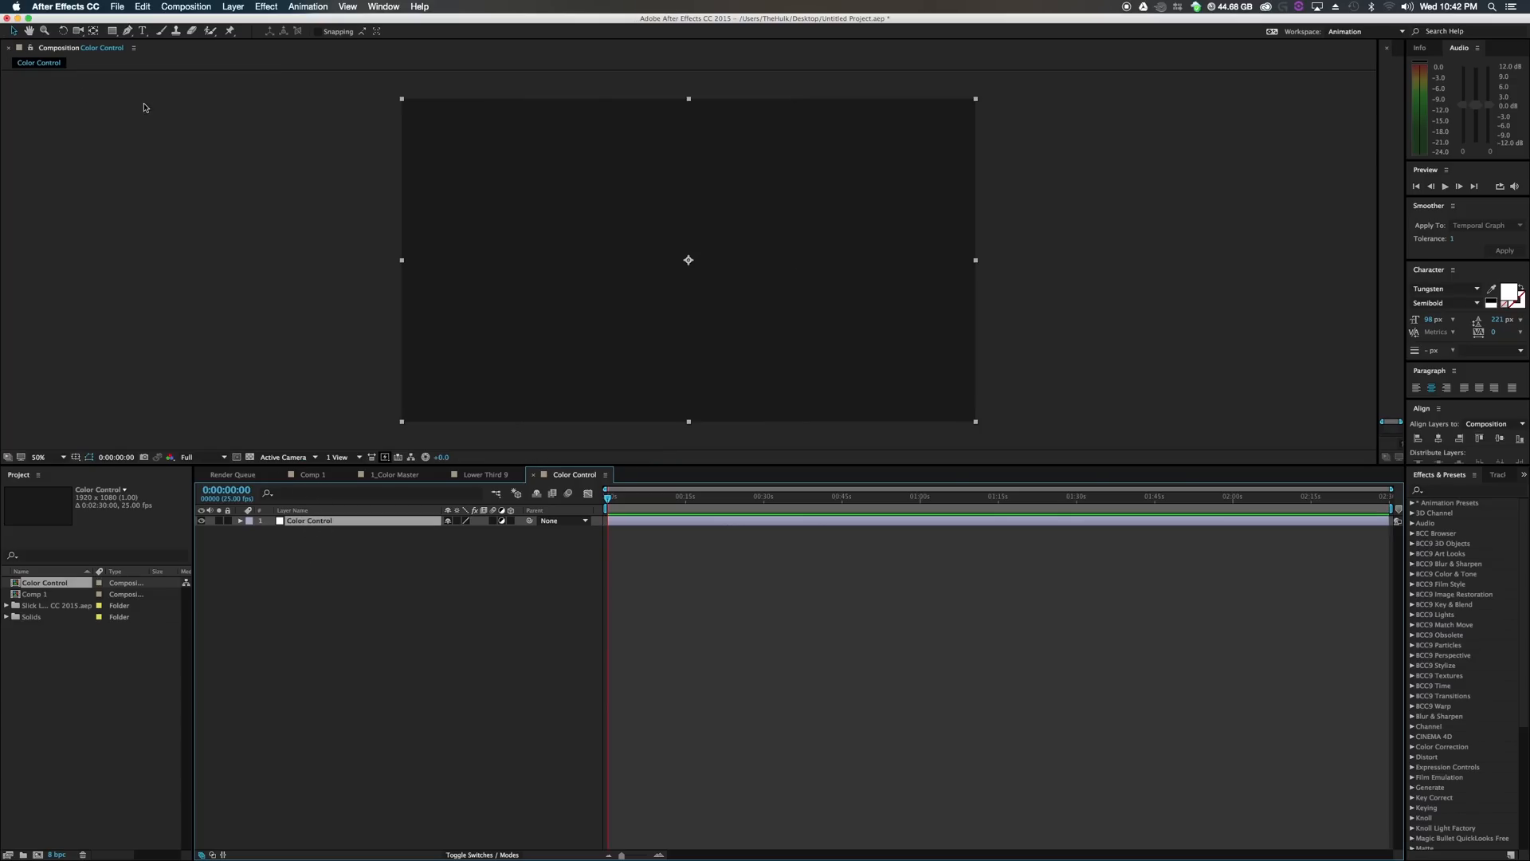
Show Effect Controls and add a Color Control expression effect to the adjustment layer.
{"action": "left_click", "coordinate": [382, 6]}
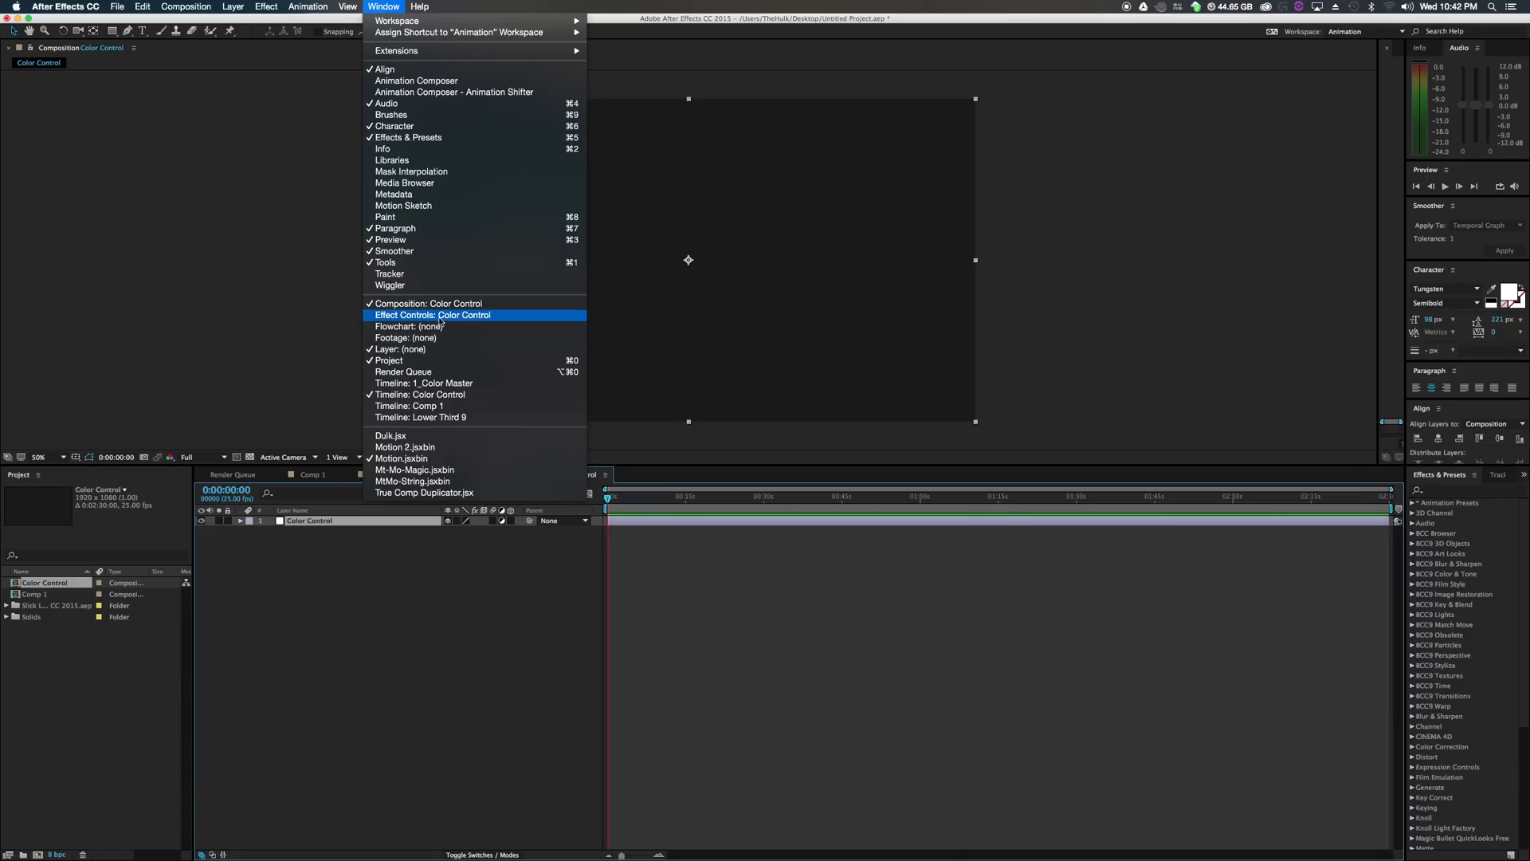
{"action": "left_click", "coordinate": [430, 314]}
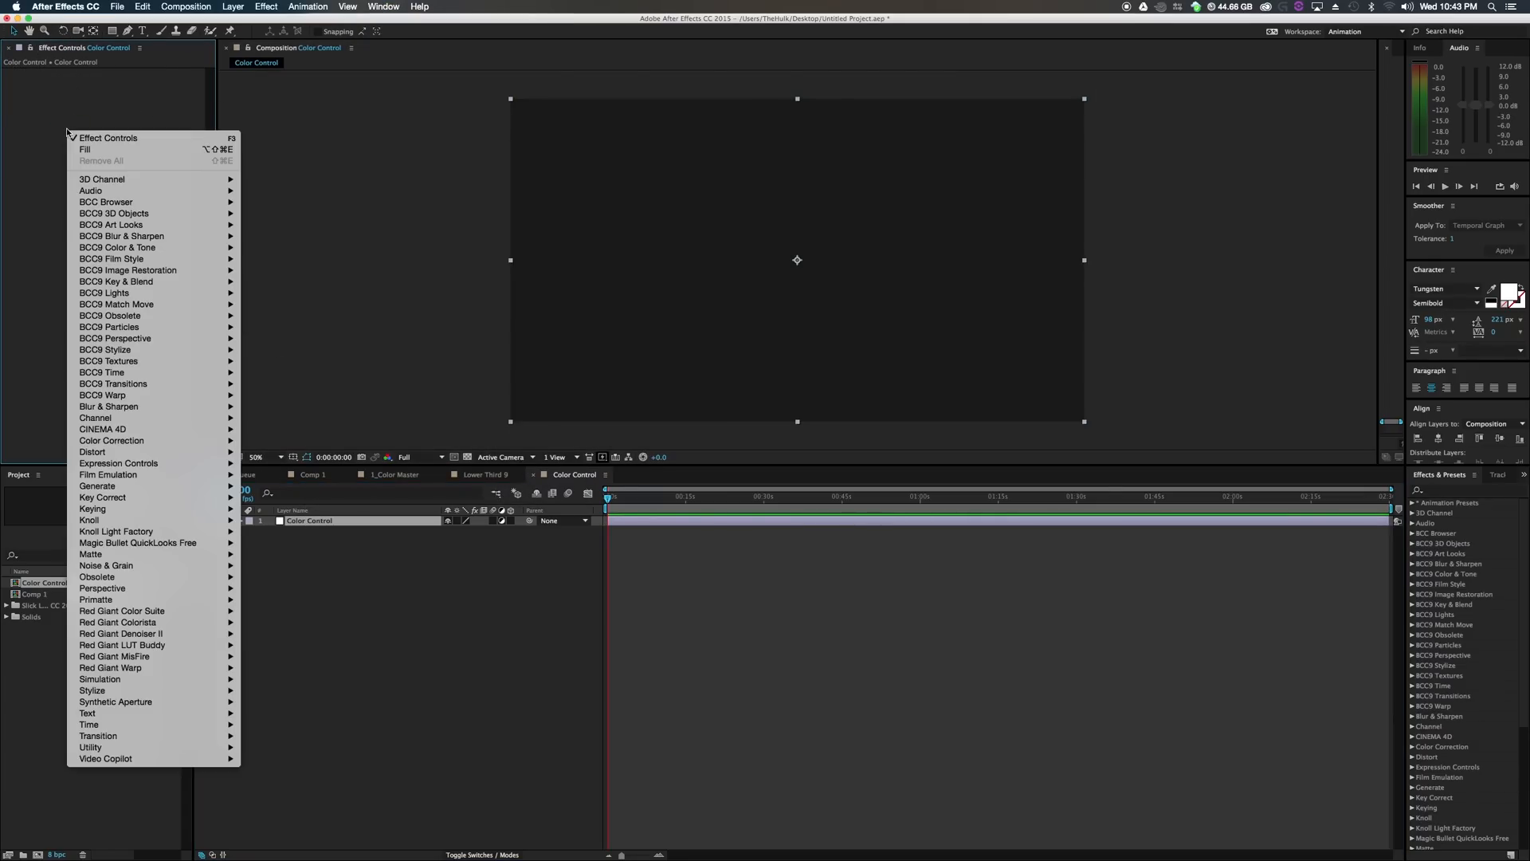
{"action": "mouse_move", "coordinate": [117, 462]}
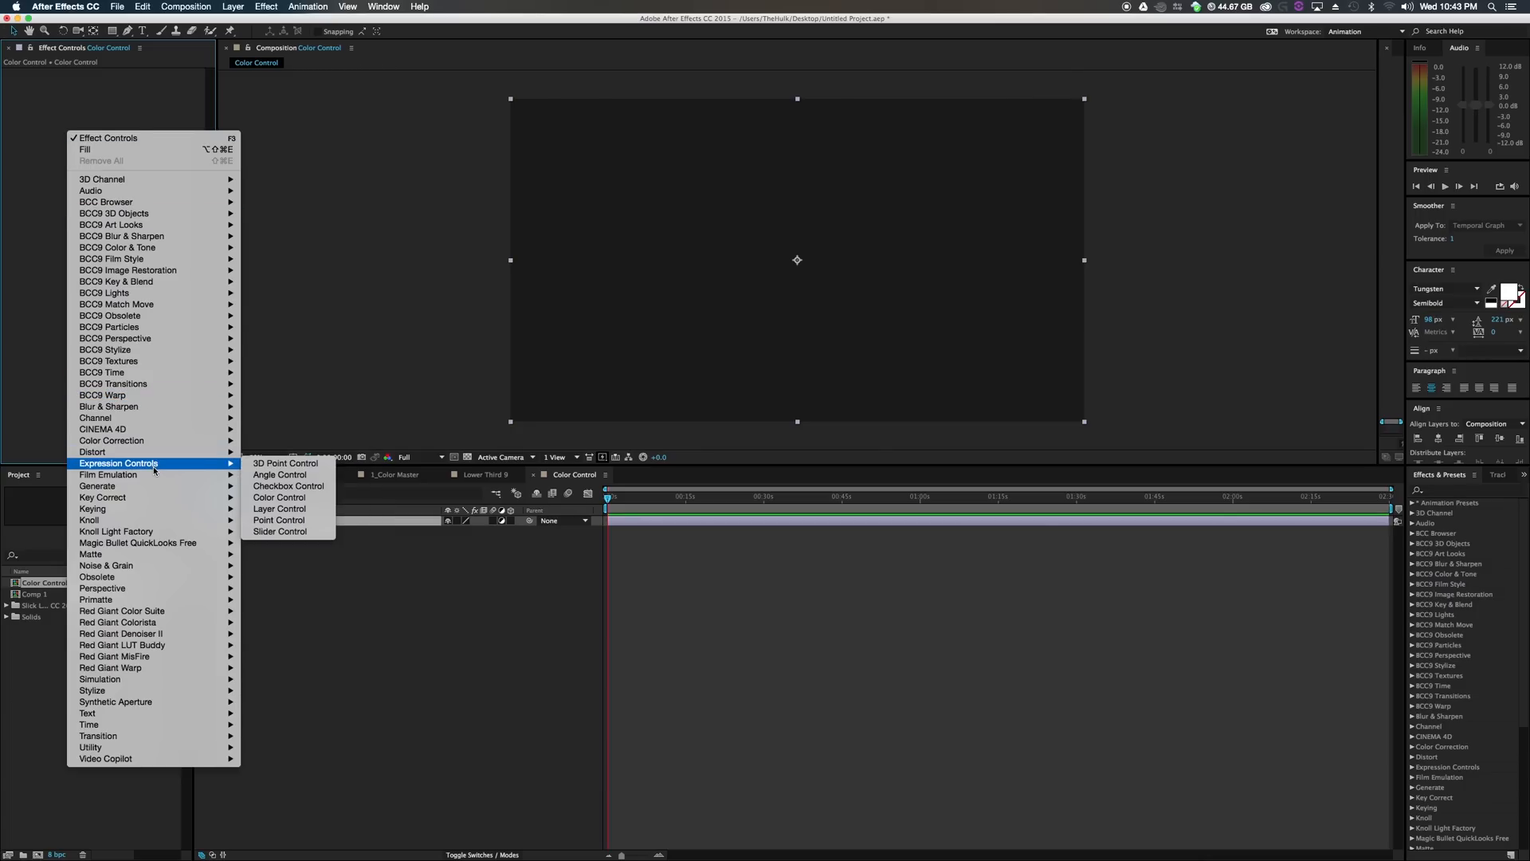
{"action": "left_click", "coordinate": [278, 496]}
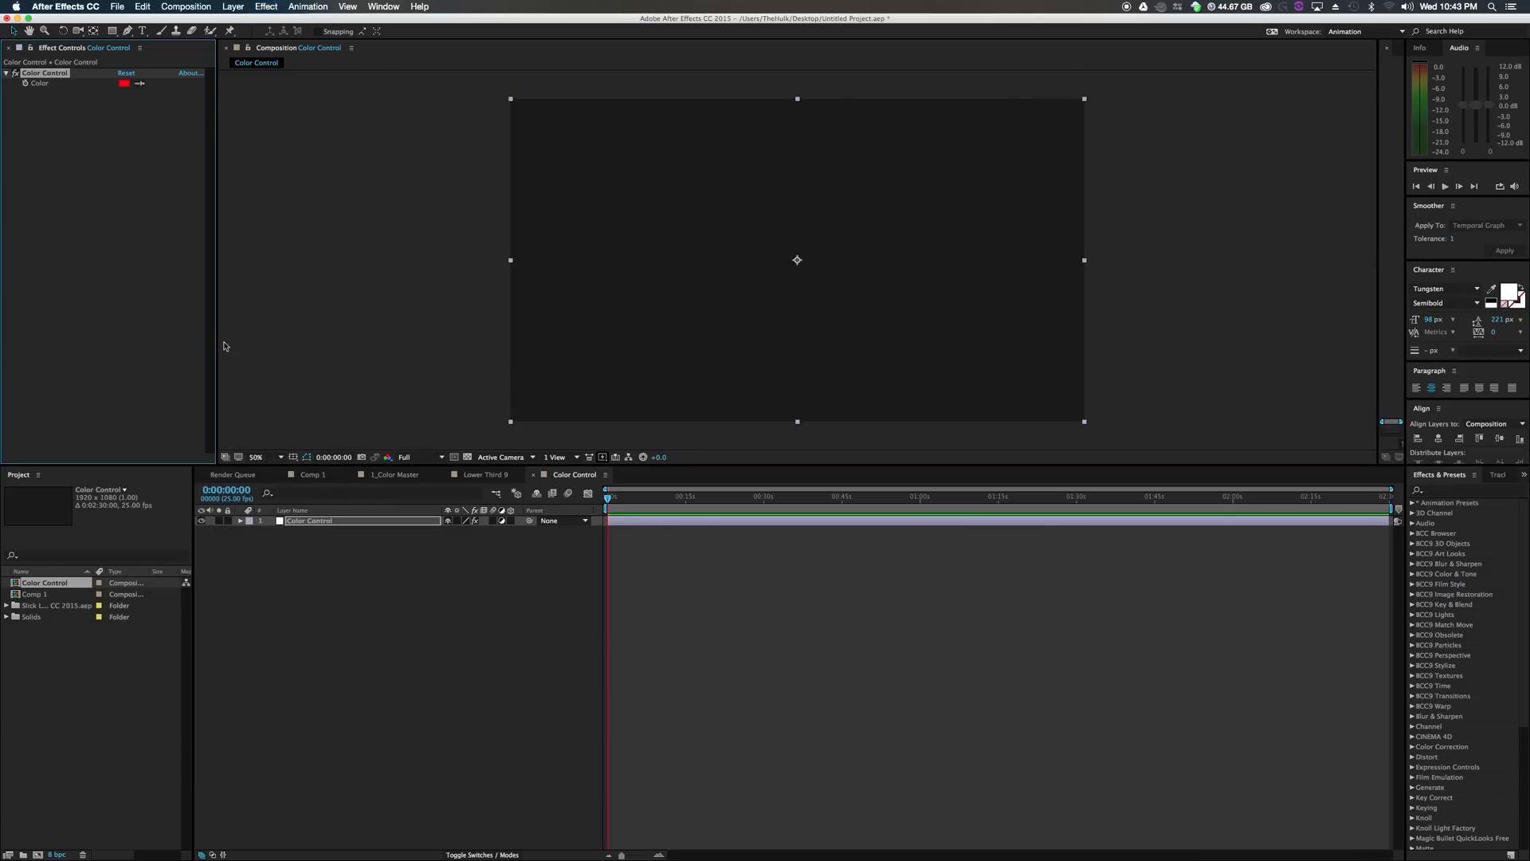
{"action": "left_click", "coordinate": [125, 83]}
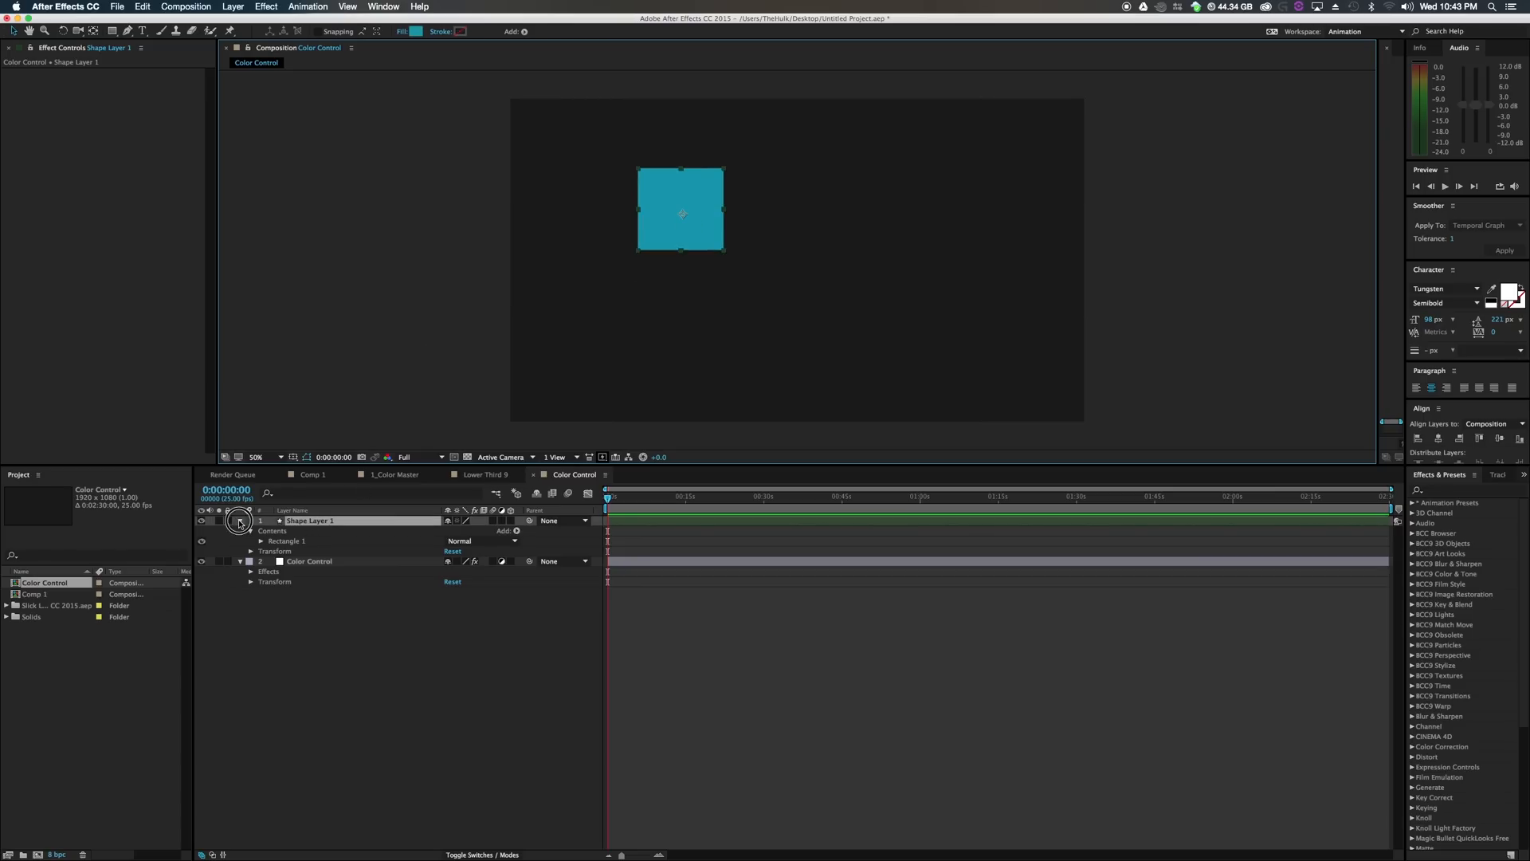
Duplicate the square shape layer four times with Cmd+D.
{"action": "key", "text": "cmd+d"}
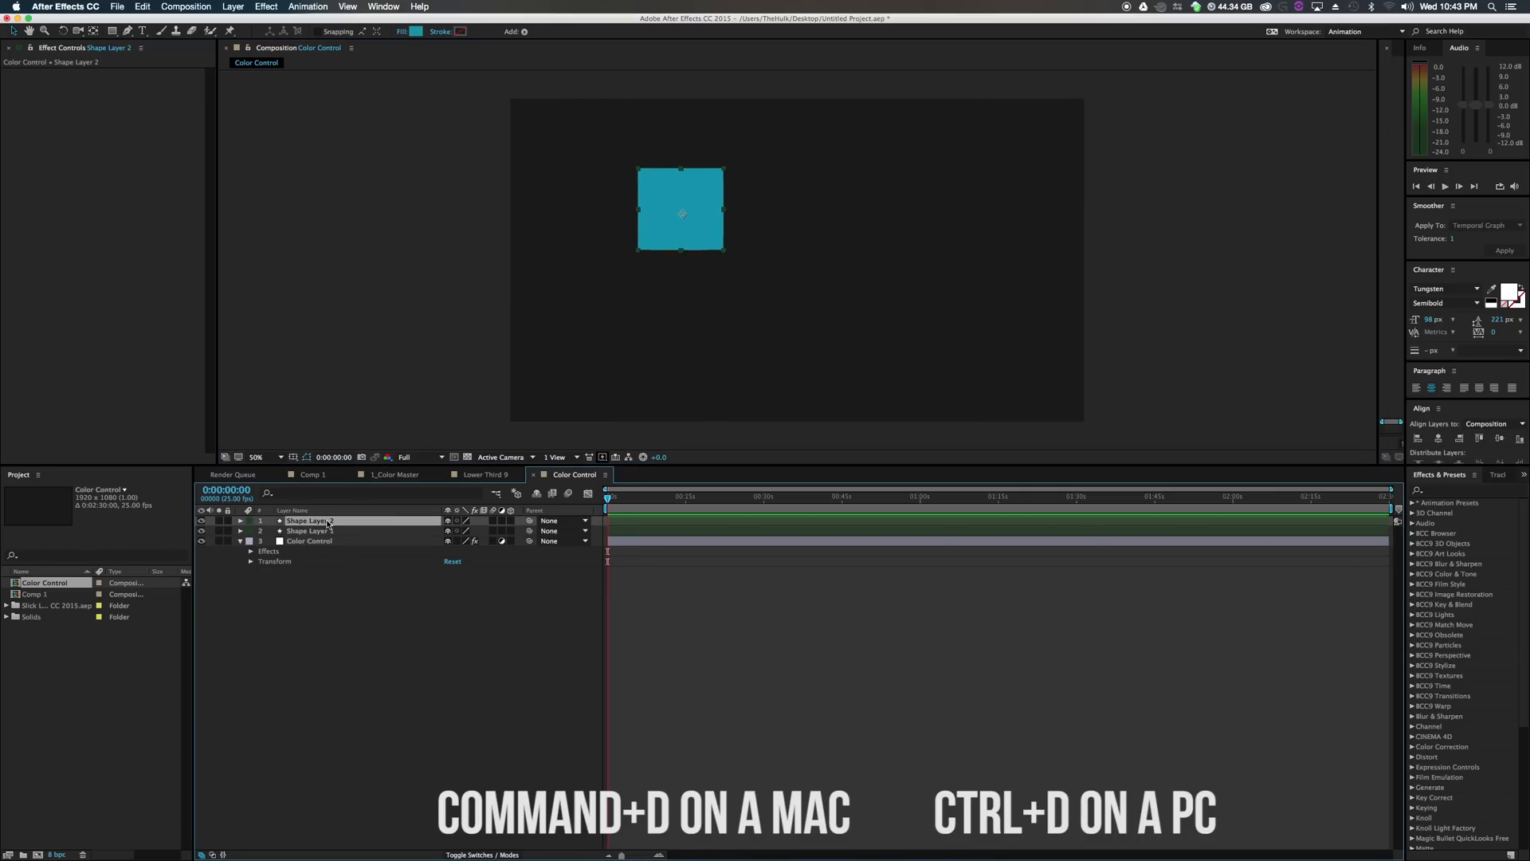
{"action": "key", "text": "cmd+d"}
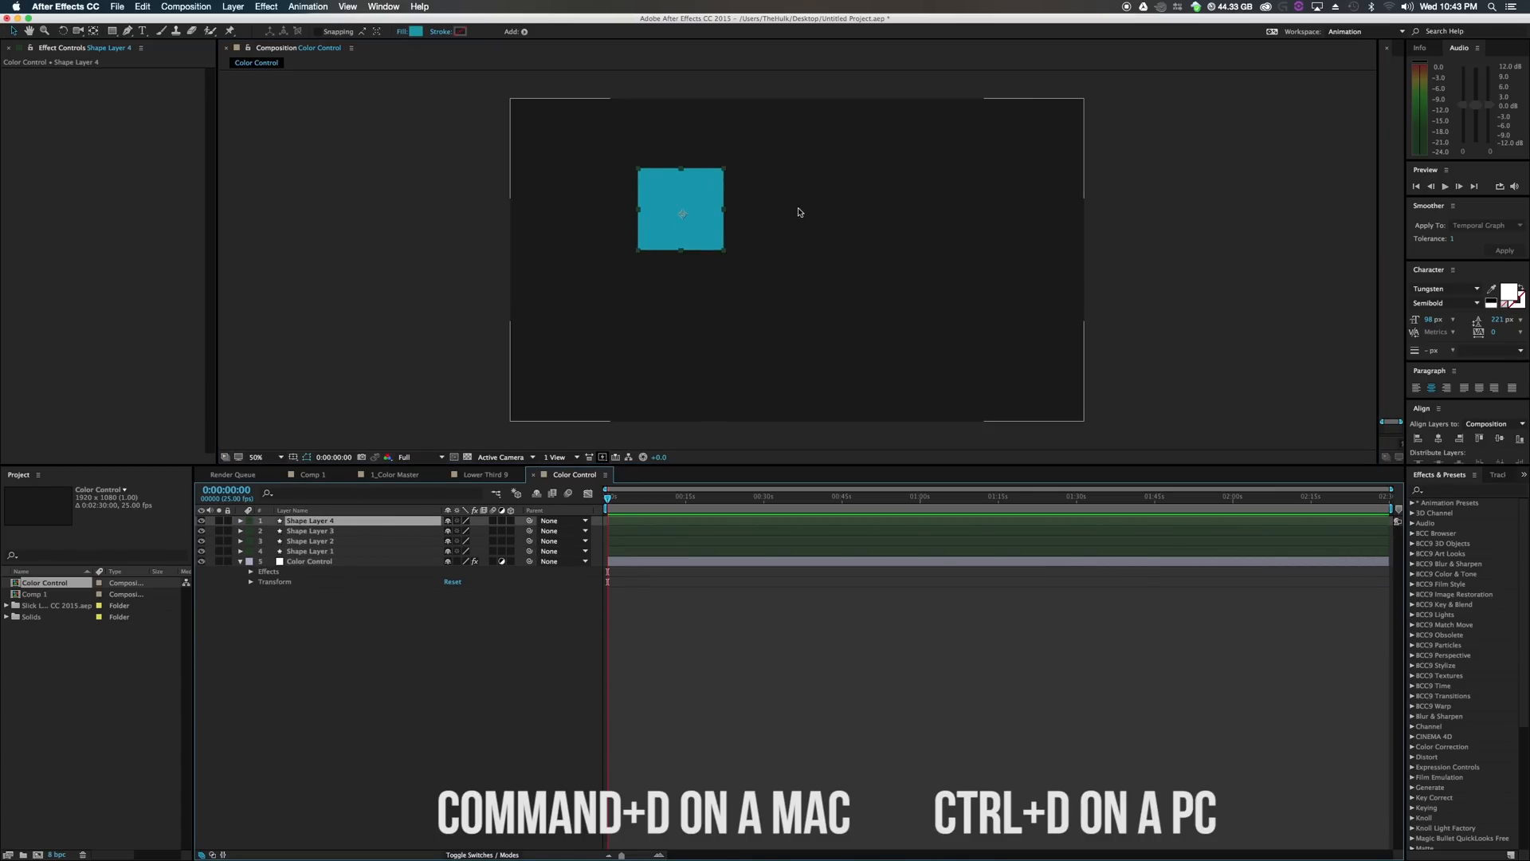
{"action": "key", "text": "cmd+d"}
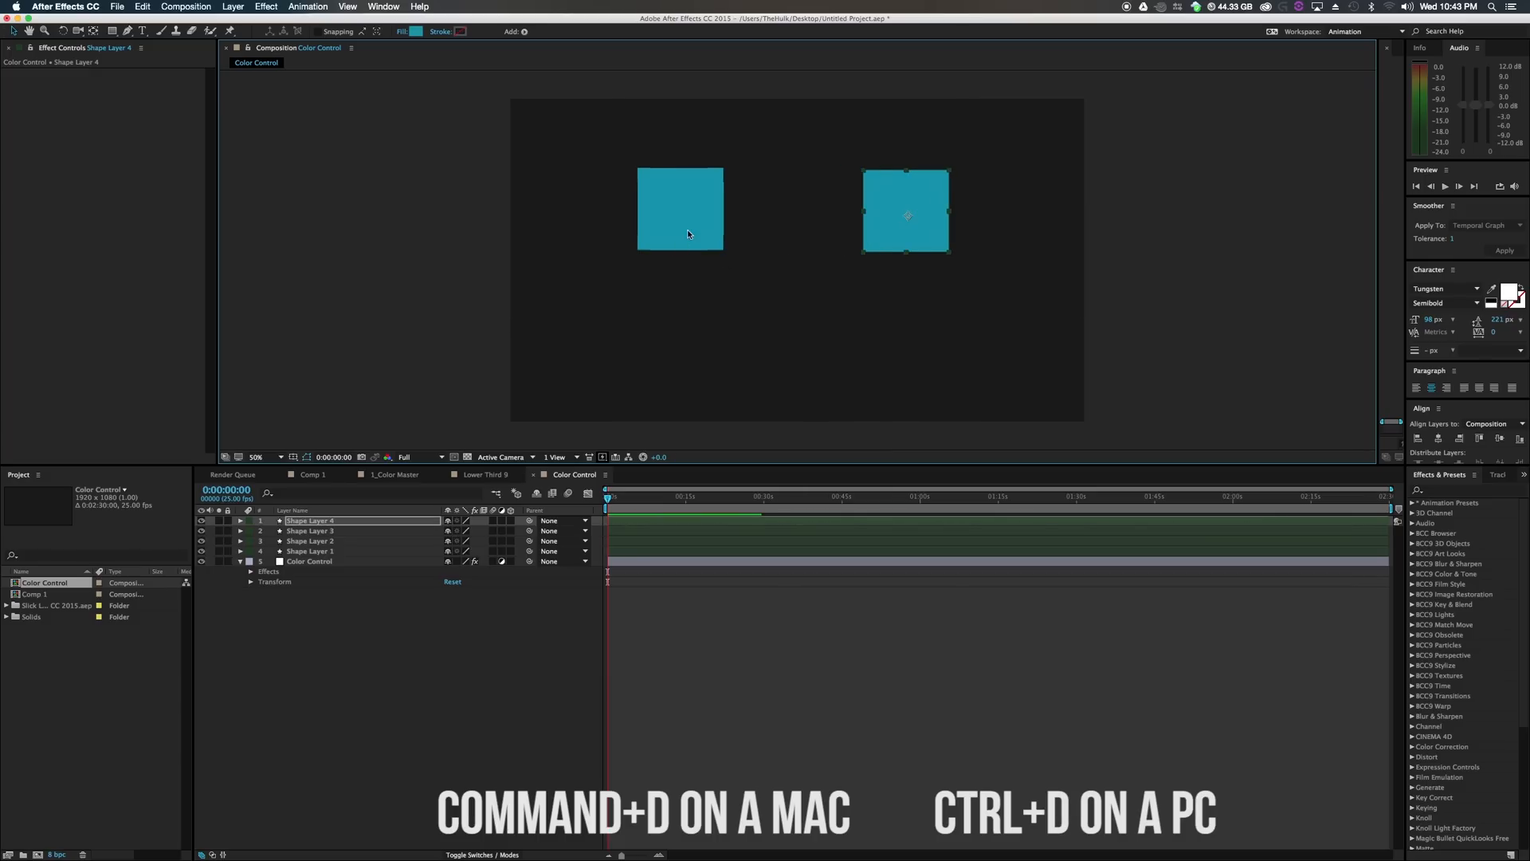
{"action": "key", "text": "cmd+d"}
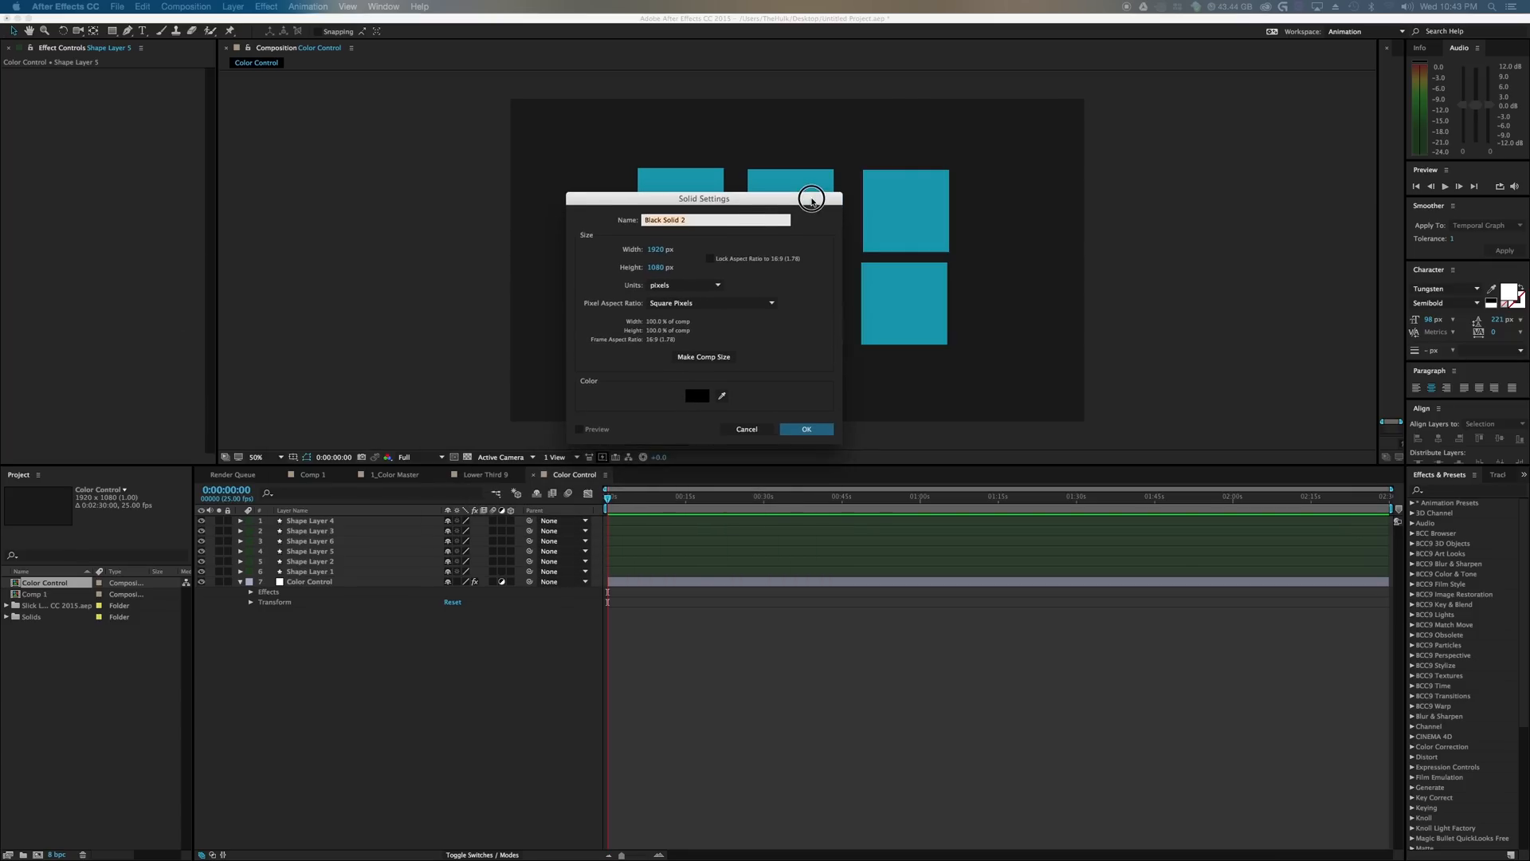
Create a new solid with a reddish colour as the background.
{"action": "left_click", "coordinate": [695, 395]}
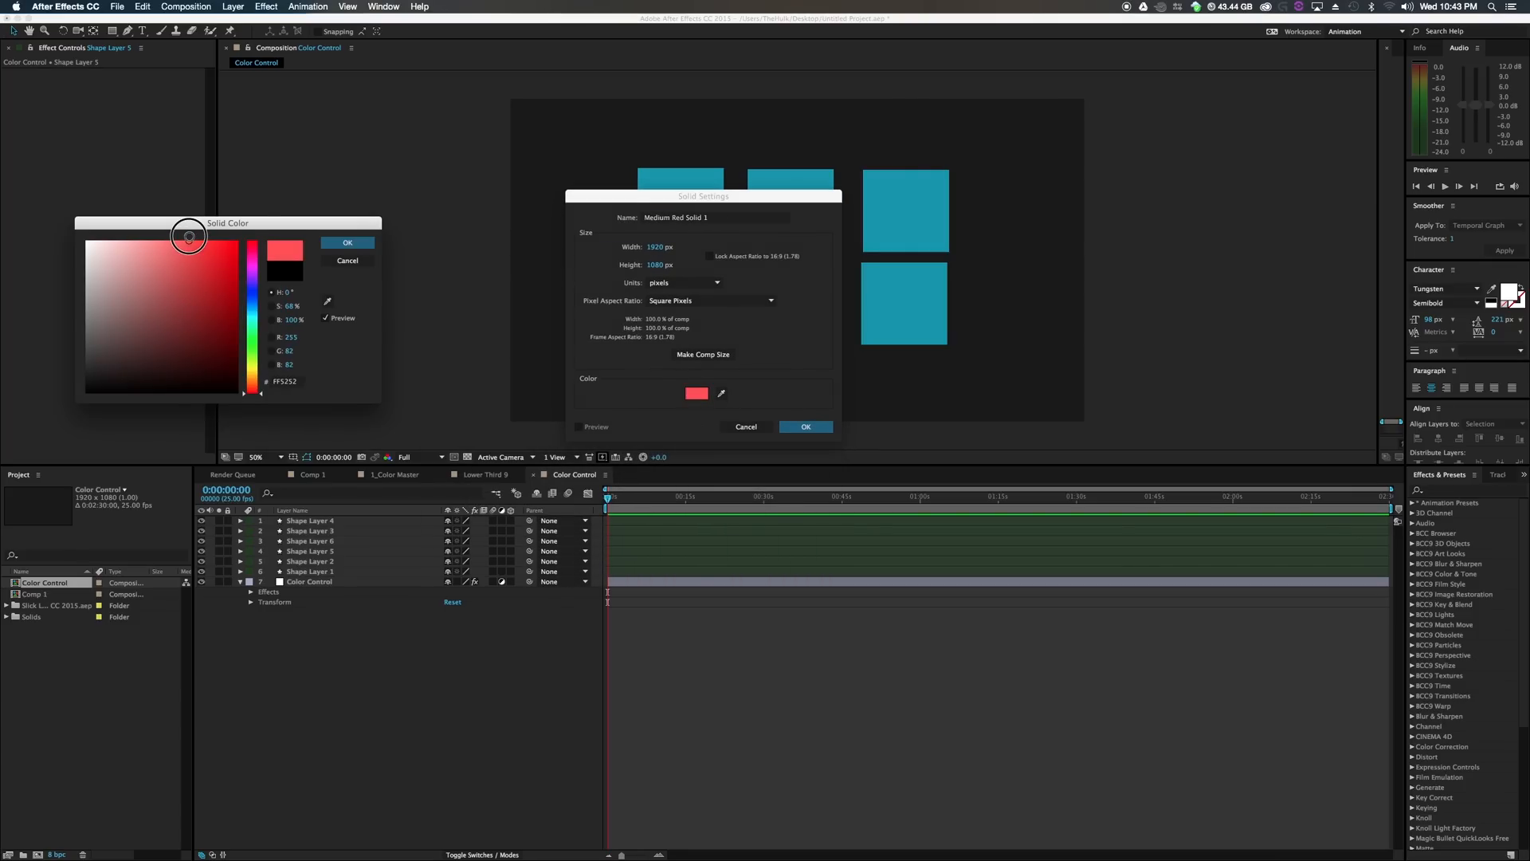
{"action": "left_click", "coordinate": [348, 242]}
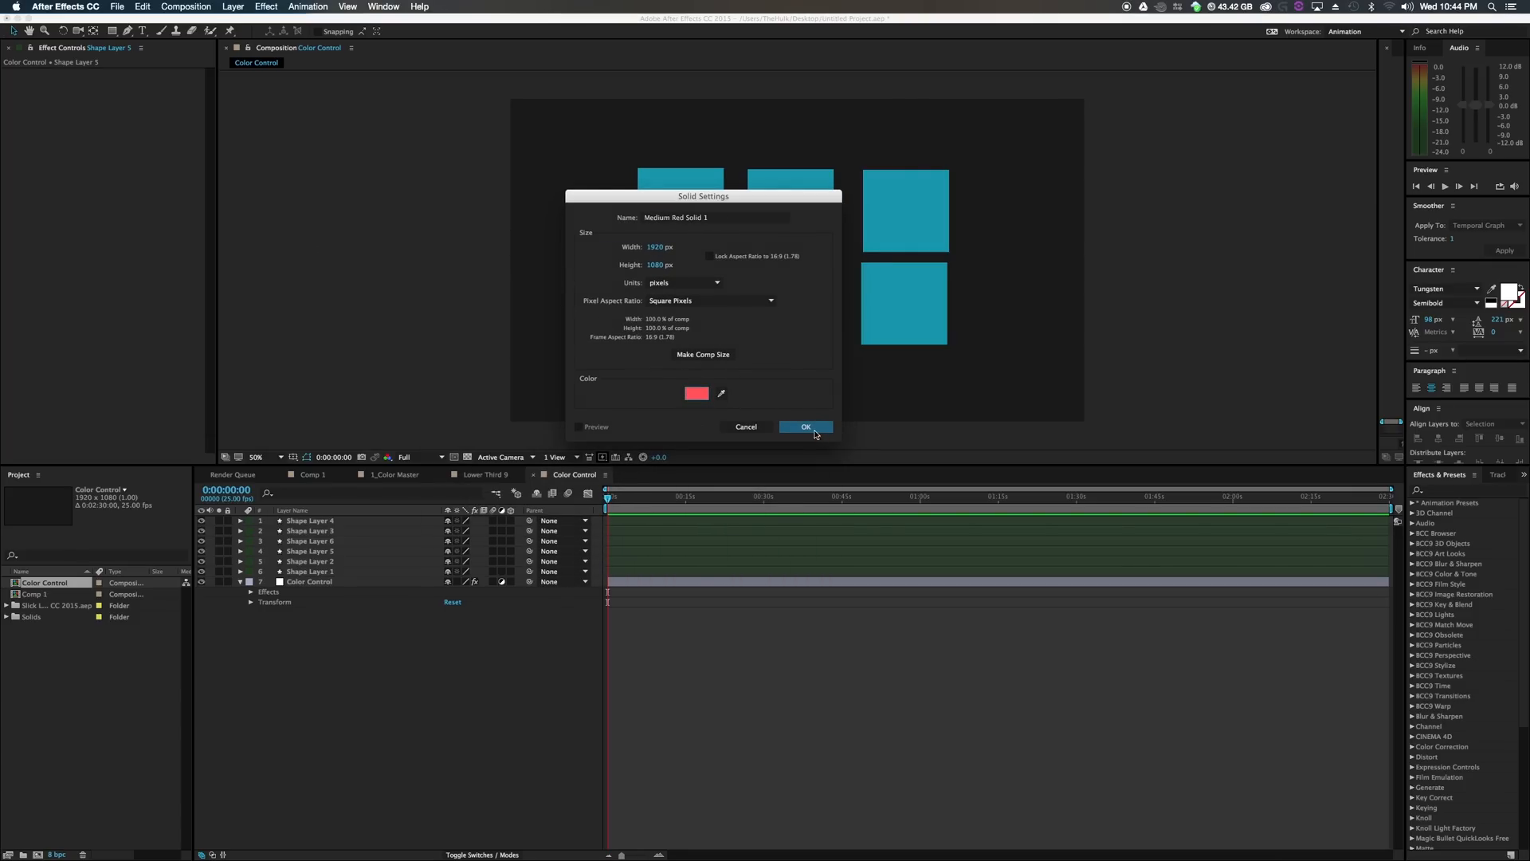
{"action": "left_click", "coordinate": [805, 427]}
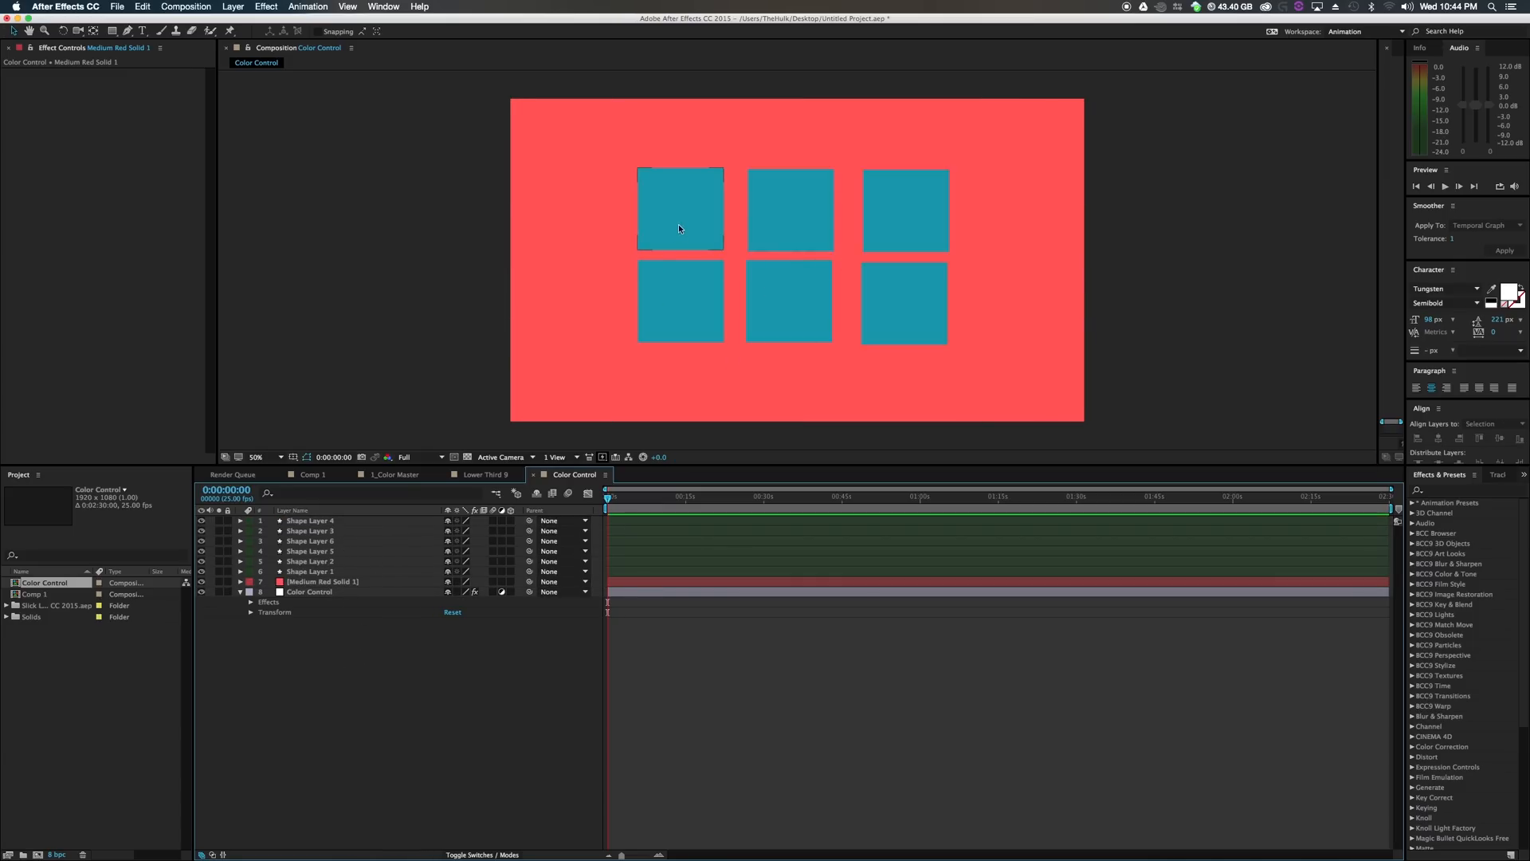
Rename the solid BG and the shape layers Shape Layer 1–6 in order.
{"action": "left_click", "coordinate": [322, 582]}
{"action": "type", "text": "BG"}
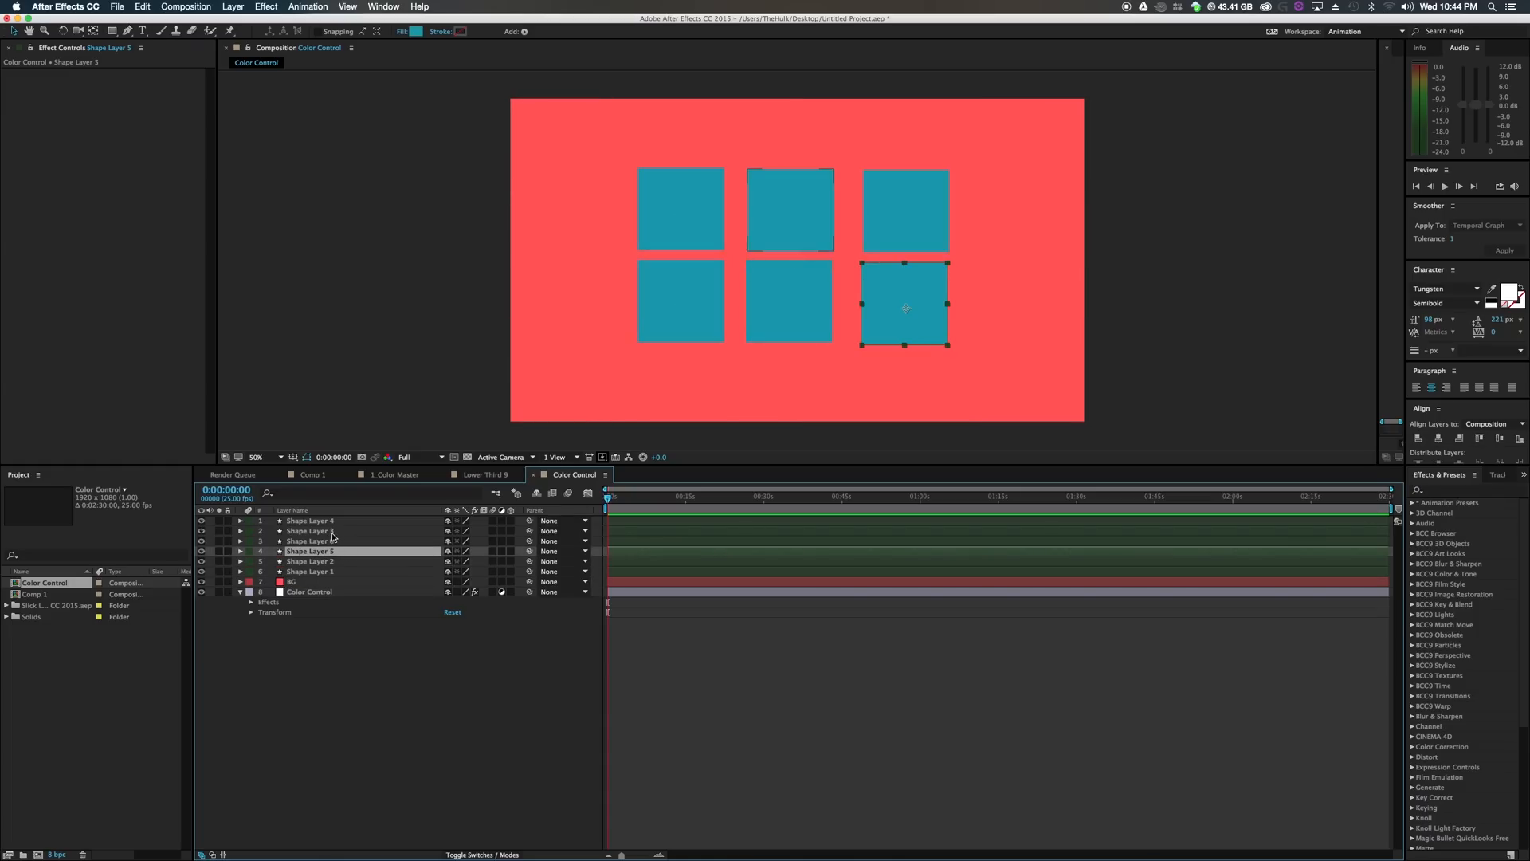
{"action": "left_click", "coordinate": [790, 210]}
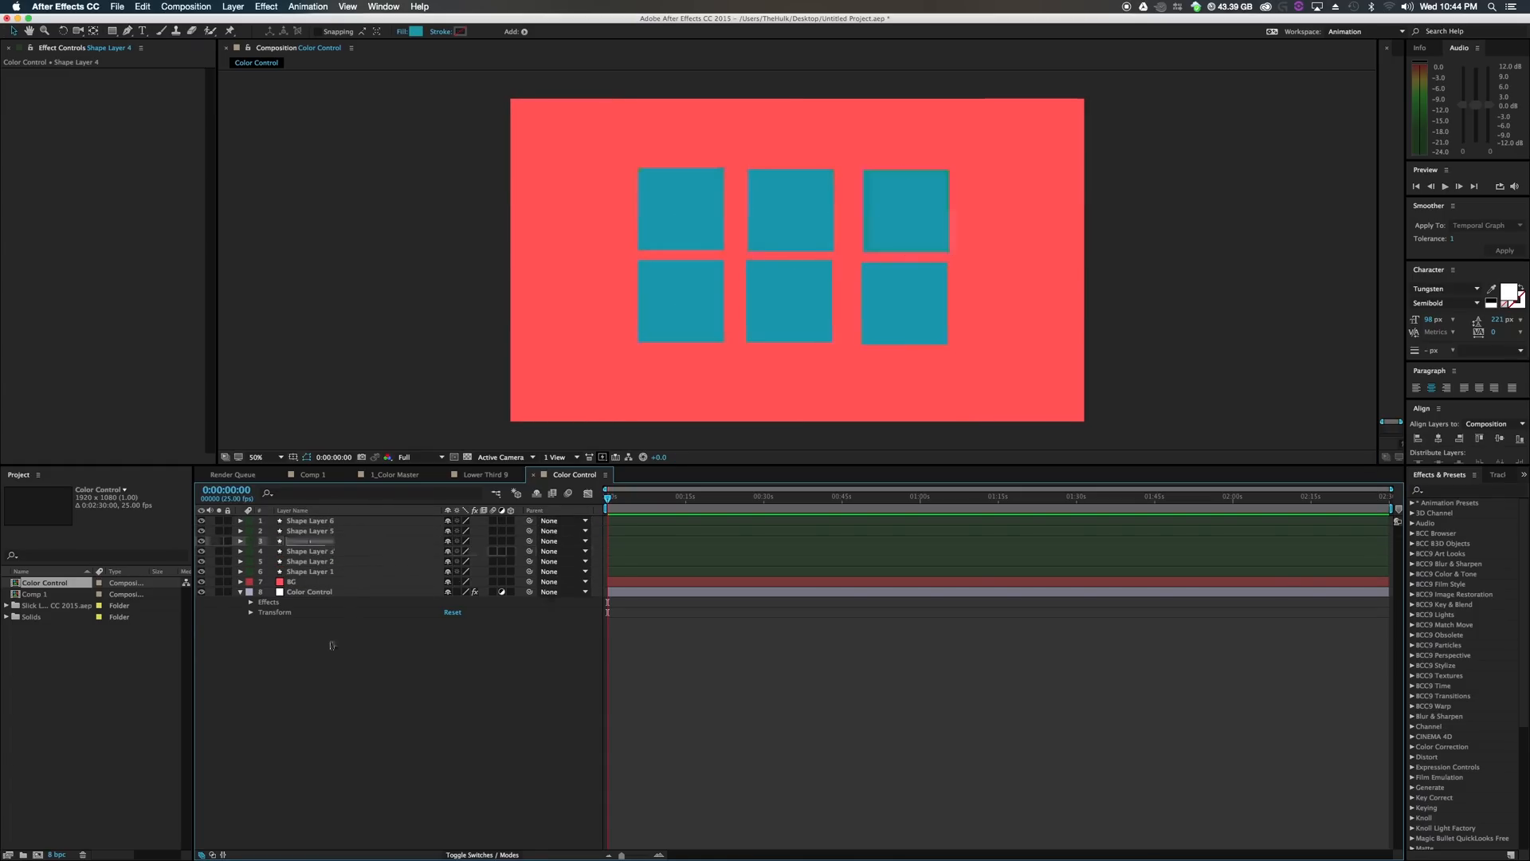
{"action": "left_click", "coordinate": [310, 561]}
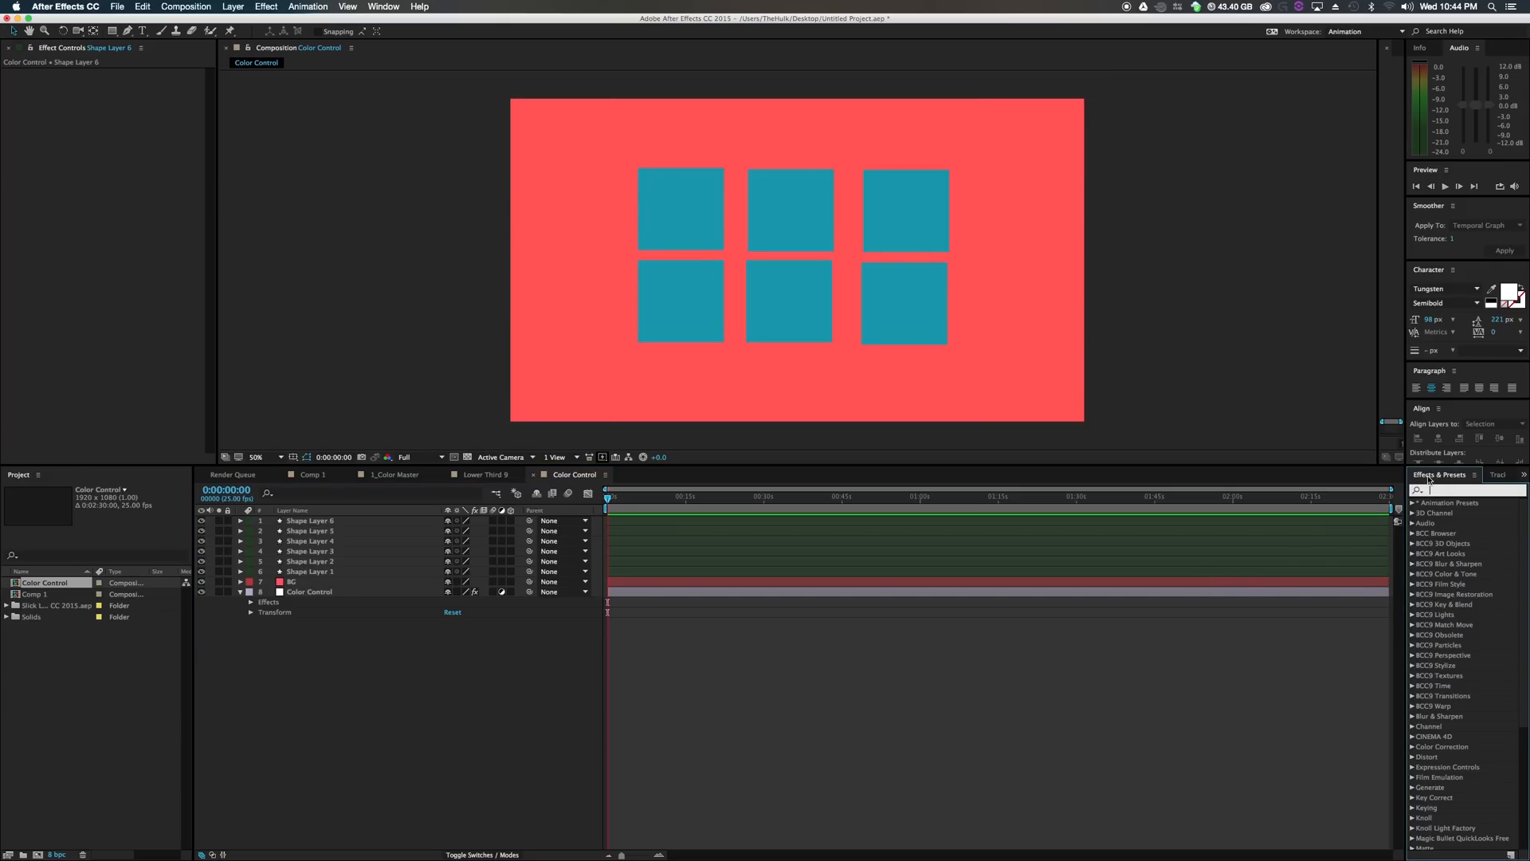
Apply Fill effects to the squares and the BG layer, then confirm a new fill colour.
{"action": "type", "text": "Fill"}
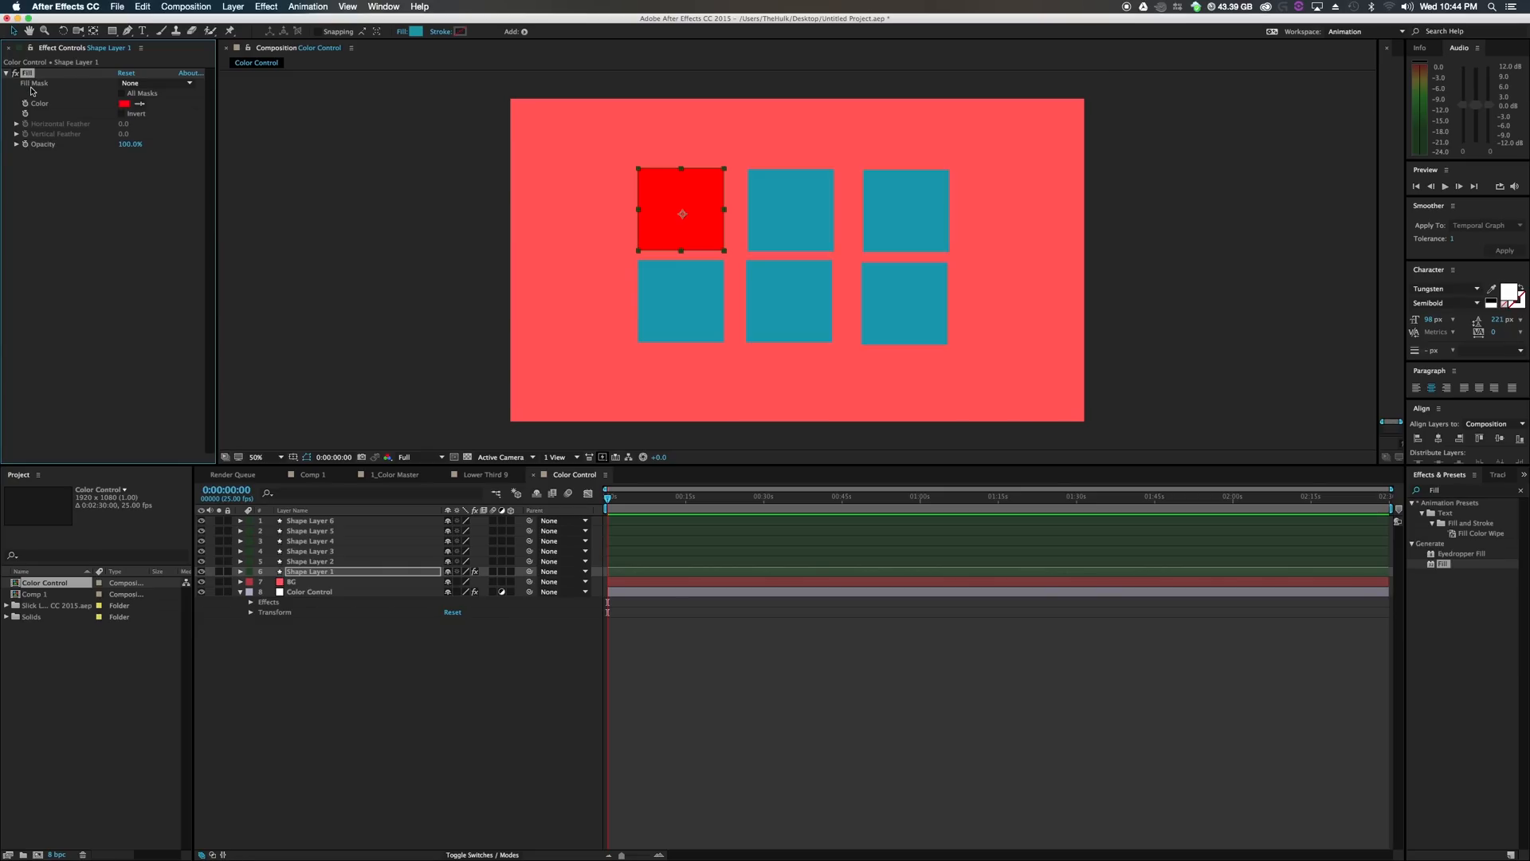
{"action": "mouse_move", "coordinate": [358, 740]}
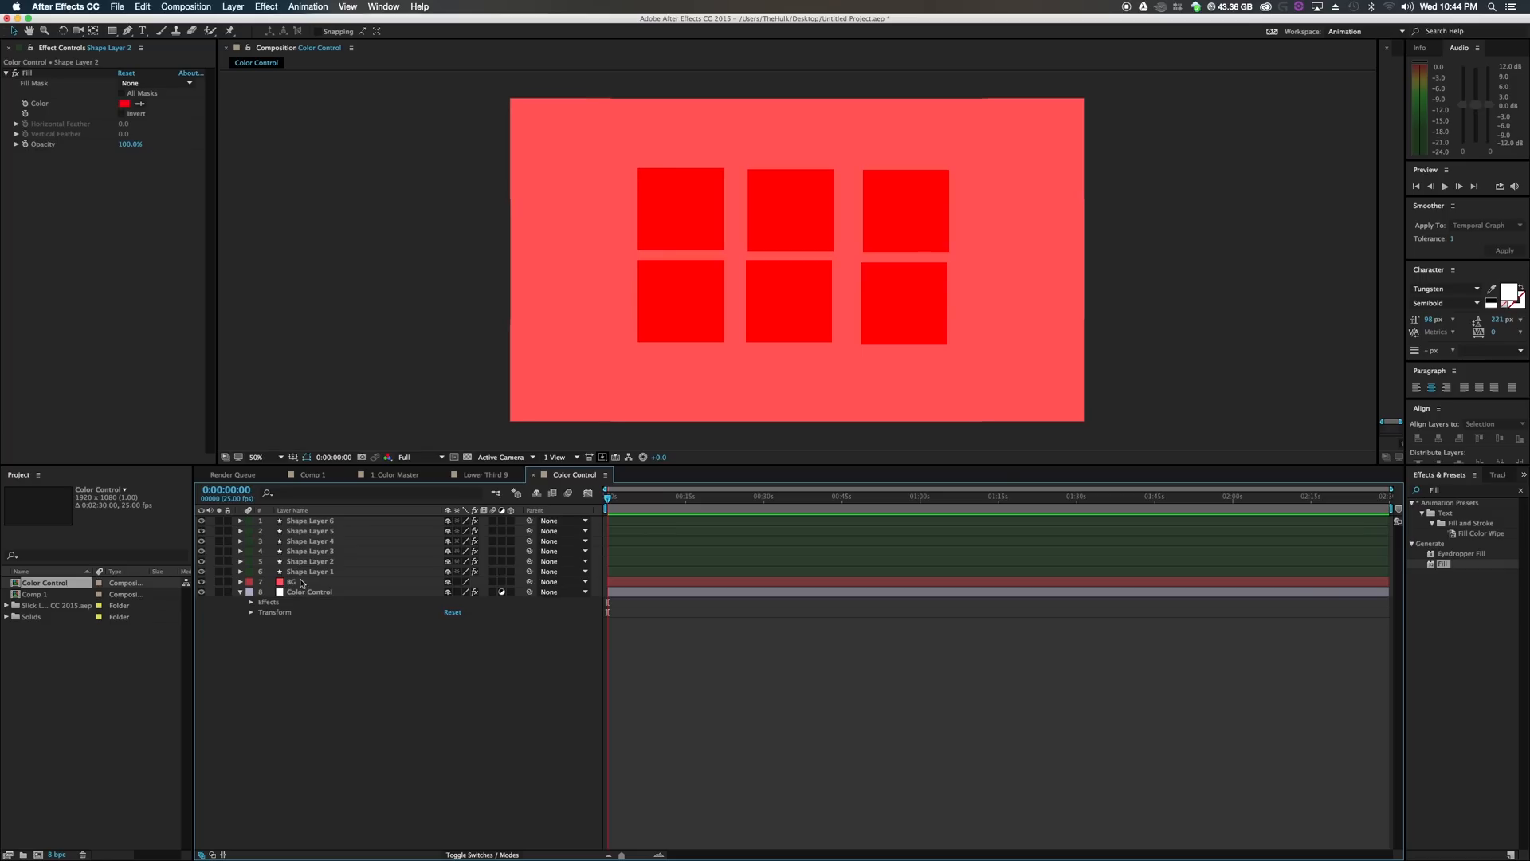
{"action": "left_click", "coordinate": [292, 581]}
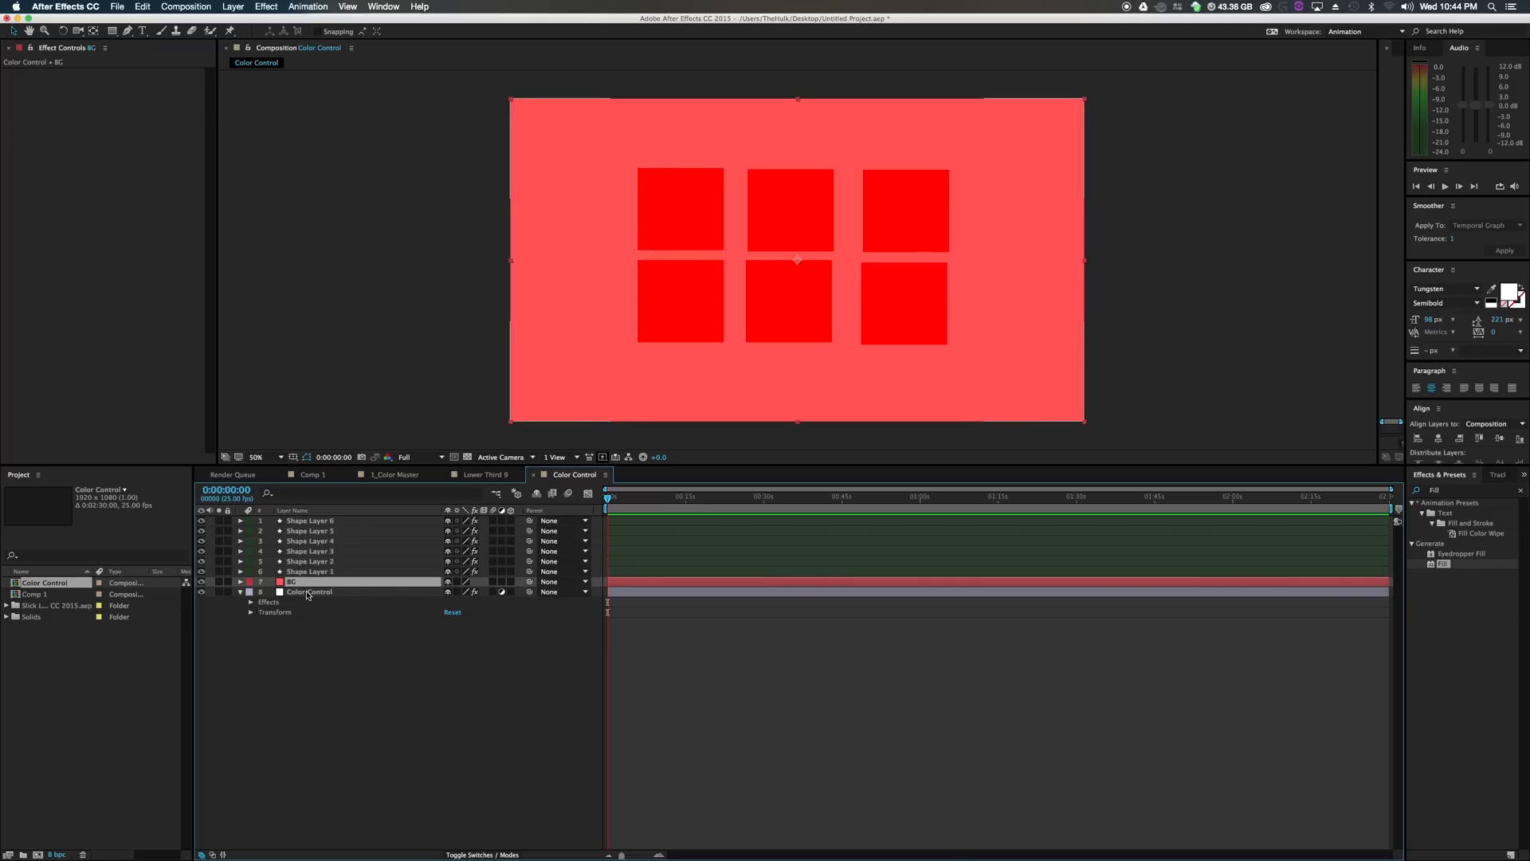
{"action": "mouse_move", "coordinate": [319, 592]}
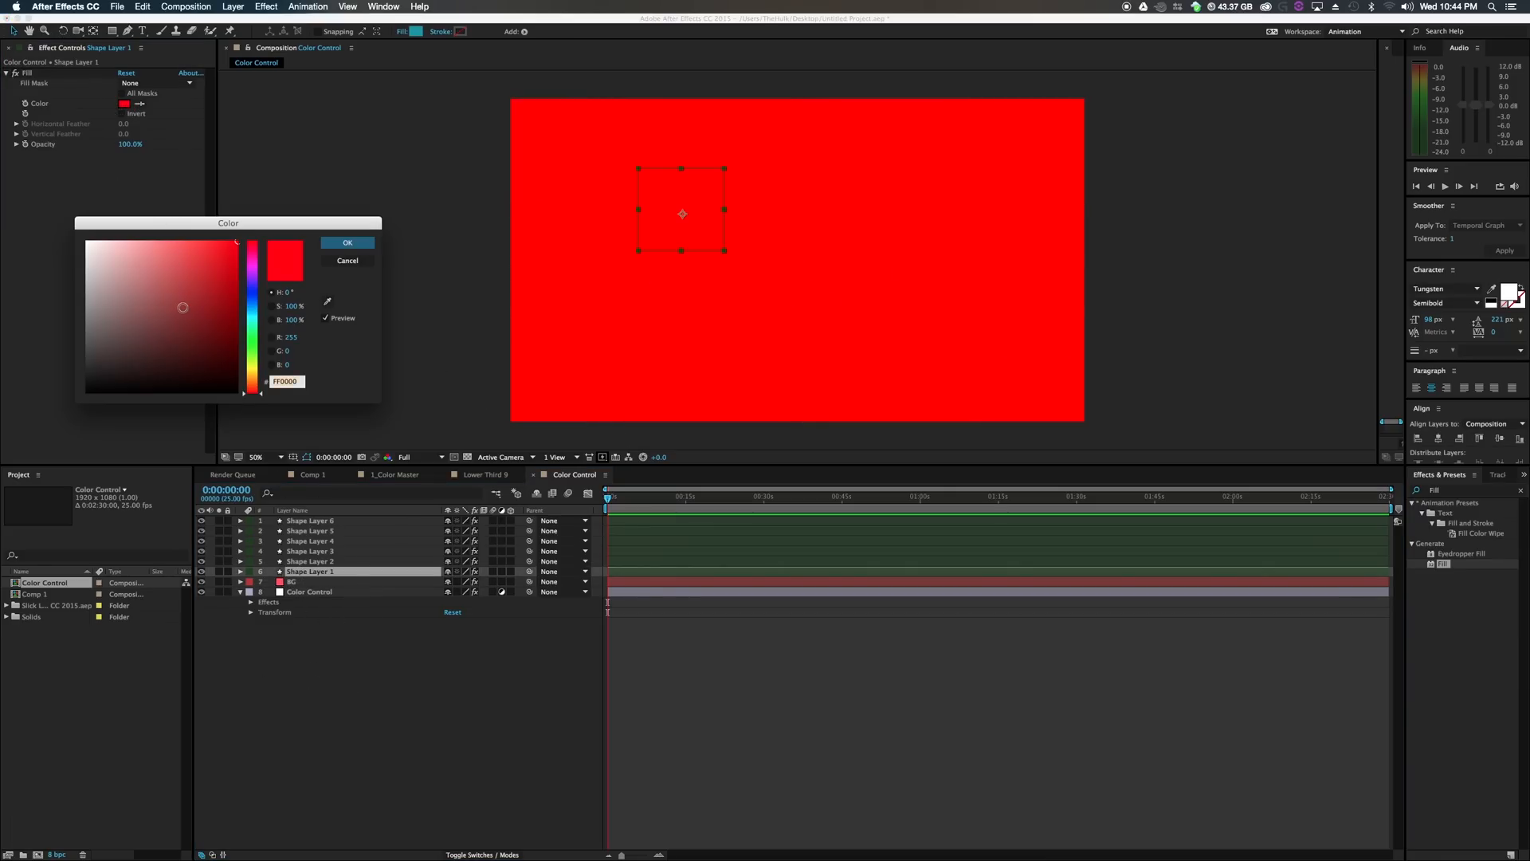
{"action": "left_click", "coordinate": [348, 242]}
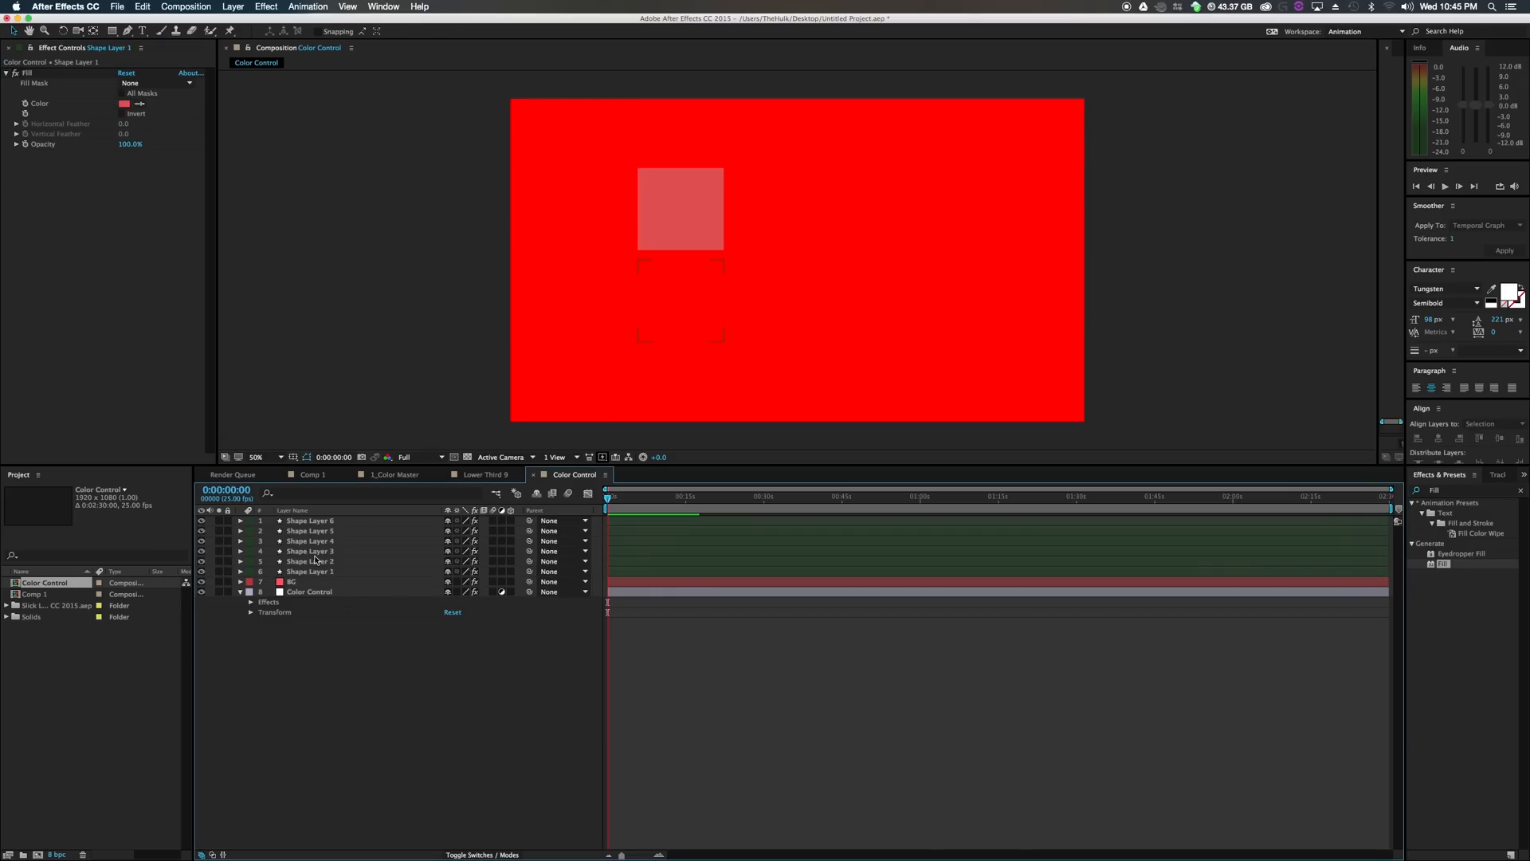
{"action": "left_click", "coordinate": [308, 592]}
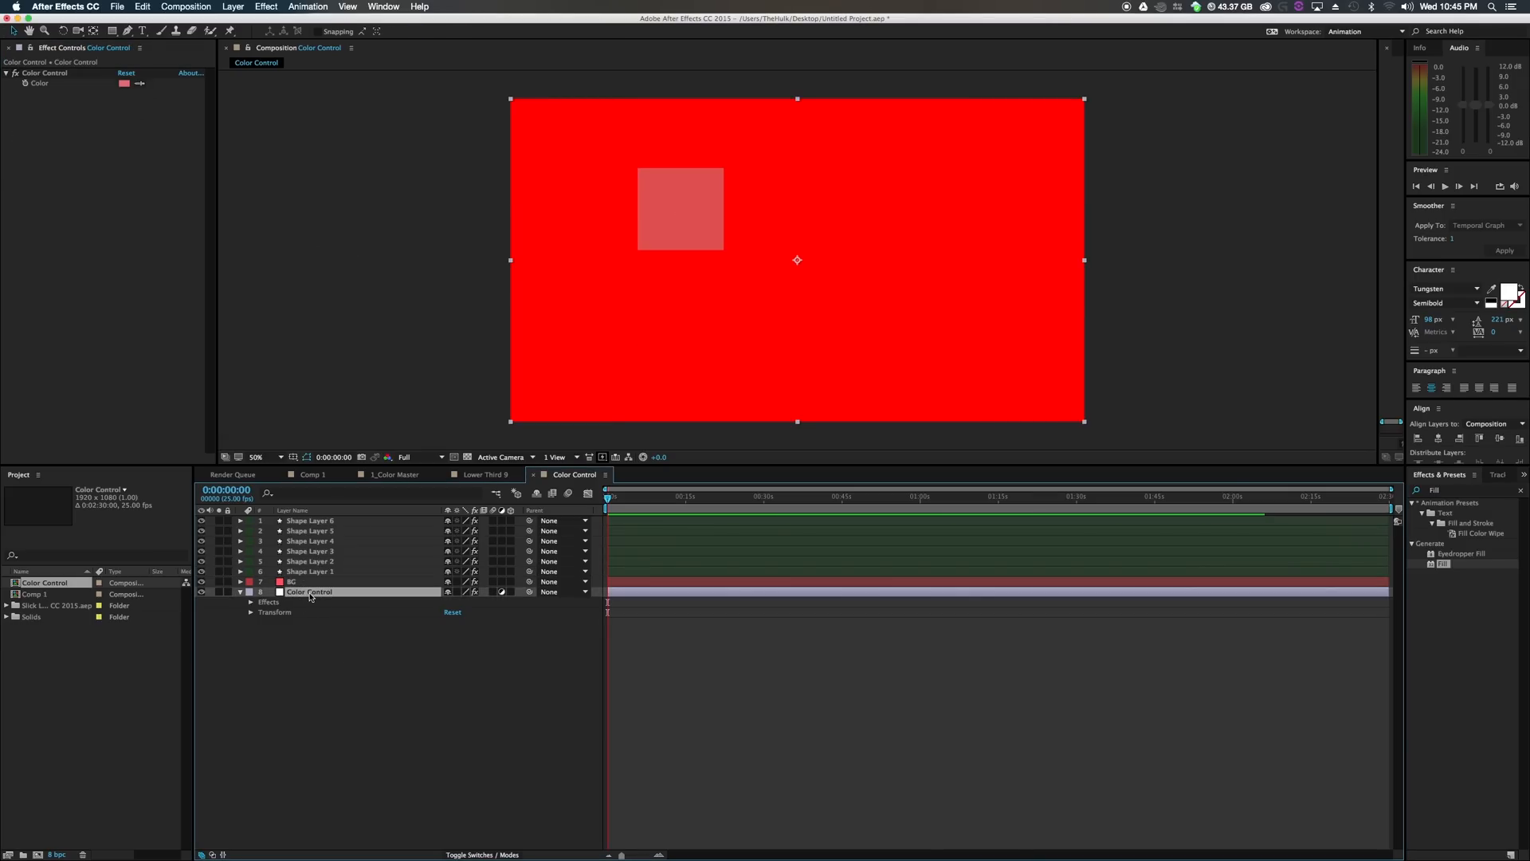
Select a square shape layer, then the Color Control layer holding the Color Control effects.
{"action": "left_click", "coordinate": [312, 582]}
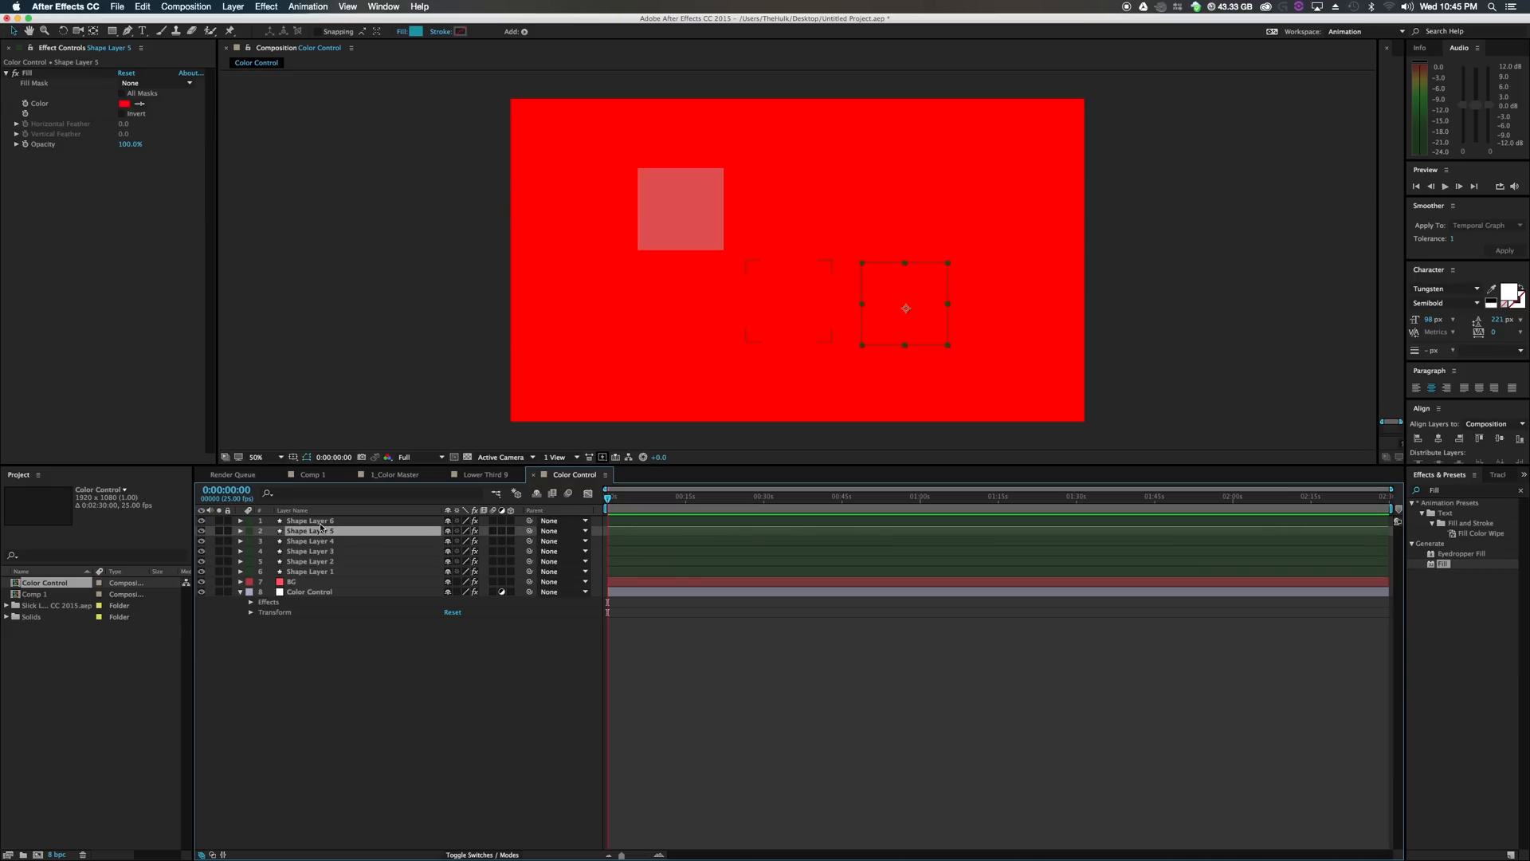
{"action": "left_click", "coordinate": [309, 591]}
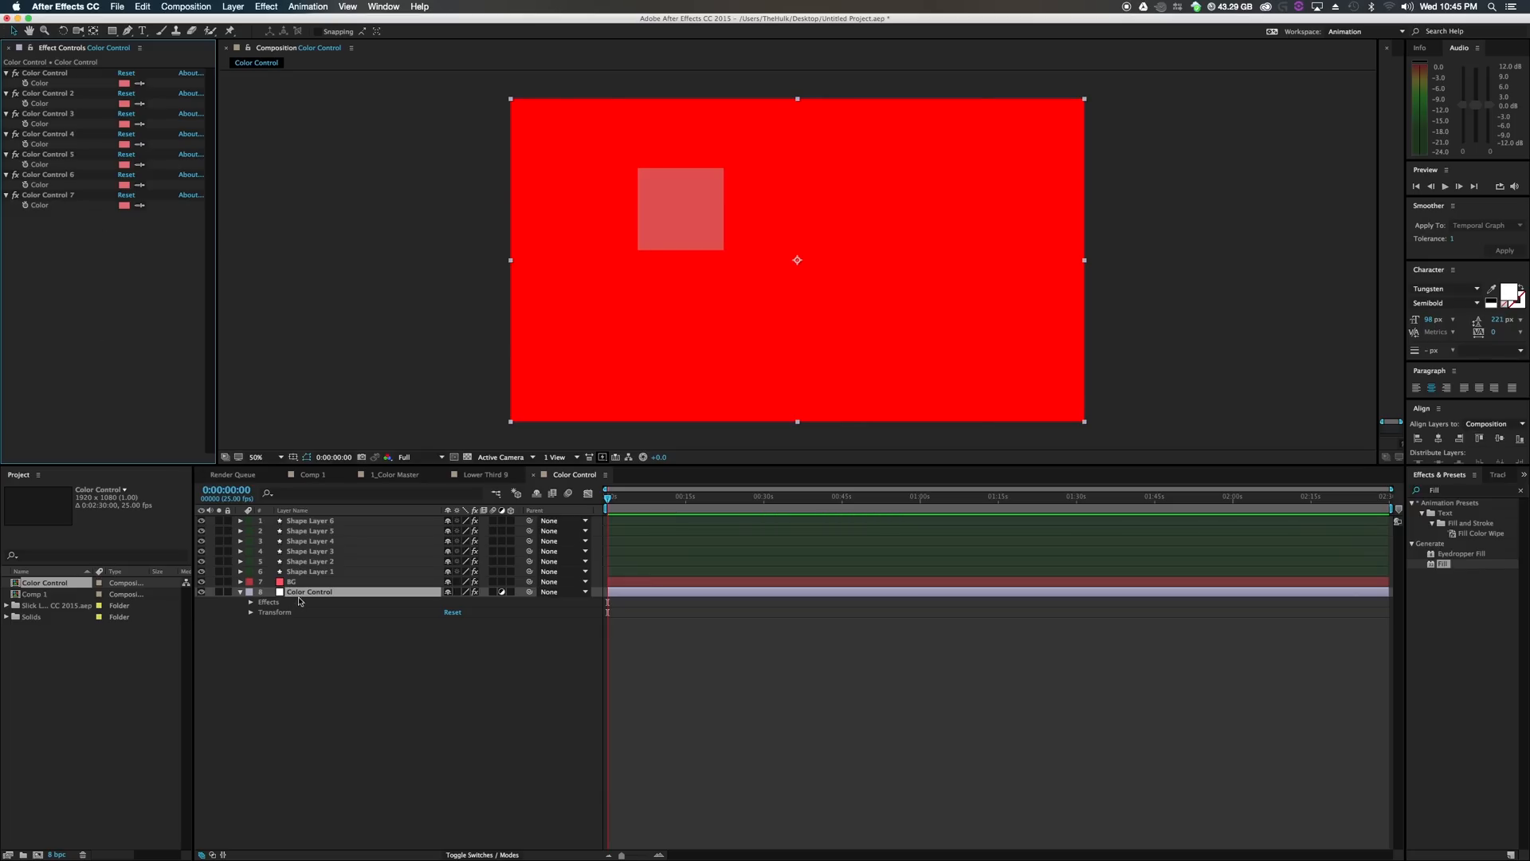
Expression-link BG's Fill Color to Color Control 7 and set that control to F6F6F6.
{"action": "left_click", "coordinate": [292, 581]}
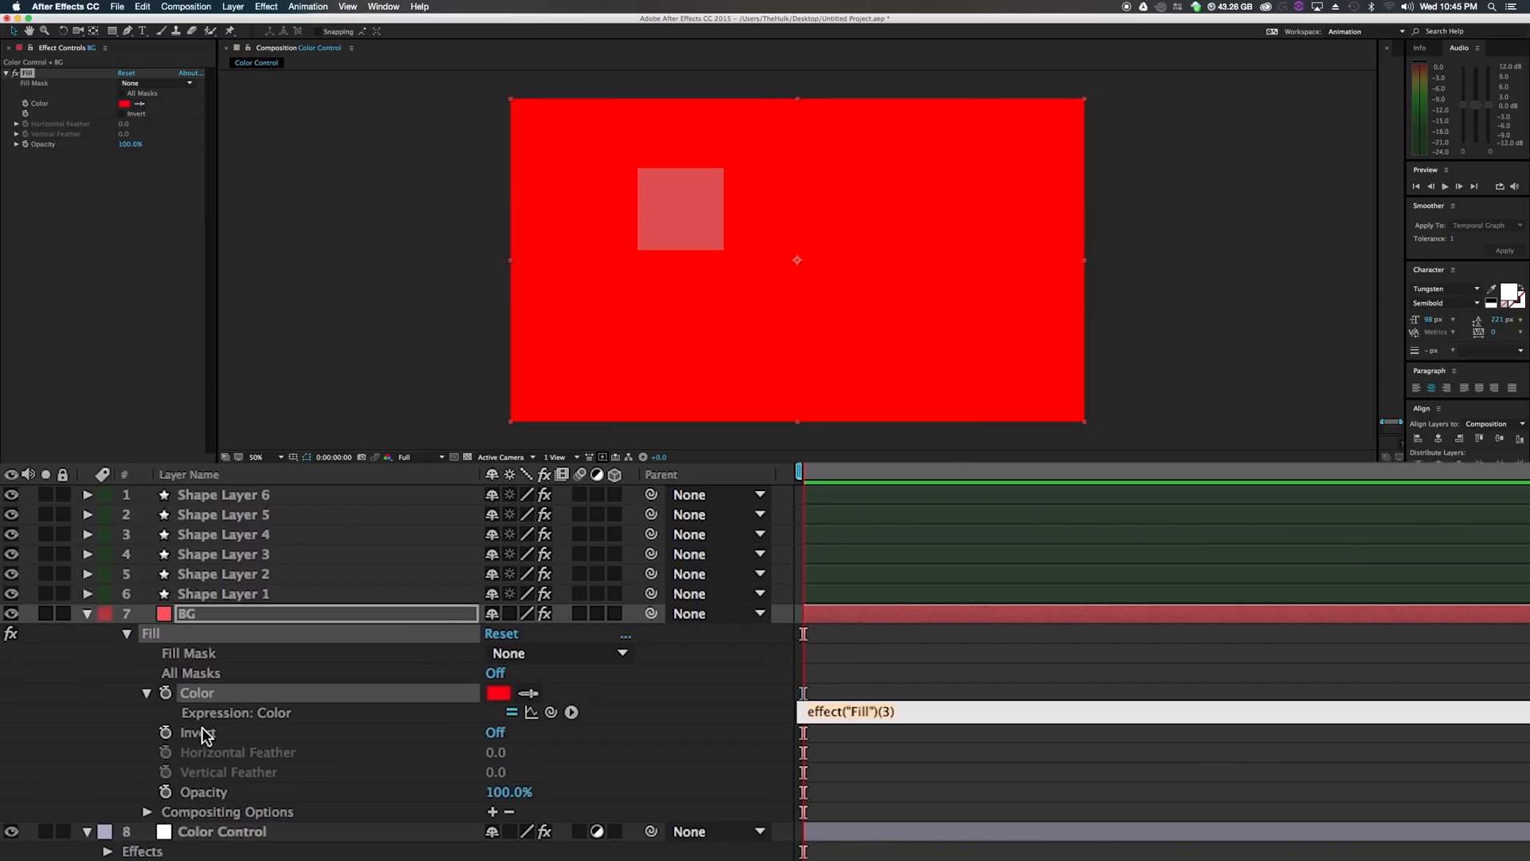
{"action": "left_click", "coordinate": [145, 693]}
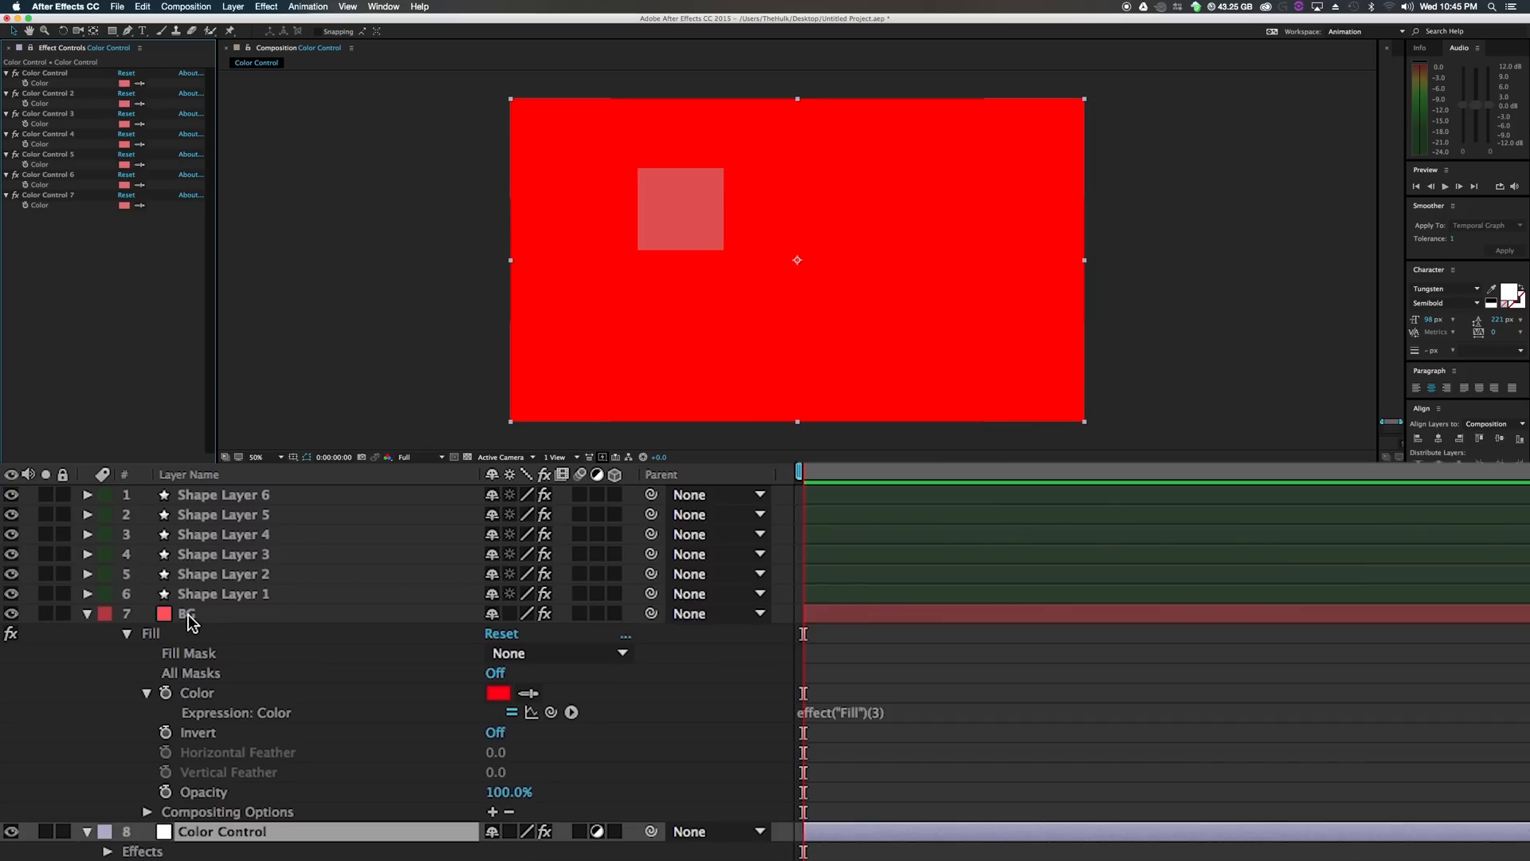
{"action": "left_click", "coordinate": [187, 613]}
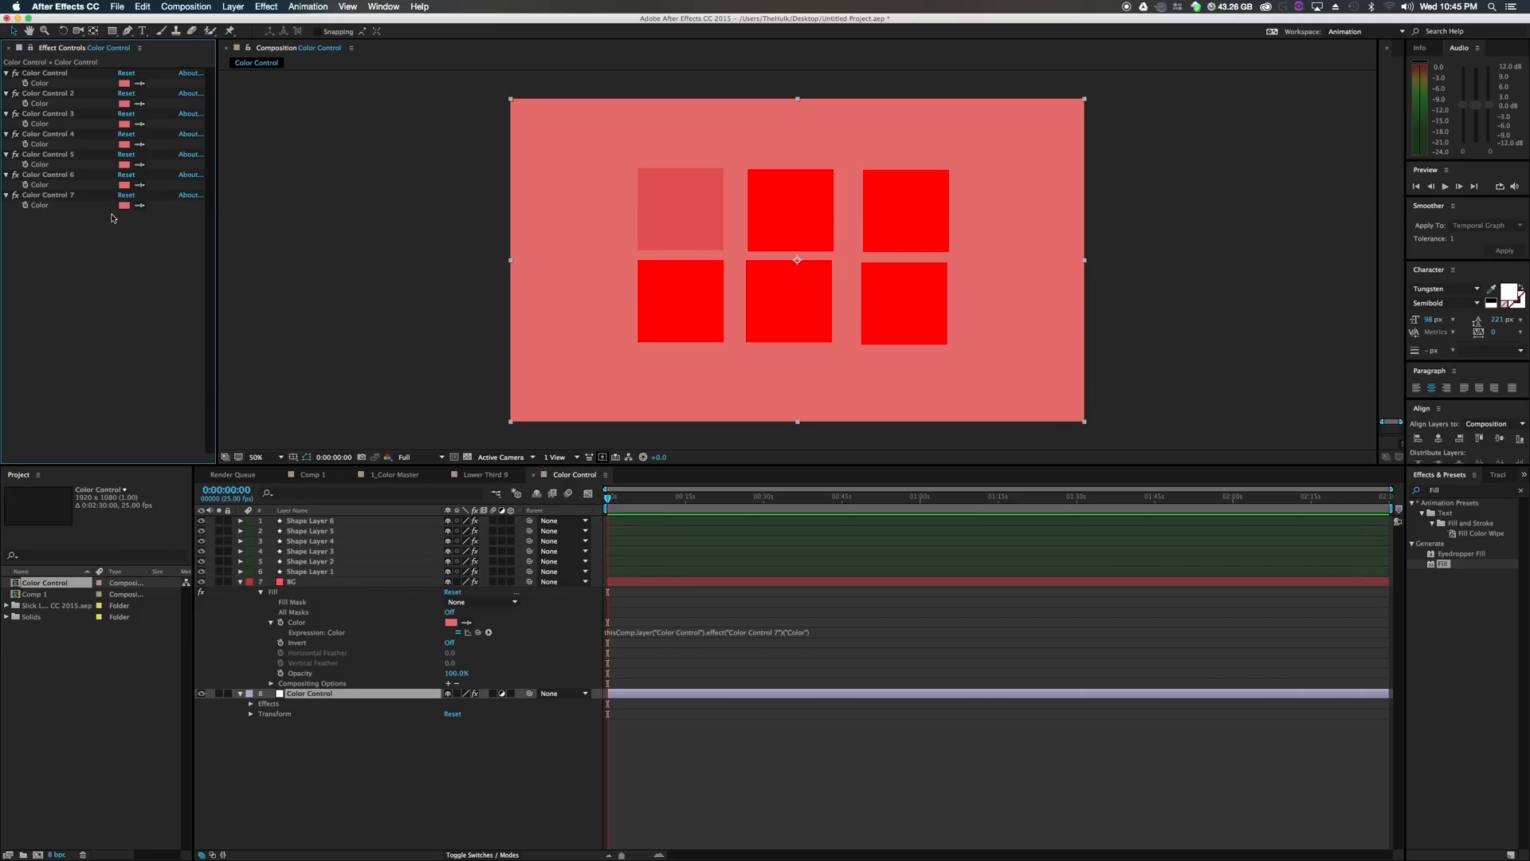
{"action": "left_click", "coordinate": [124, 205]}
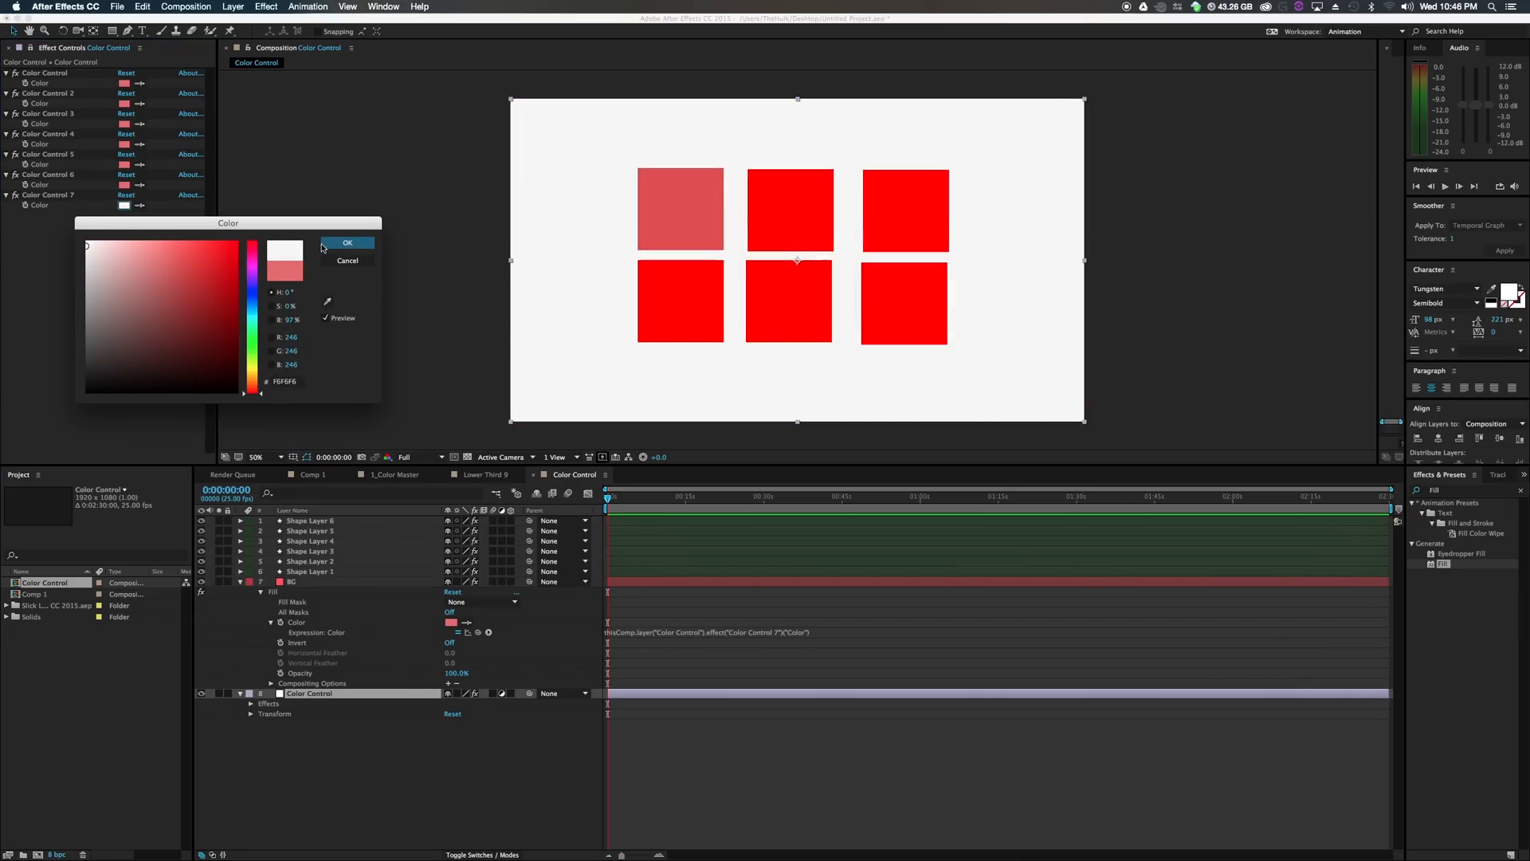
{"action": "left_click", "coordinate": [348, 242]}
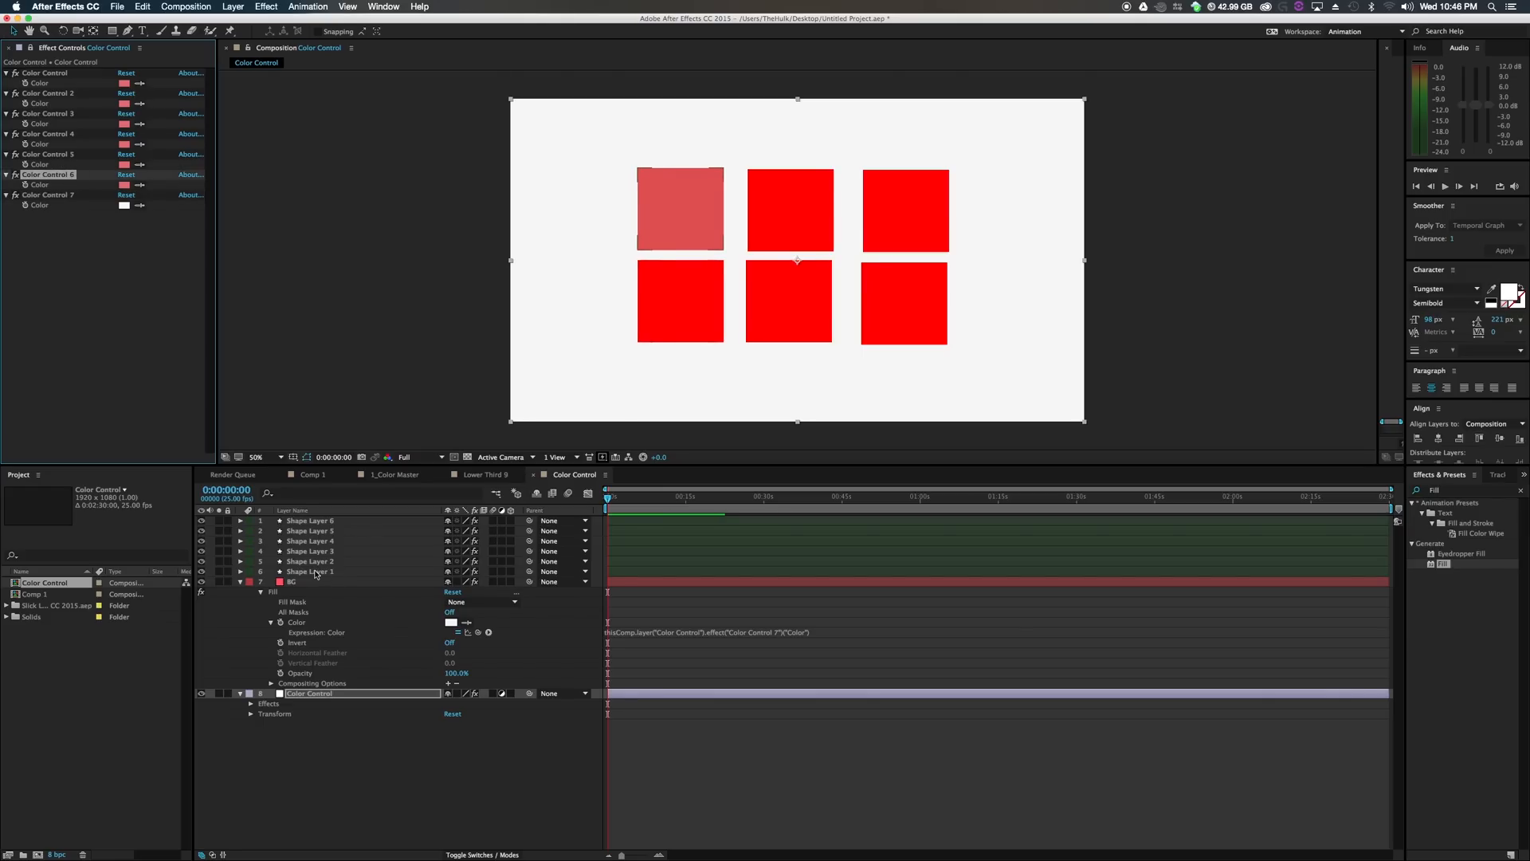
Rename the Color Control effects to 1, 2 and onward through 6, leaving Color Control 7 as is.
{"action": "left_click", "coordinate": [310, 571]}
{"action": "type", "text": "1"}
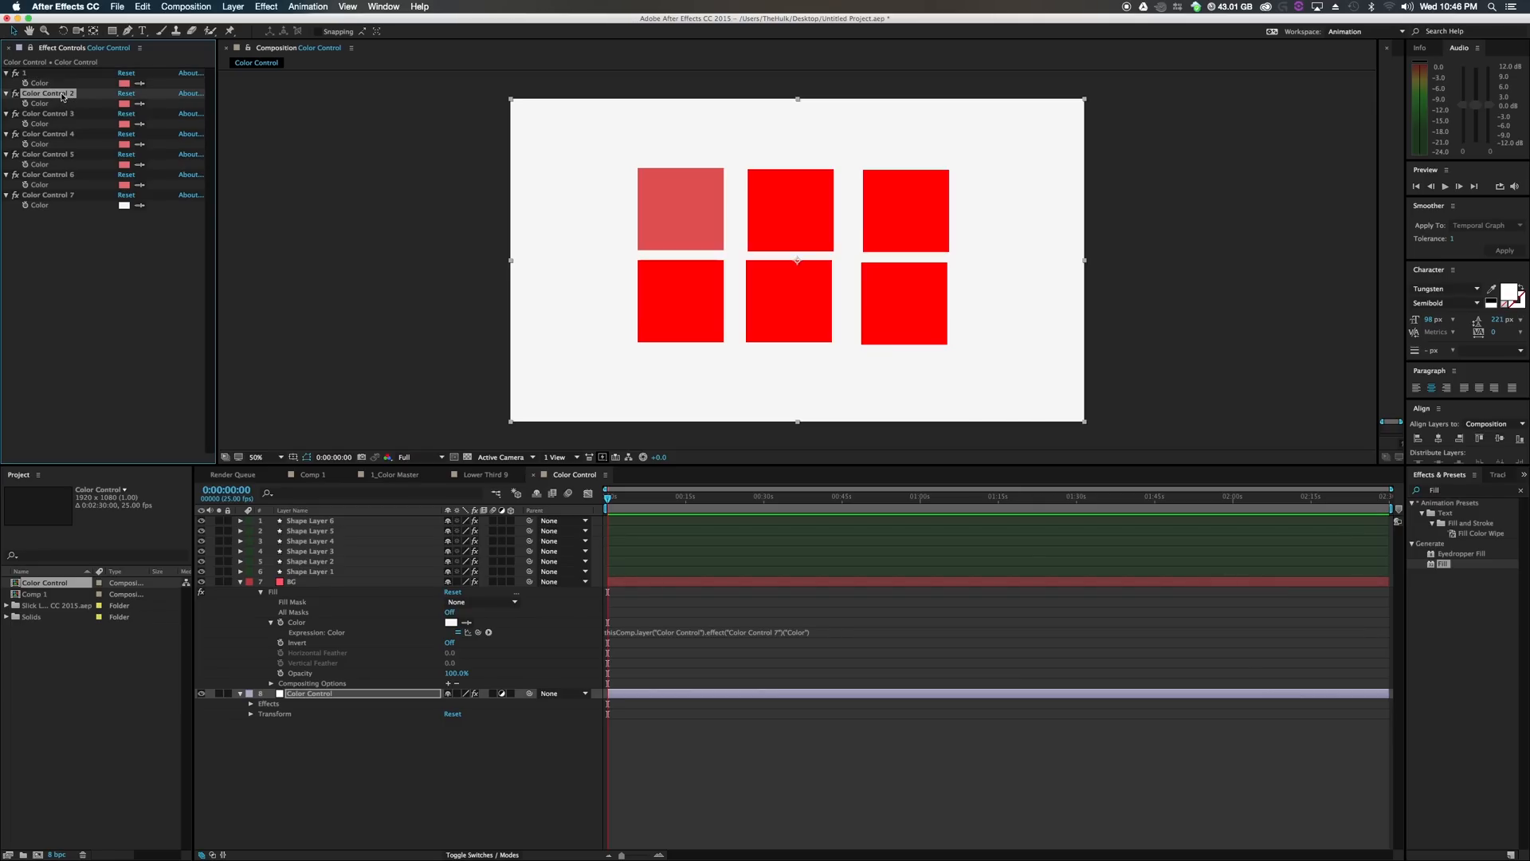
{"action": "left_click", "coordinate": [46, 113]}
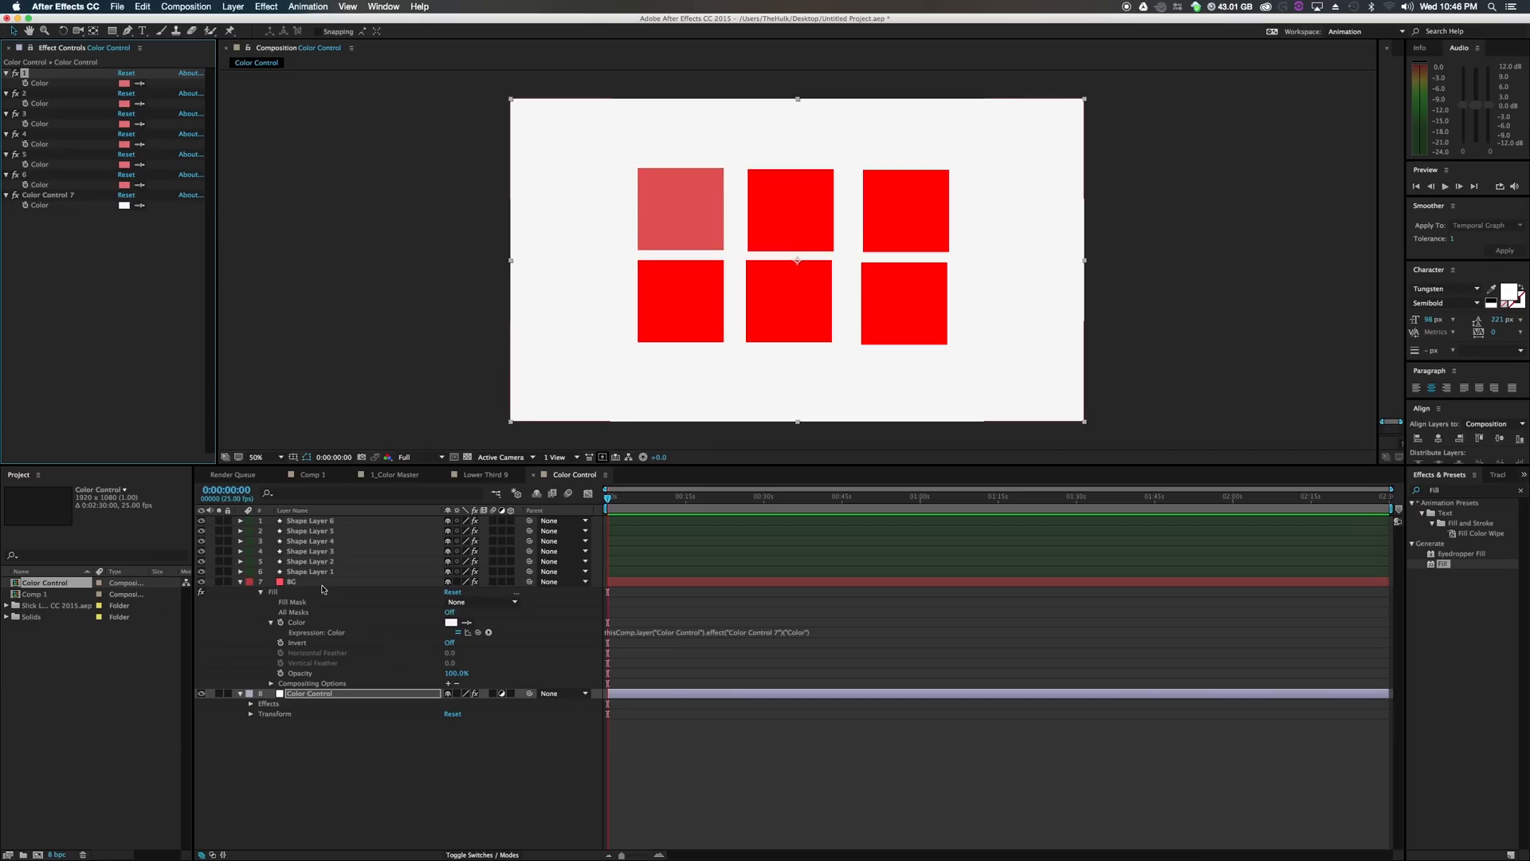
Link each square's Fill Color to its control via thisComp.layer("Color Control").effect("n")("Color").
{"action": "left_click", "coordinate": [309, 570]}
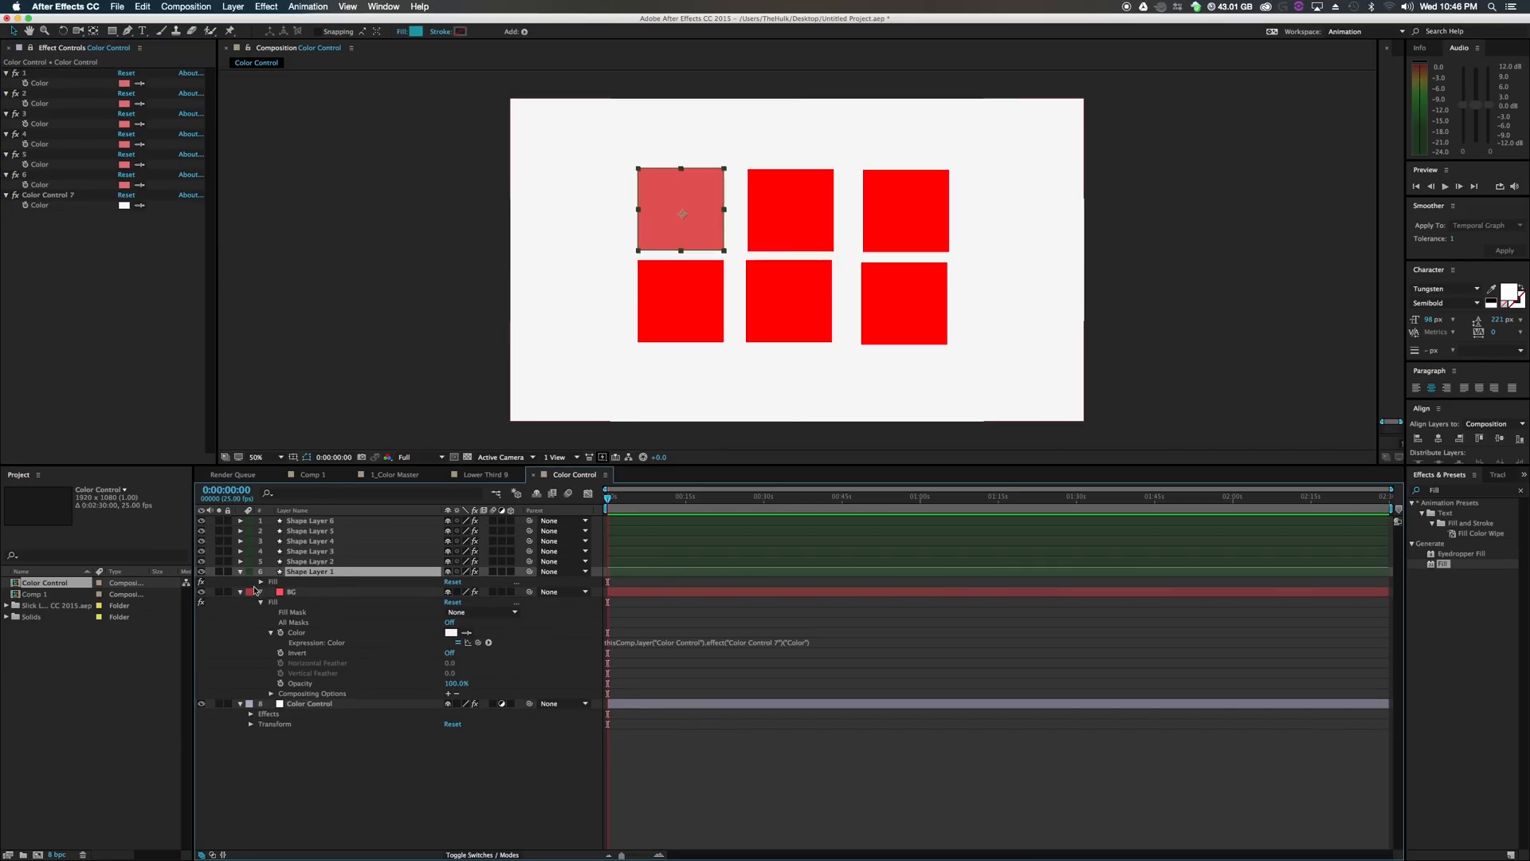
{"action": "left_click", "coordinate": [259, 582]}
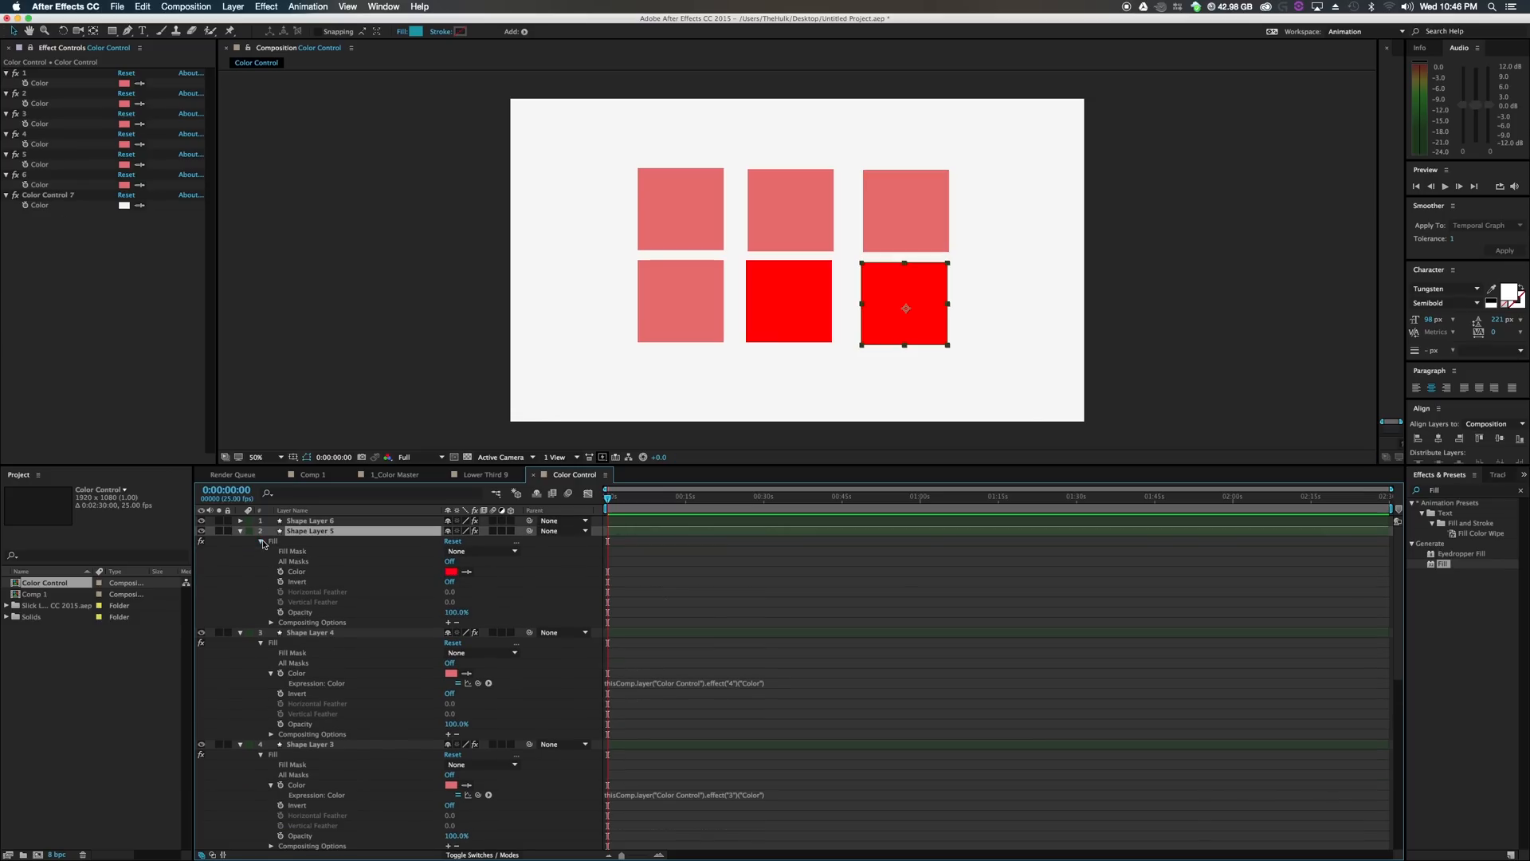
{"action": "left_click", "coordinate": [270, 570]}
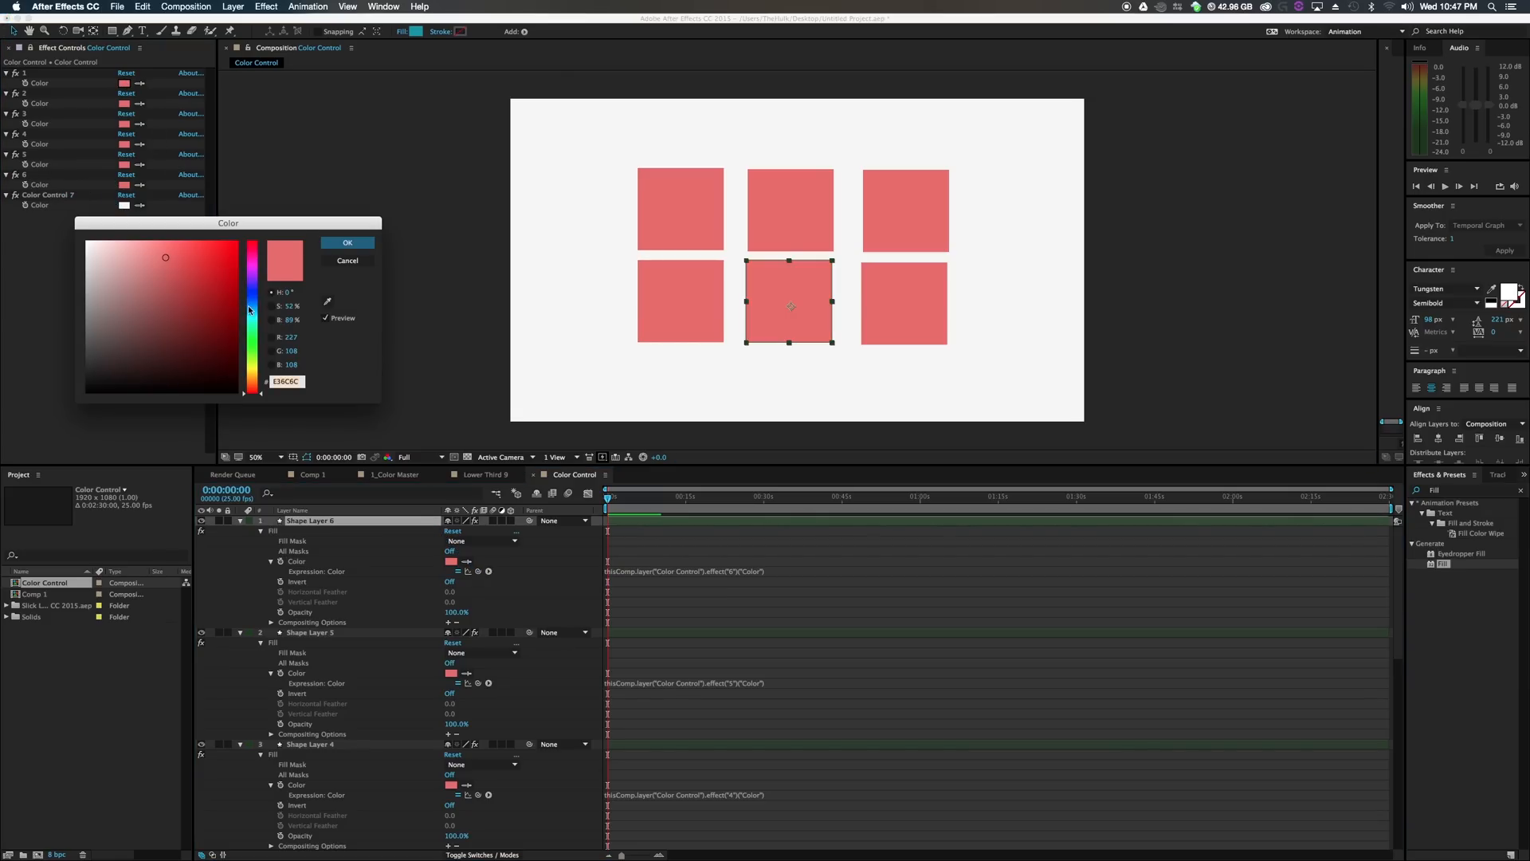
Give controls 1–6 blue, cyan, green, purple, coral and light blue colours.
{"action": "left_click", "coordinate": [348, 242]}
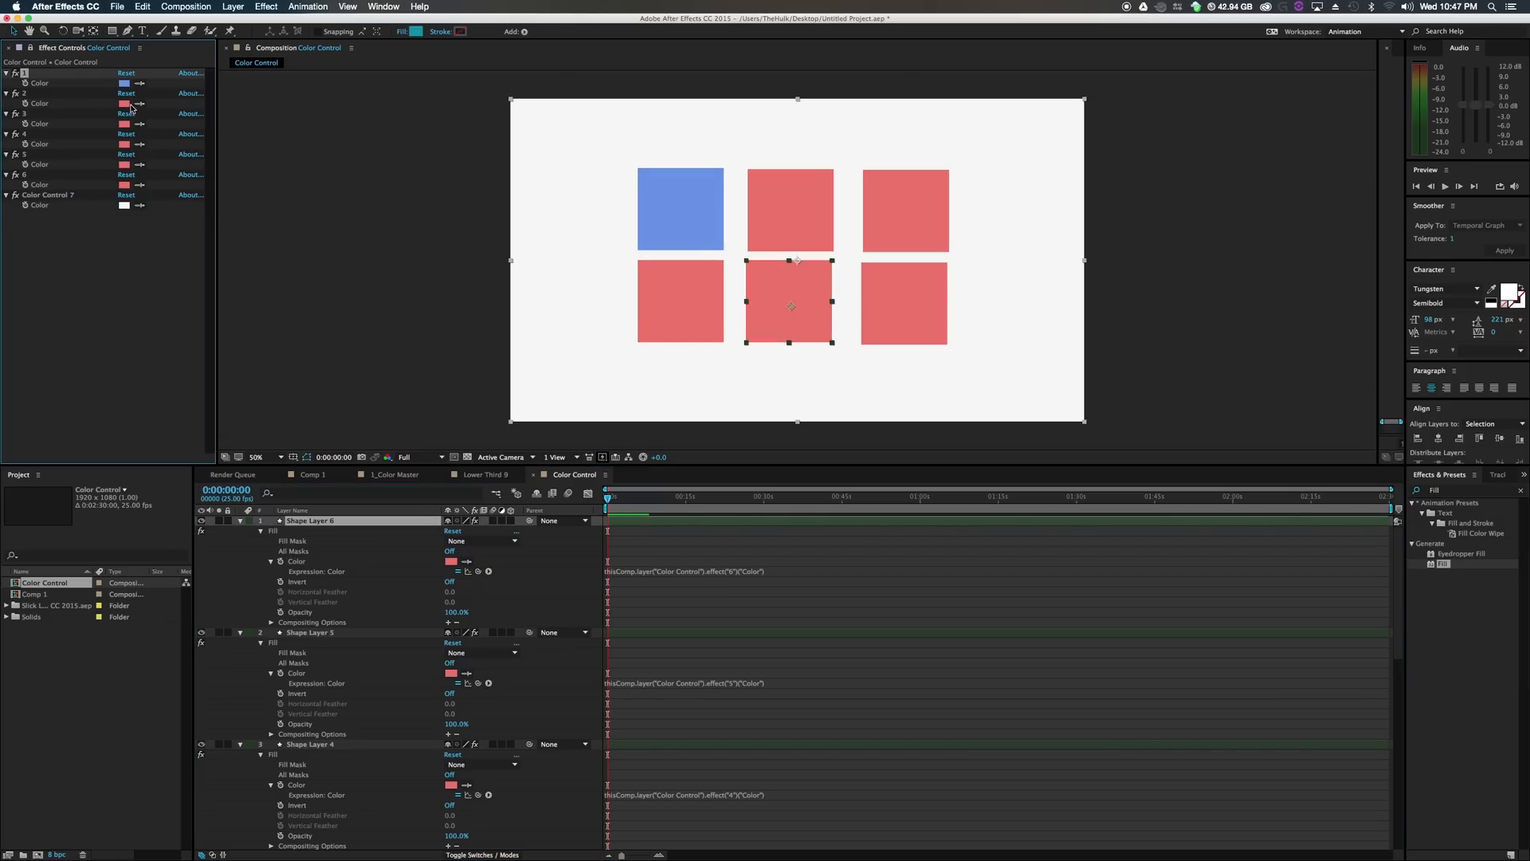
{"action": "left_click", "coordinate": [125, 103]}
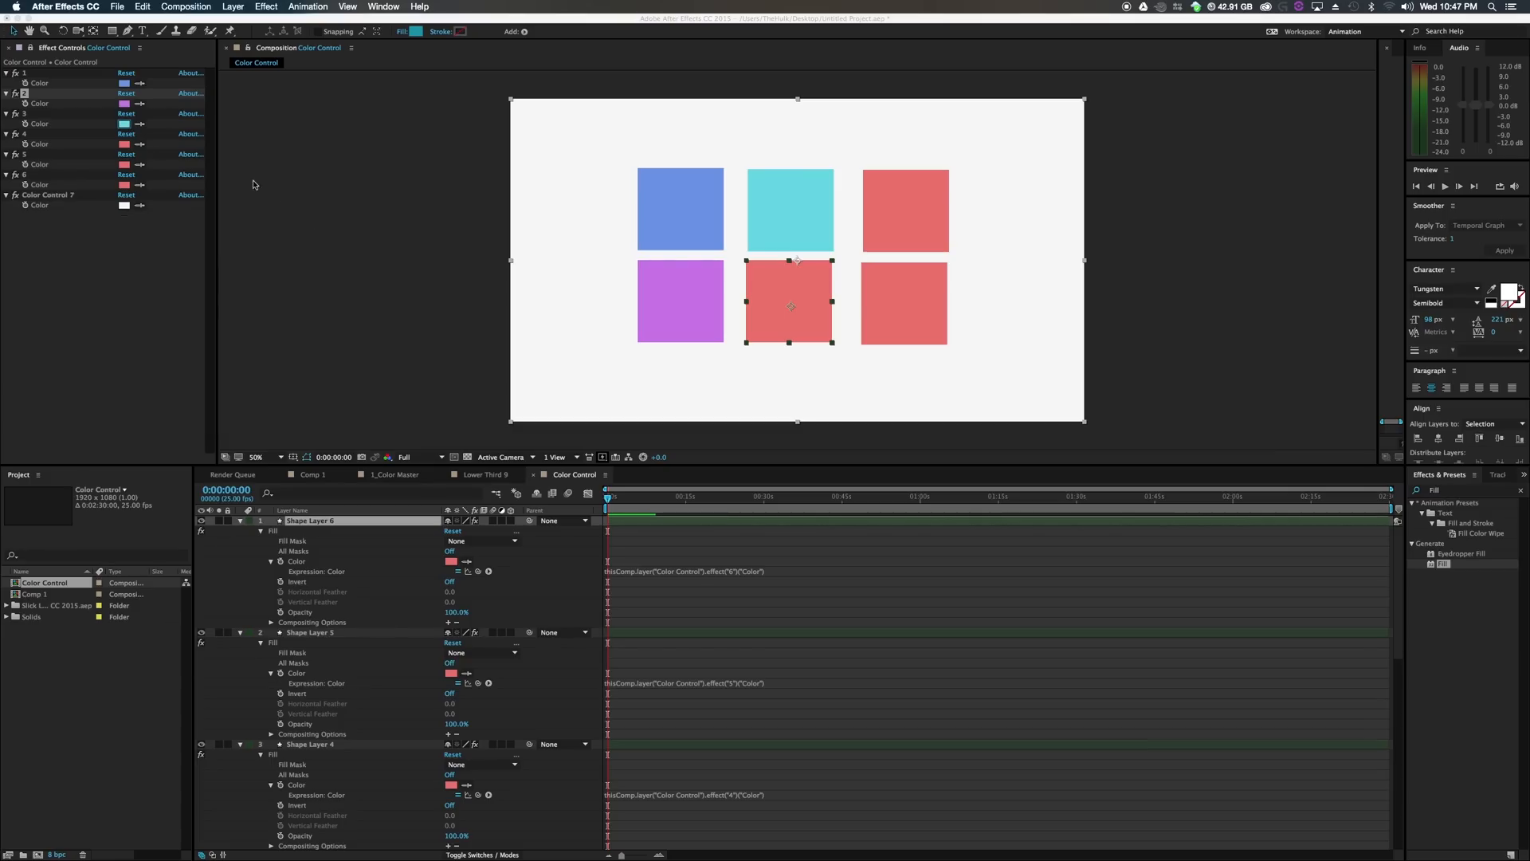
{"action": "left_click", "coordinate": [123, 123]}
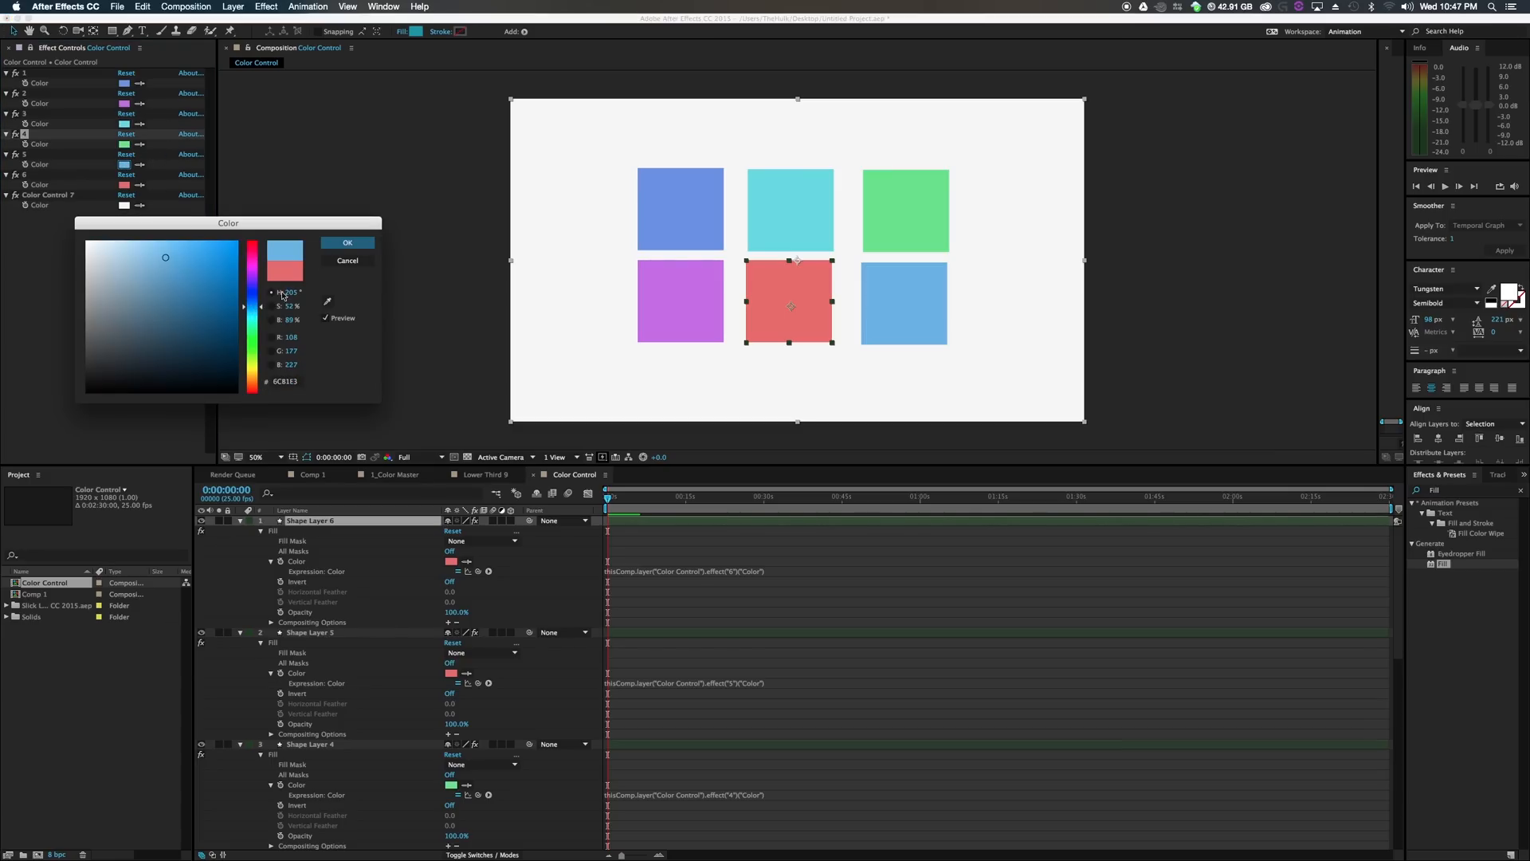
{"action": "left_click", "coordinate": [348, 242]}
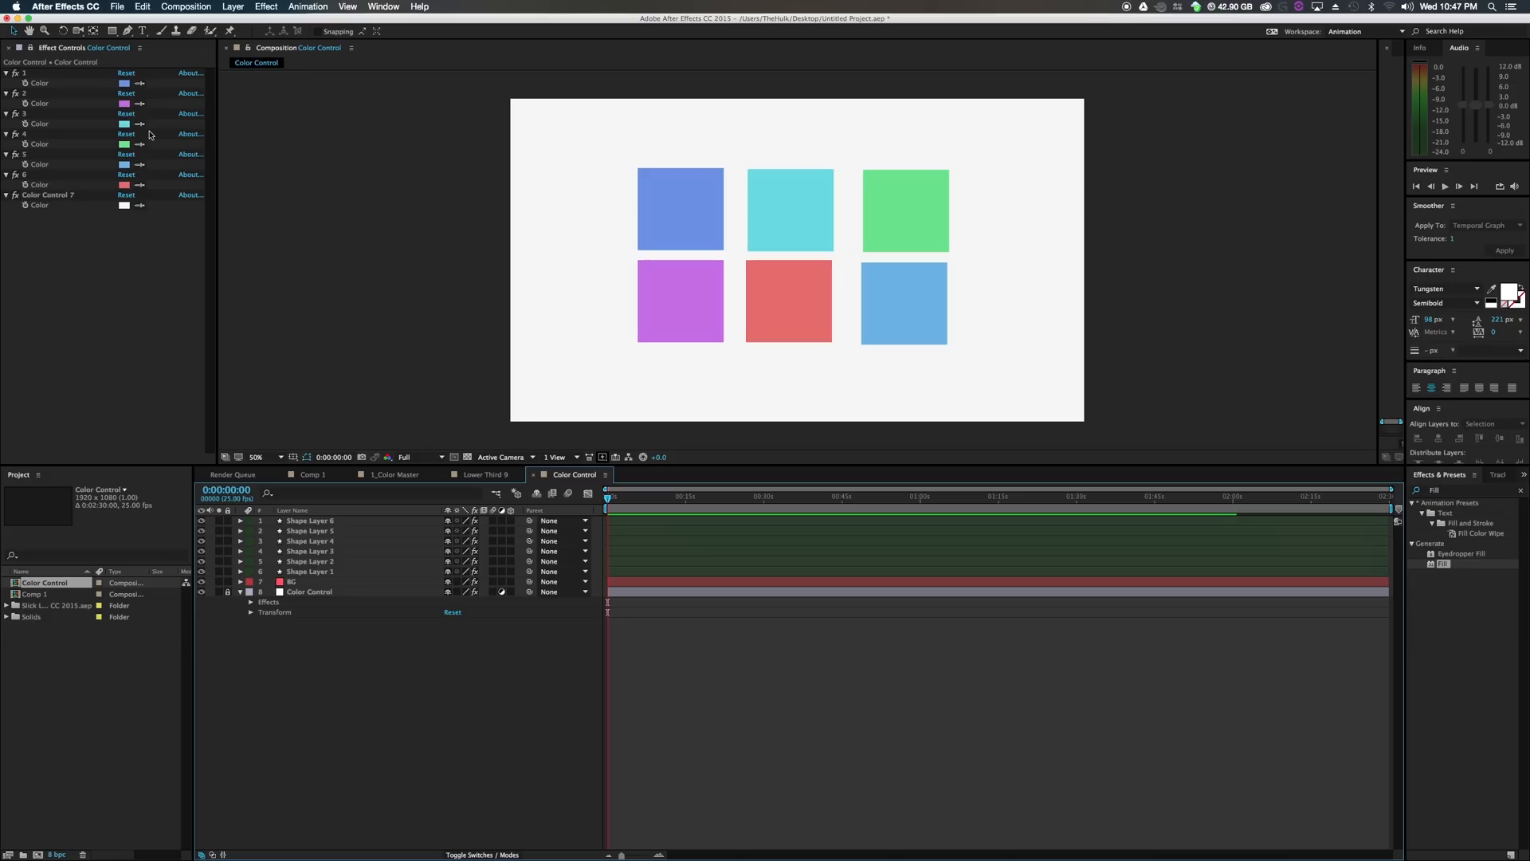
{"action": "left_click", "coordinate": [904, 212]}
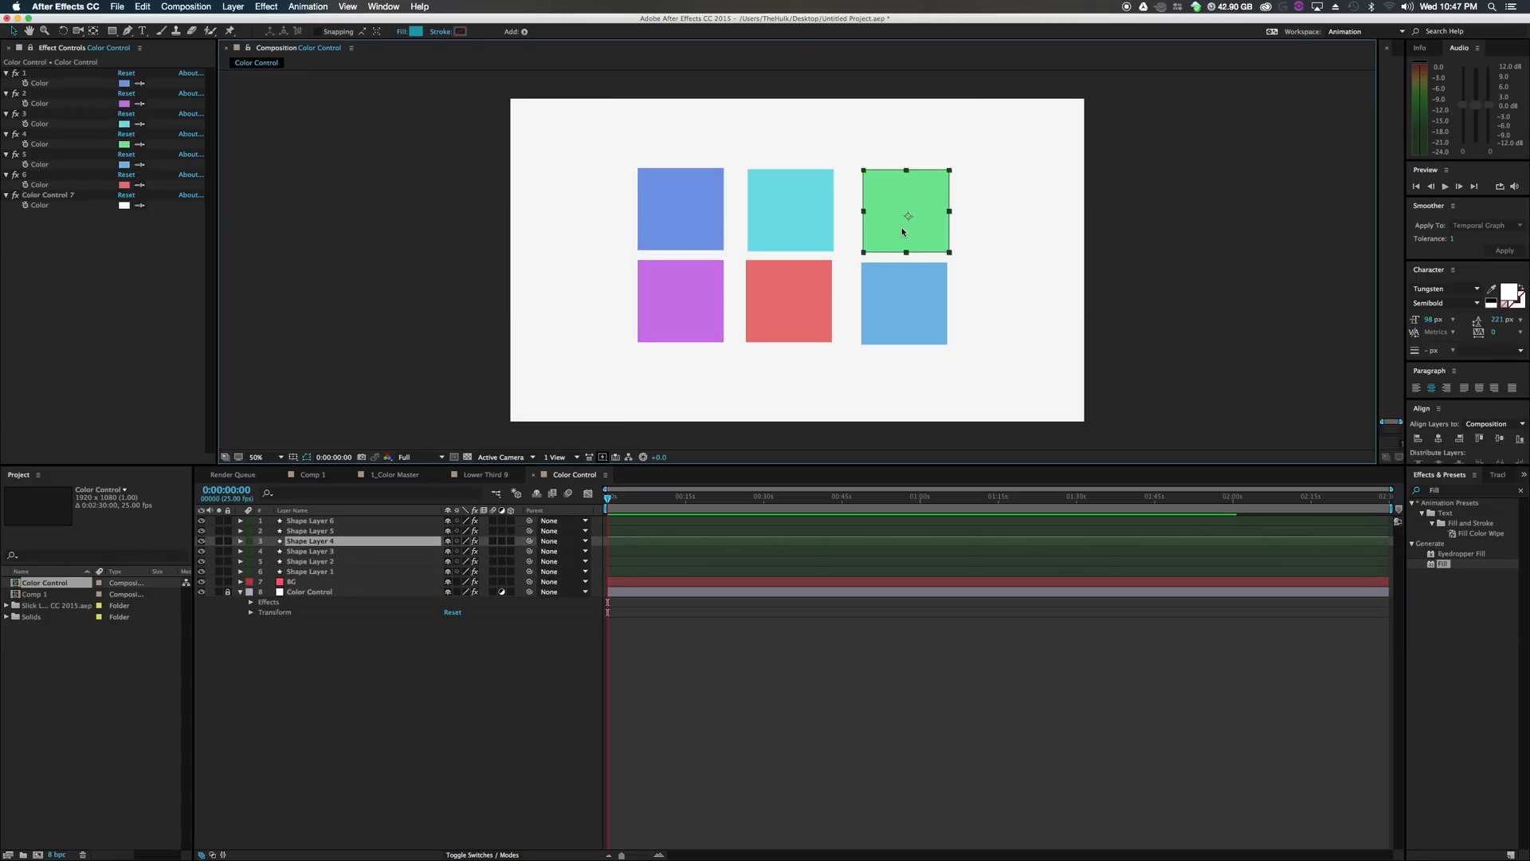
{"action": "left_click", "coordinate": [679, 209]}
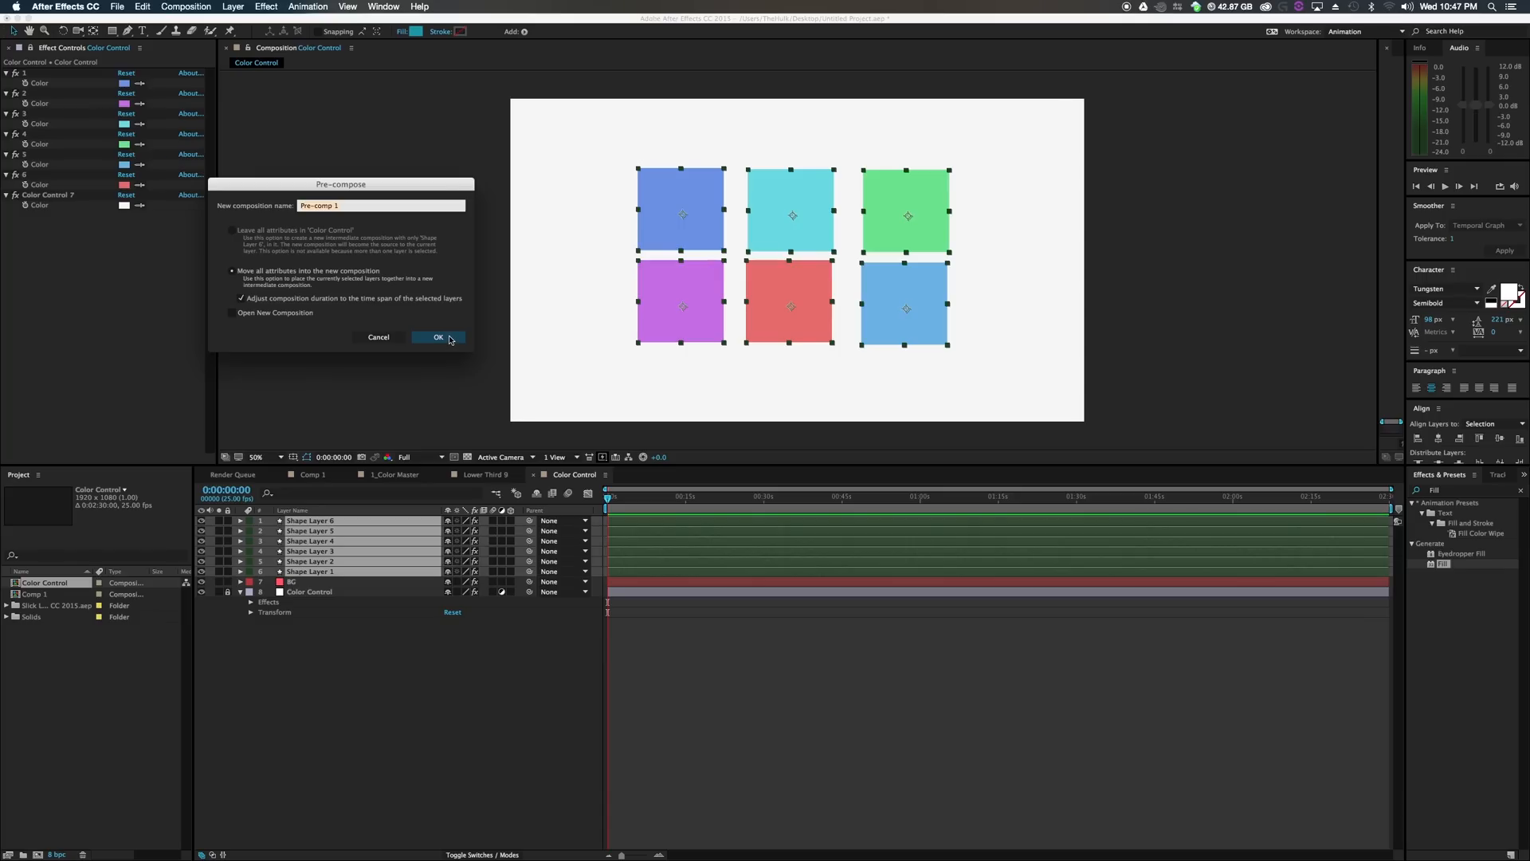
{"action": "mouse_move", "coordinate": [149, 195]}
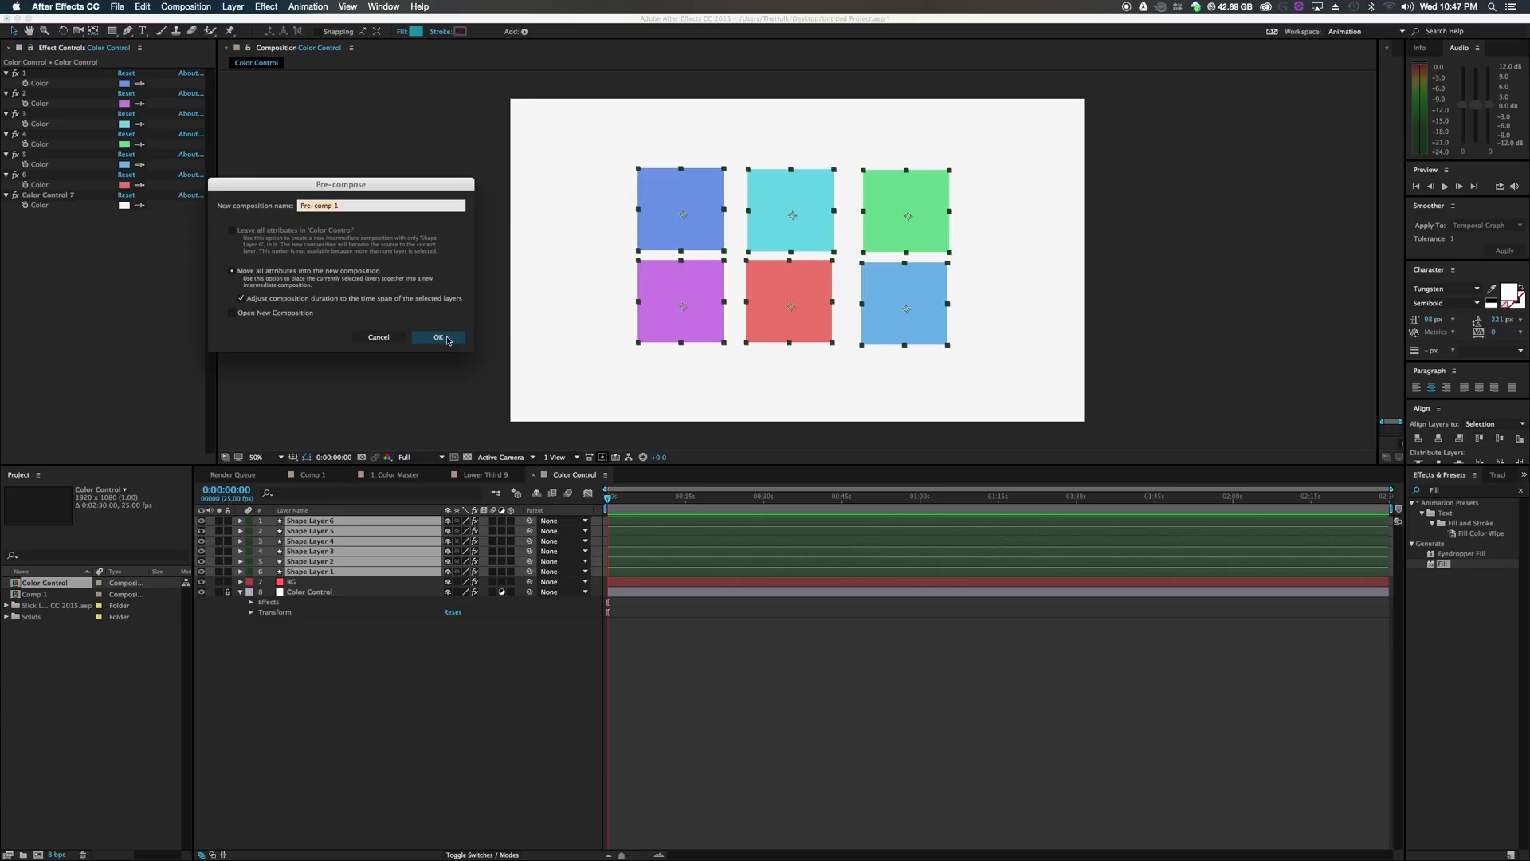
{"action": "left_click", "coordinate": [437, 336]}
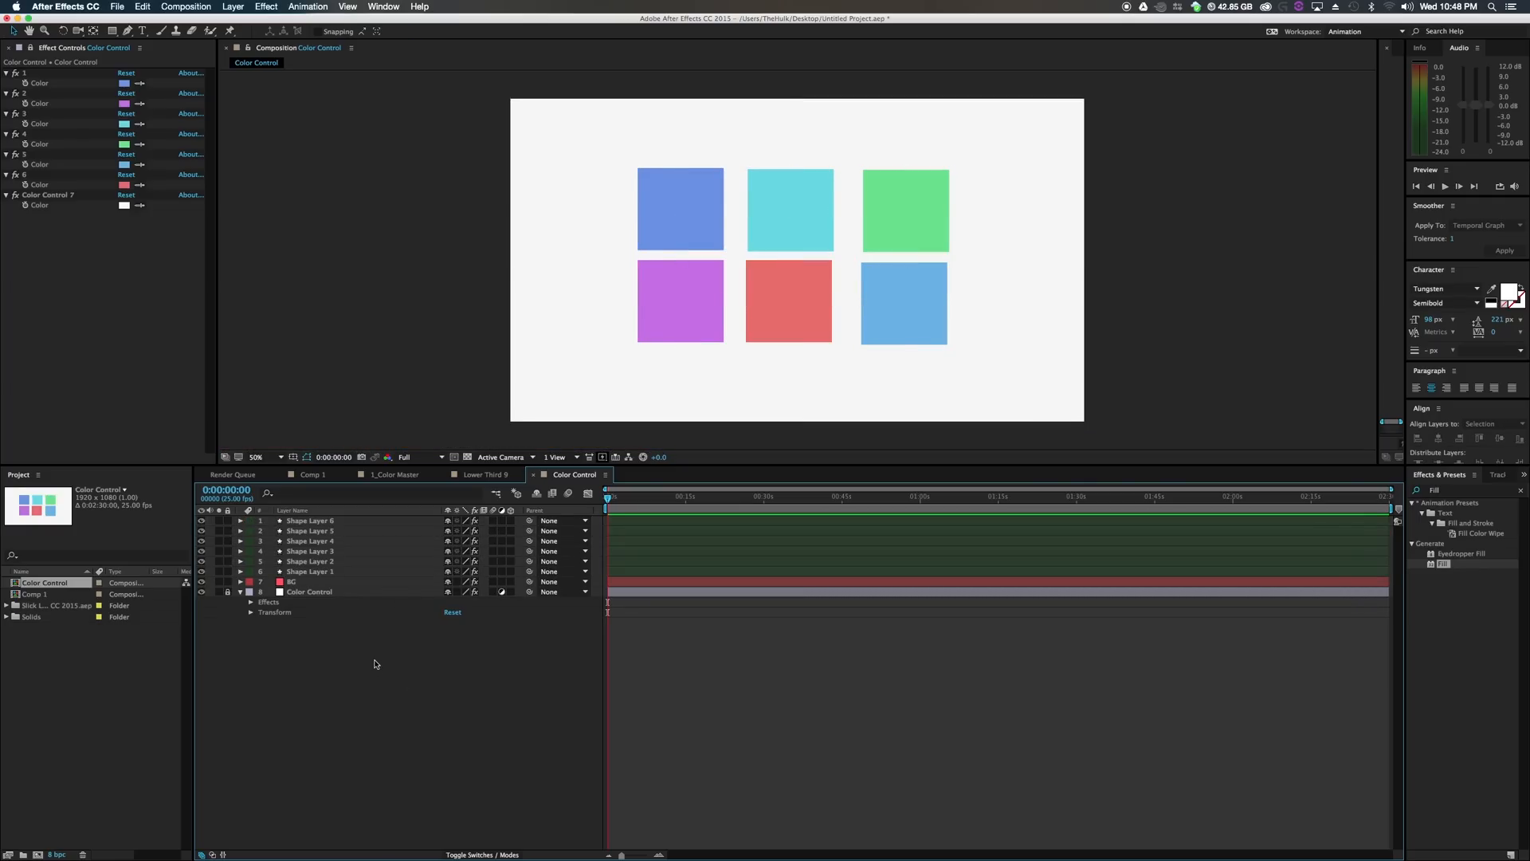
{"action": "mouse_move", "coordinate": [298, 683]}
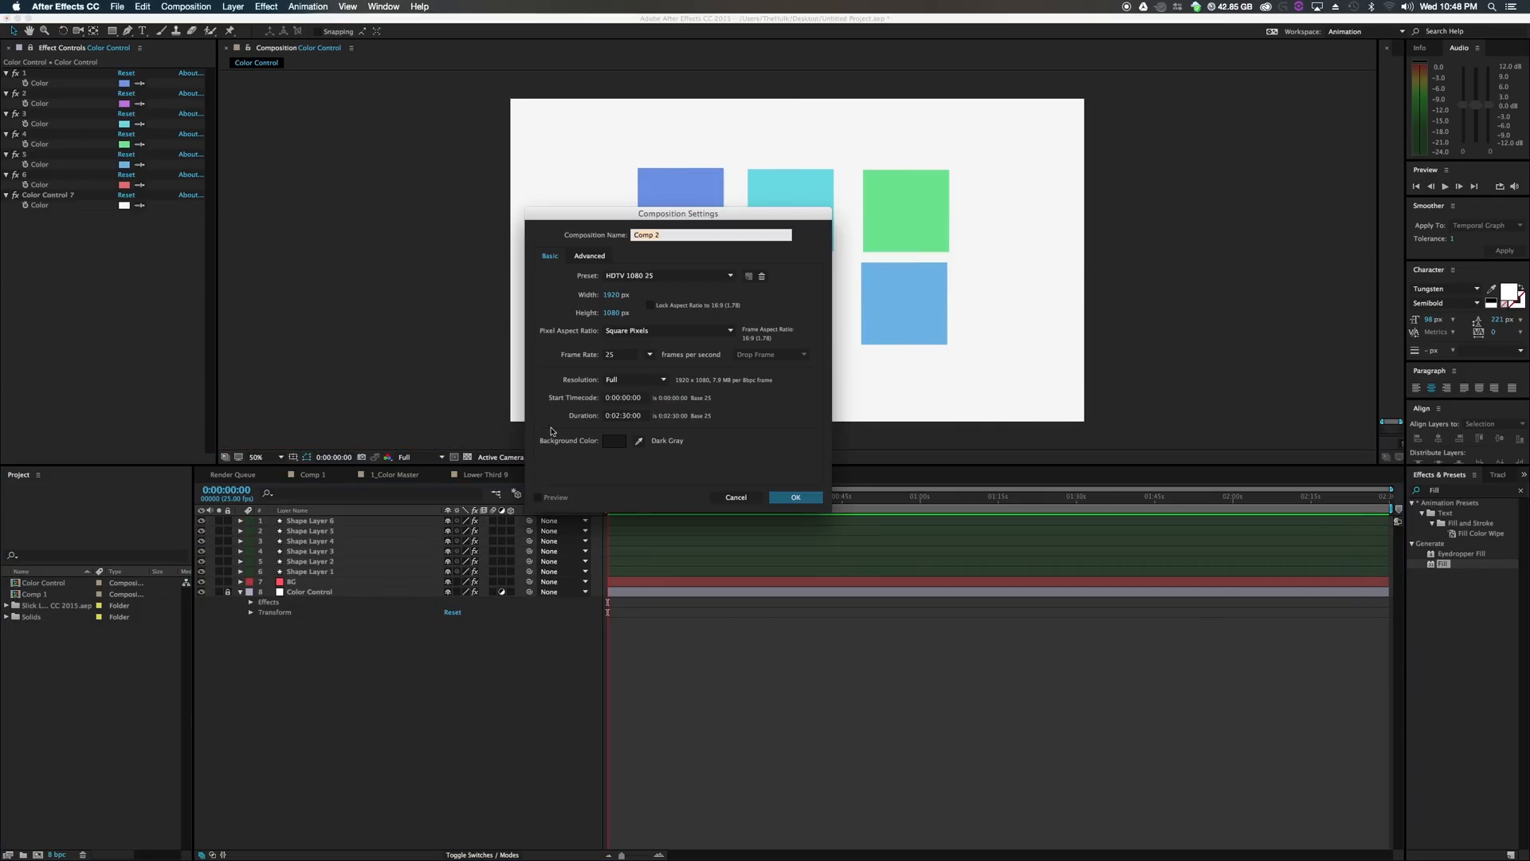
{"action": "mouse_move", "coordinate": [844, 405]}
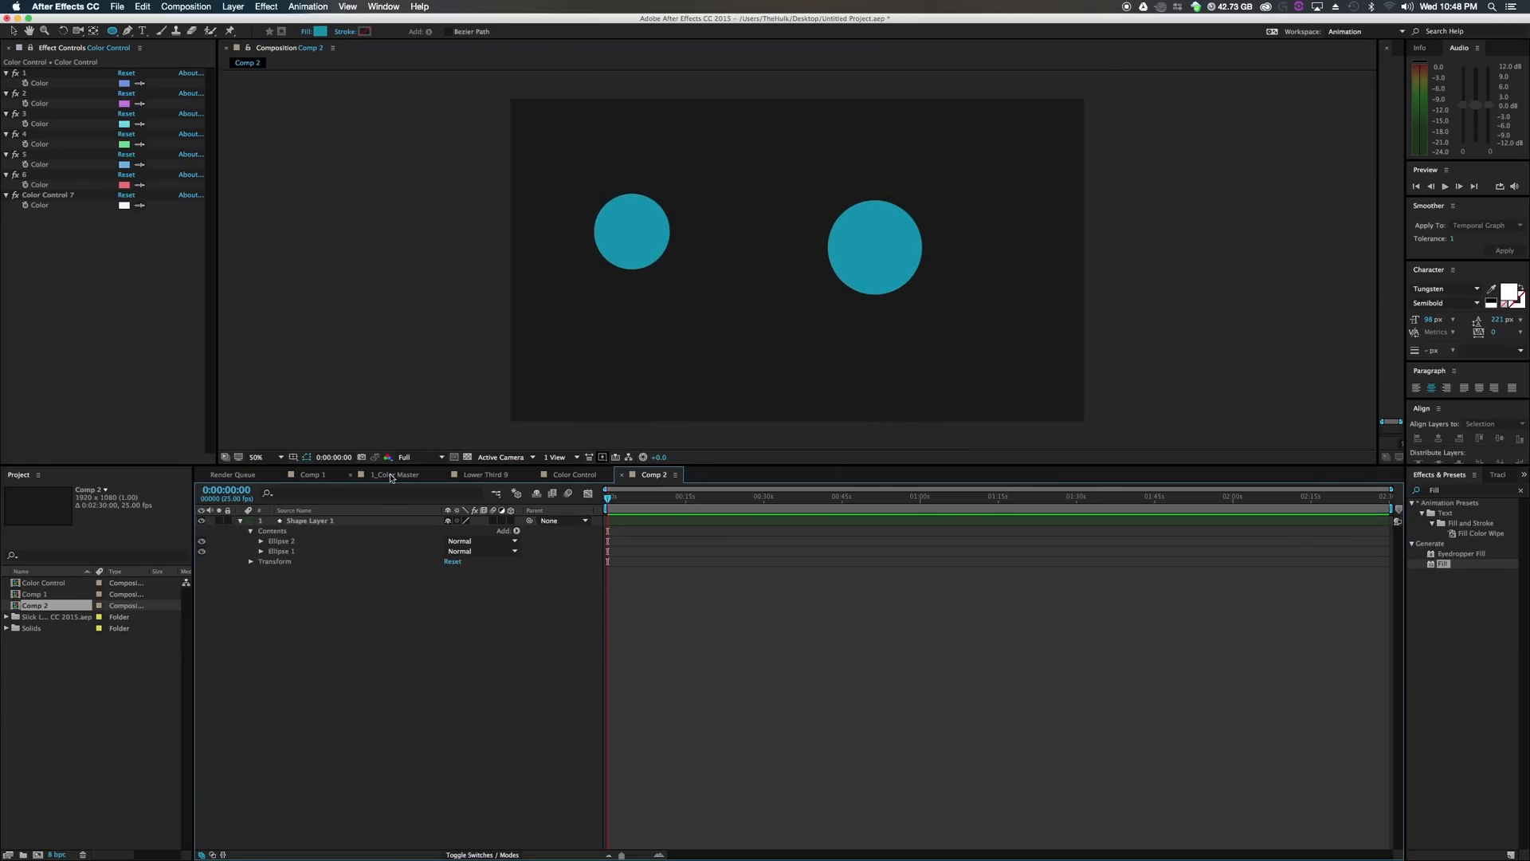
Build Comp 2 containing one shape layer with two teal circles.
{"action": "left_click", "coordinate": [391, 474]}
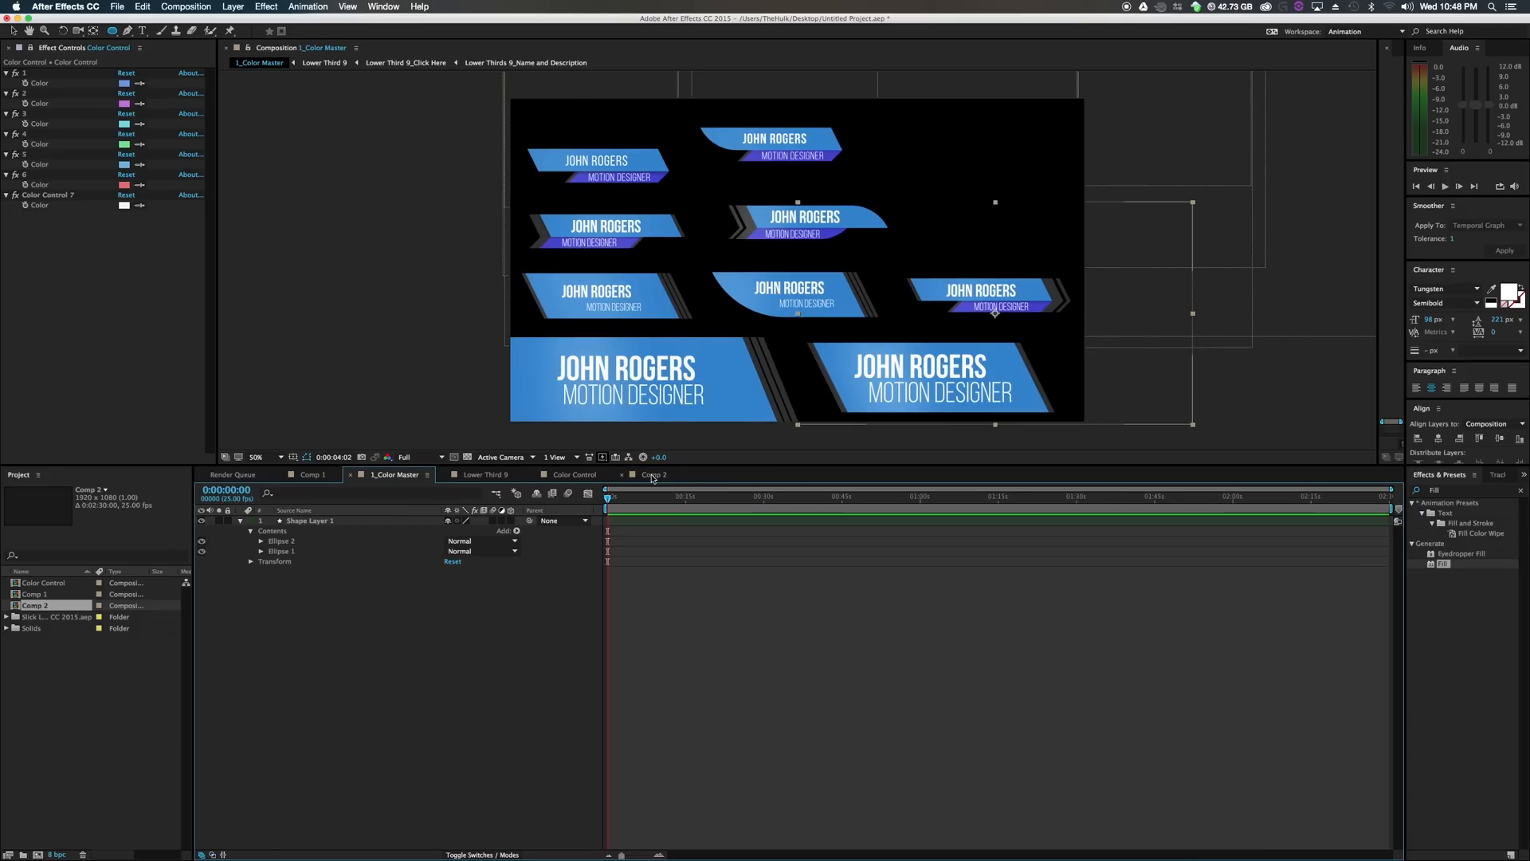
{"action": "left_click", "coordinate": [653, 474]}
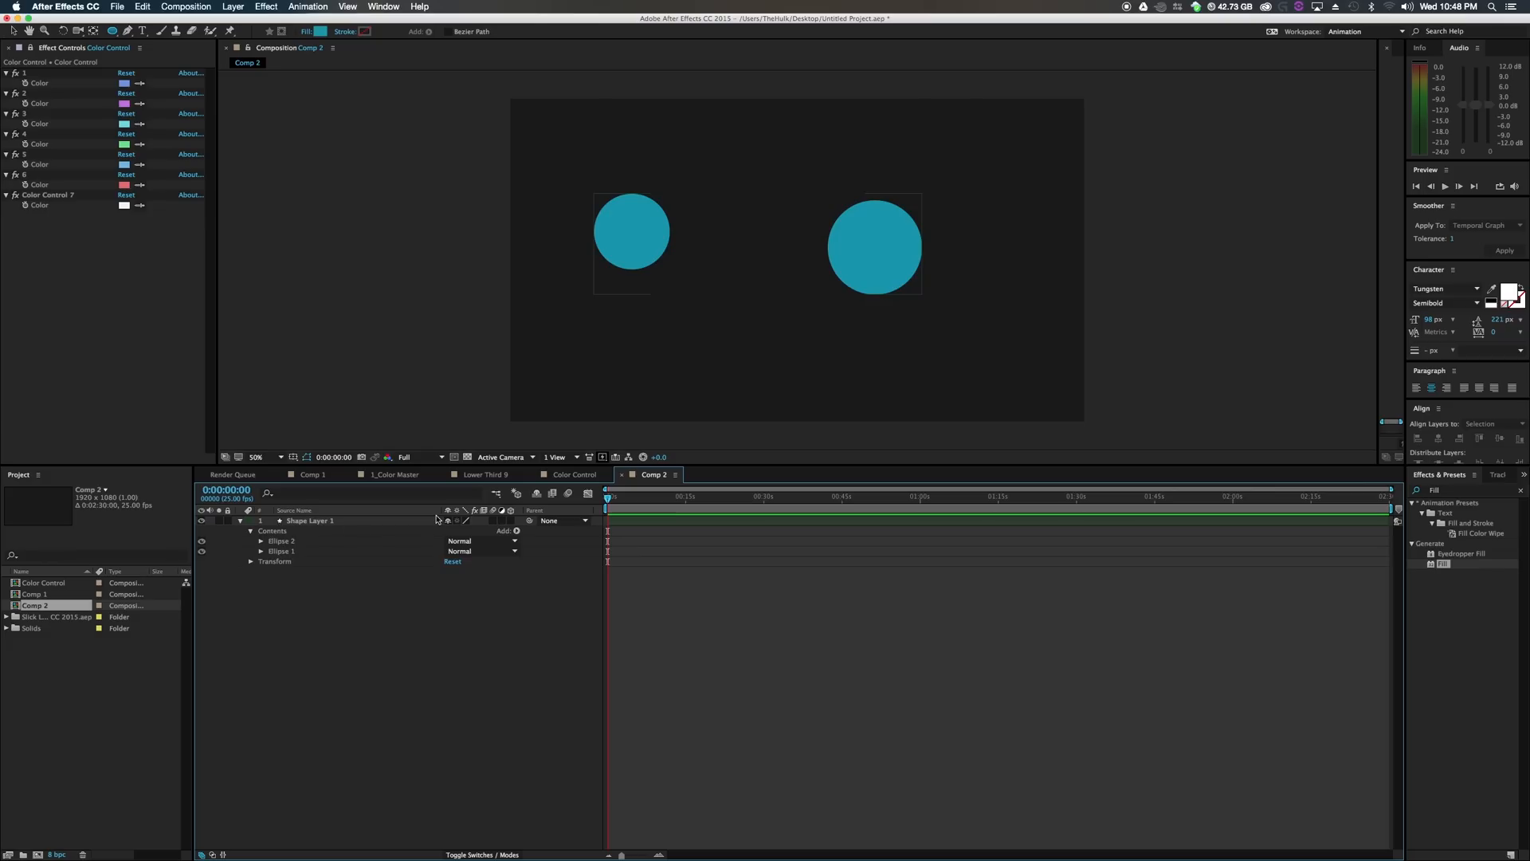
{"action": "double_click", "coordinate": [309, 520]}
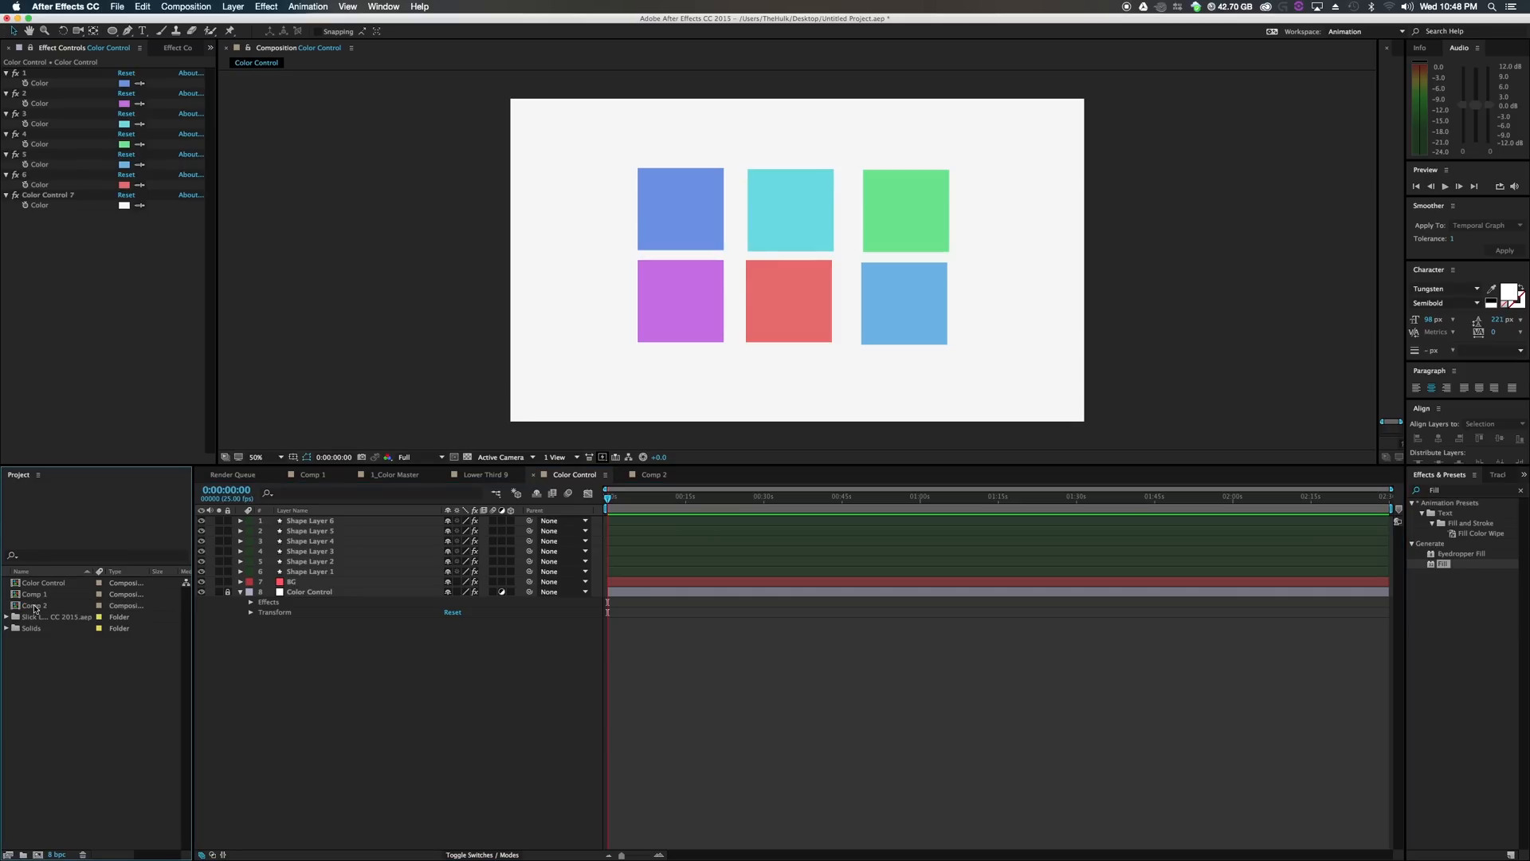
Back in the Color Control comp, select Comp 2 for nesting.
{"action": "left_click", "coordinate": [36, 605]}
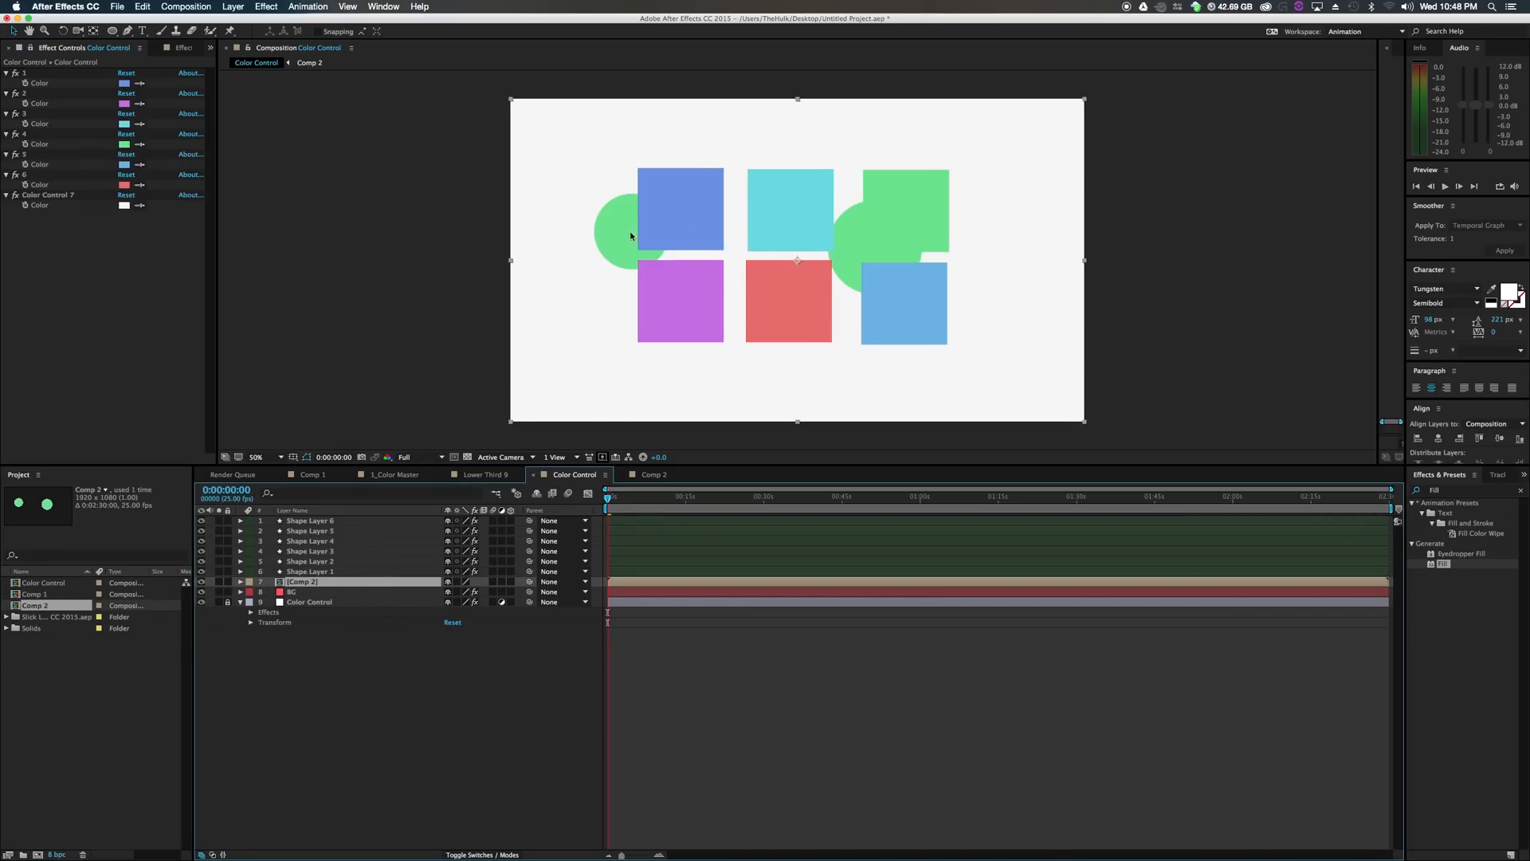
Set control 3 to magenta and move Comp 2's circles up over the squares.
{"action": "left_click", "coordinate": [126, 205]}
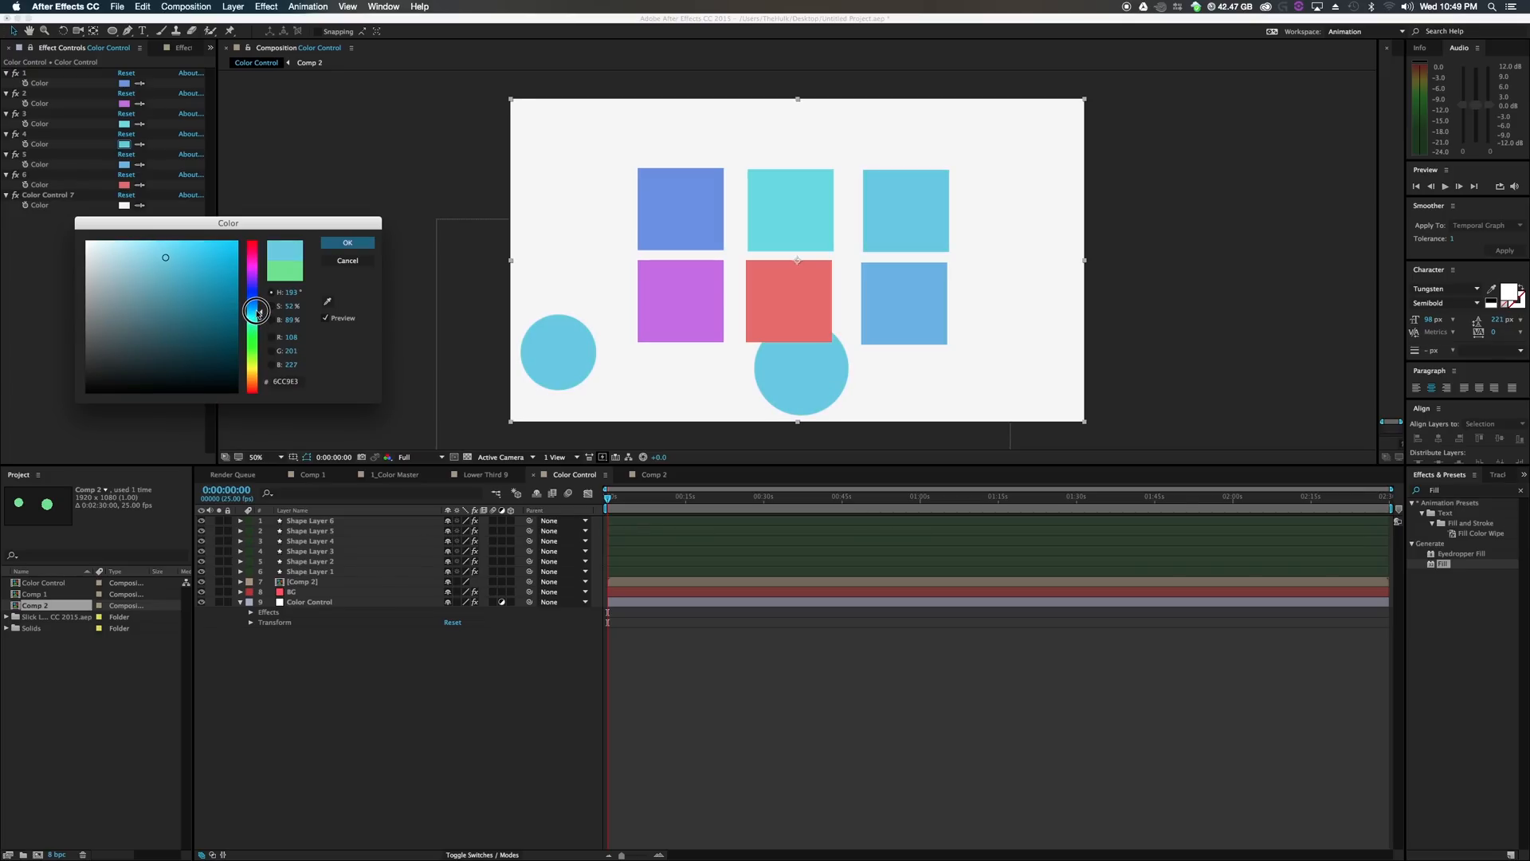
{"action": "left_click_drag", "start_coordinate": [257, 311], "coordinate": [260, 278]}
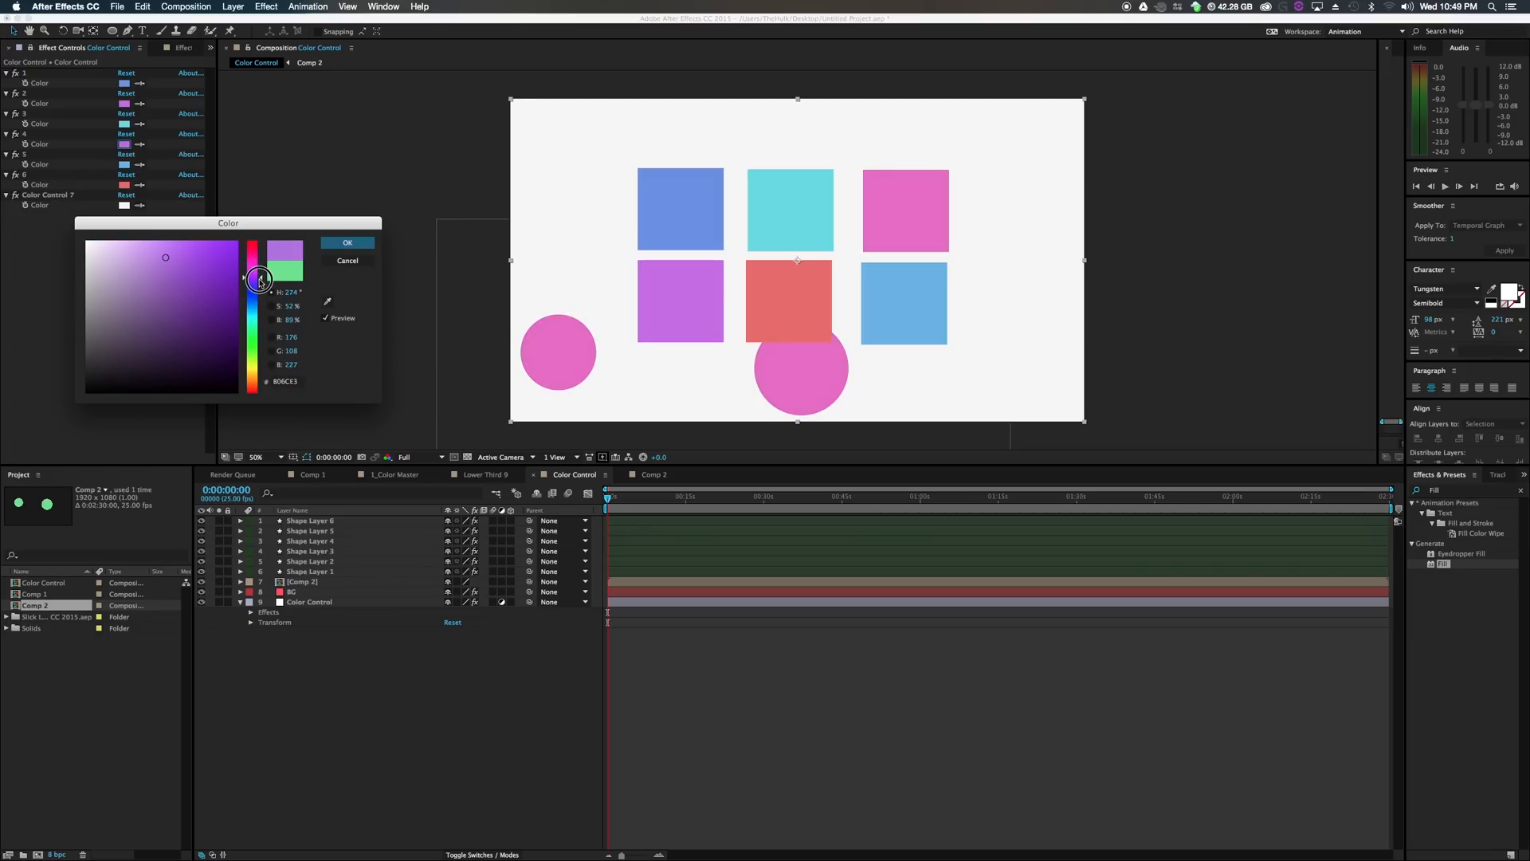
{"action": "left_click", "coordinate": [348, 243]}
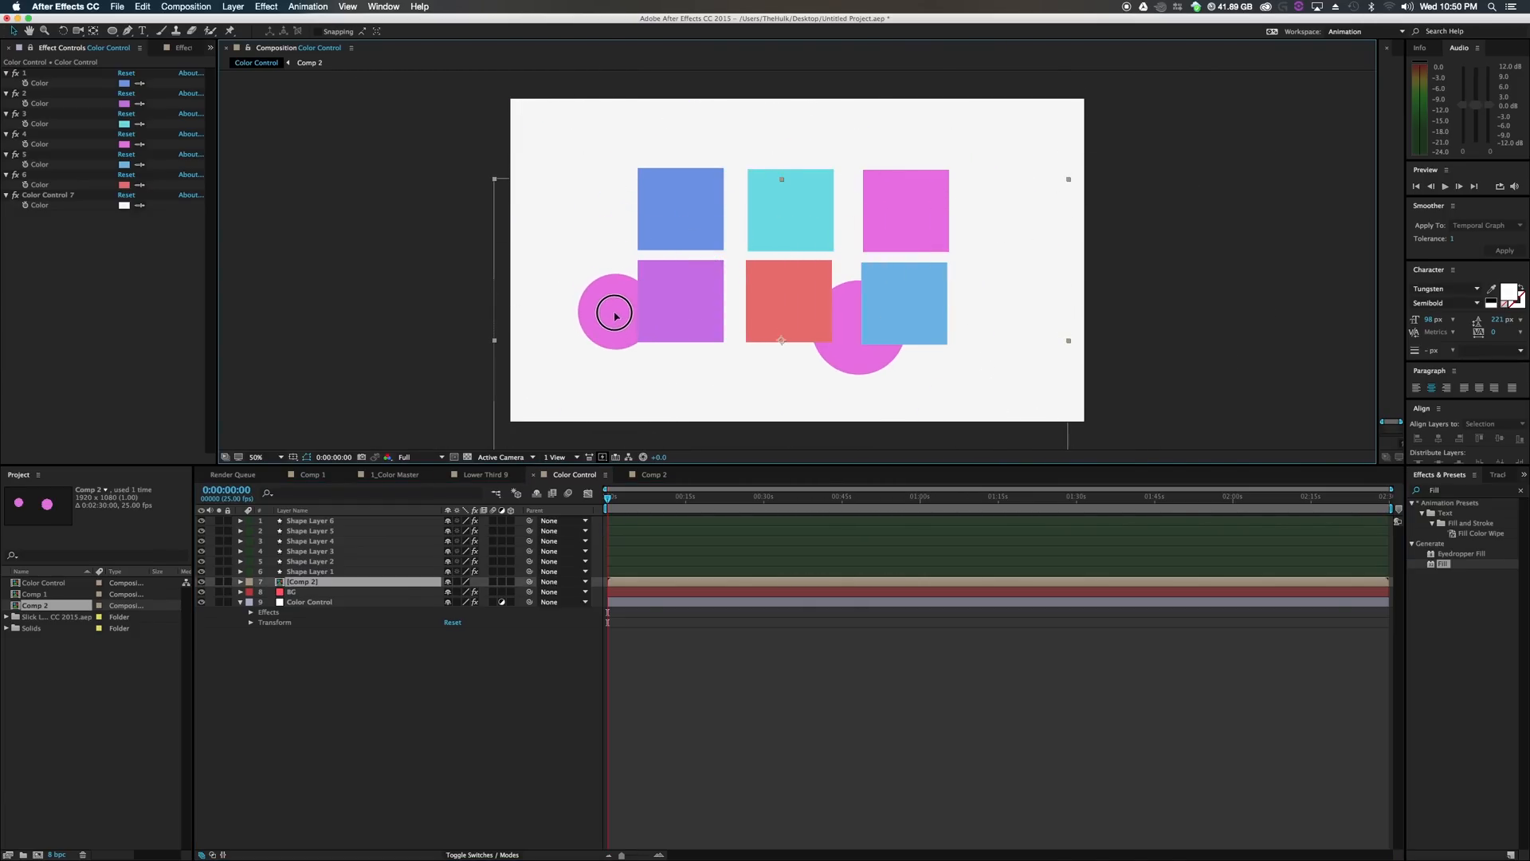
{"action": "left_click_drag", "start_coordinate": [615, 314], "coordinate": [579, 156]}
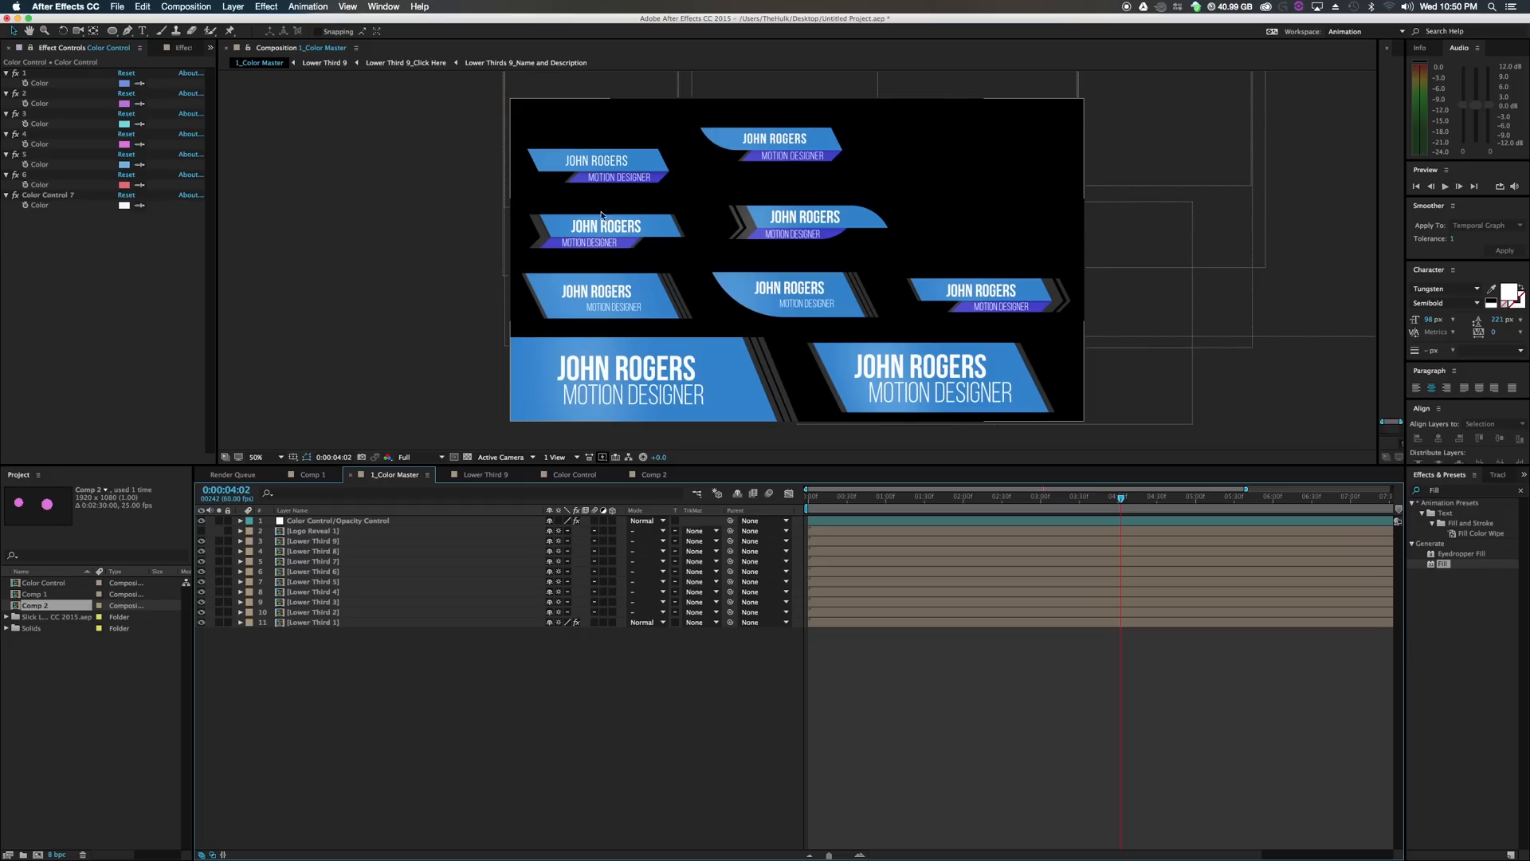
{"action": "mouse_move", "coordinate": [353, 539]}
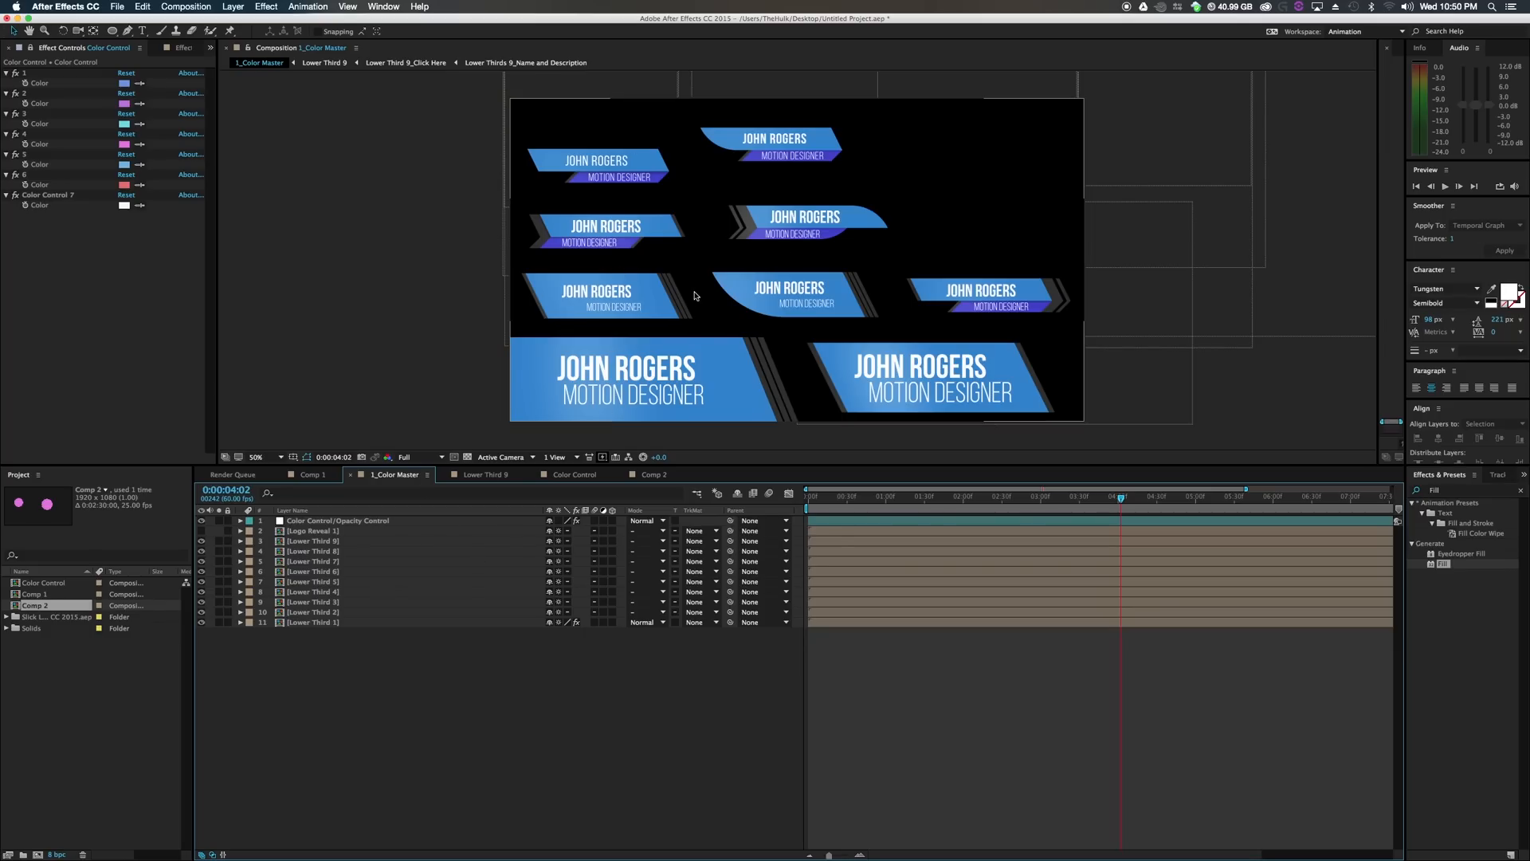
{"action": "mouse_move", "coordinate": [687, 323]}
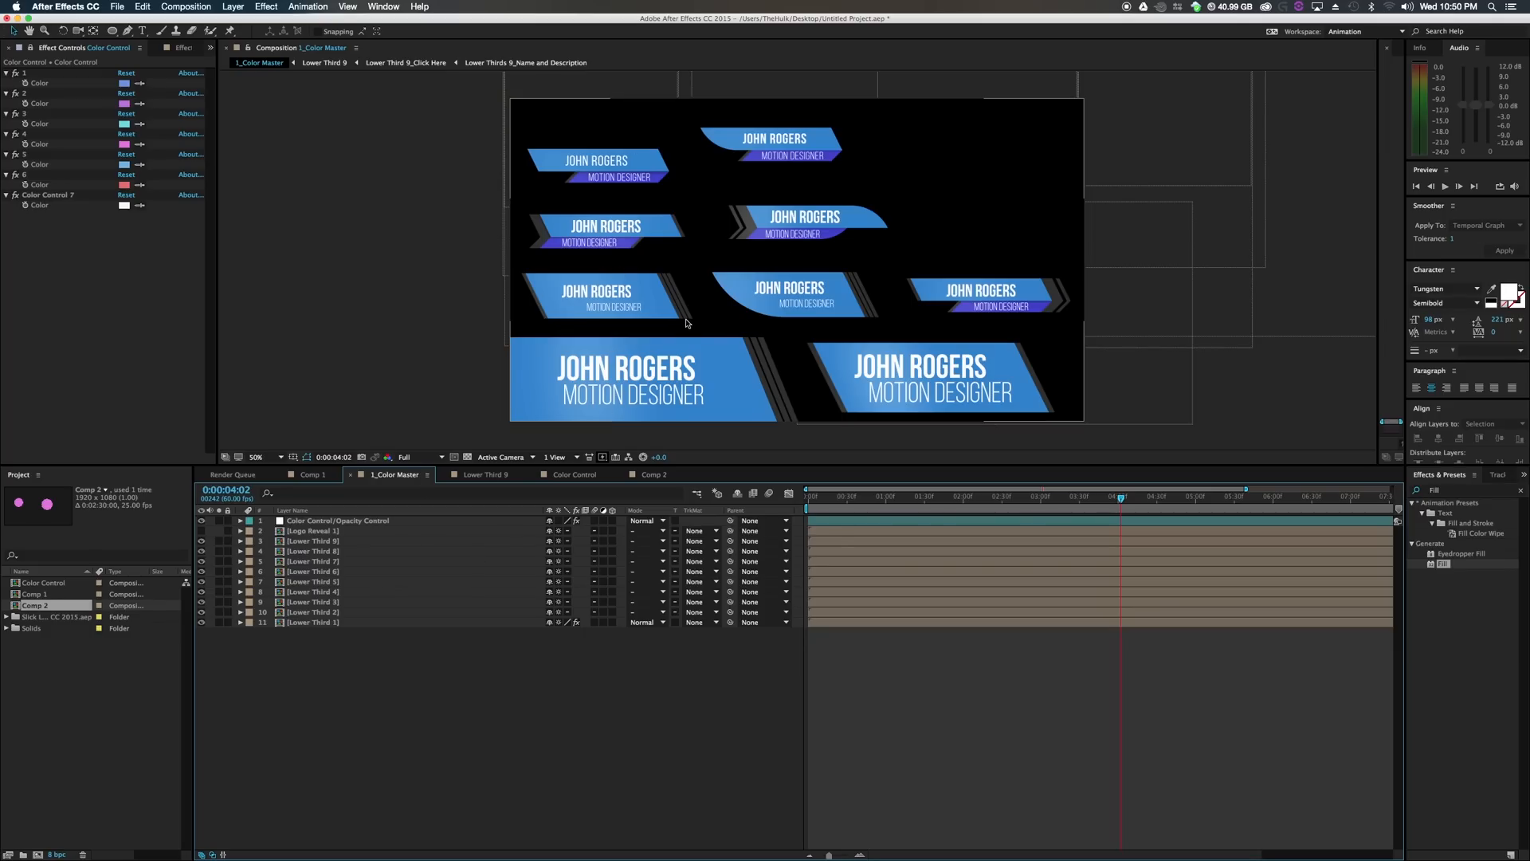